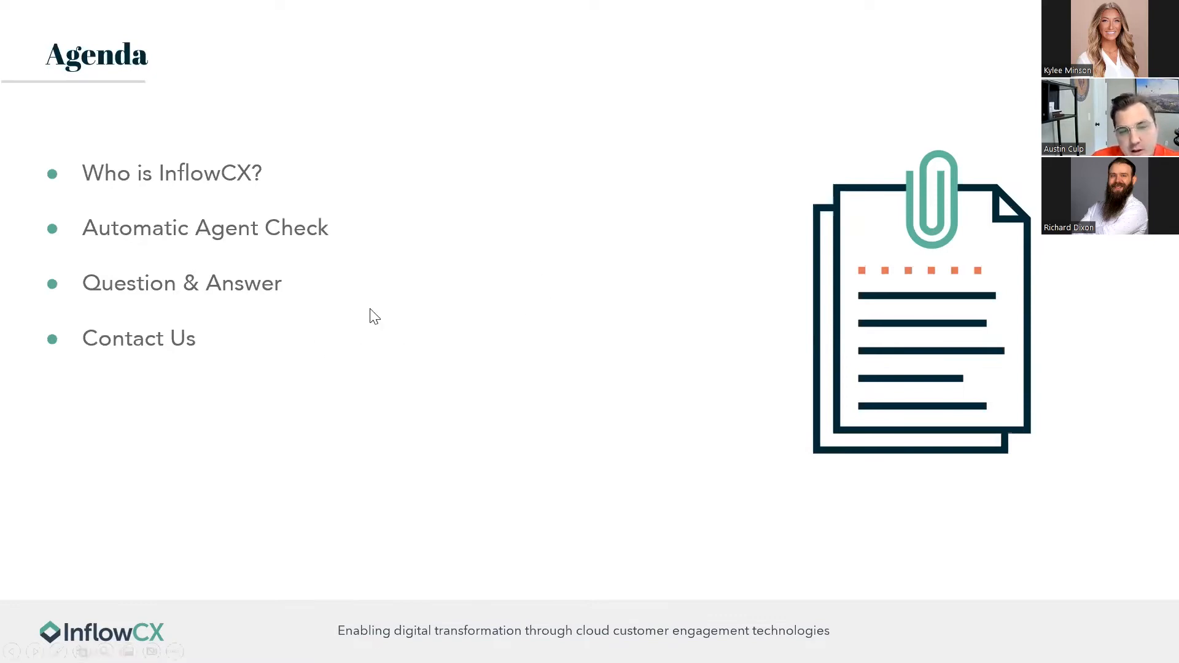
Step: Advance the Zoom presentation from the Agenda slide to the Our Customers slide
{"action": "key", "text": "Right"}
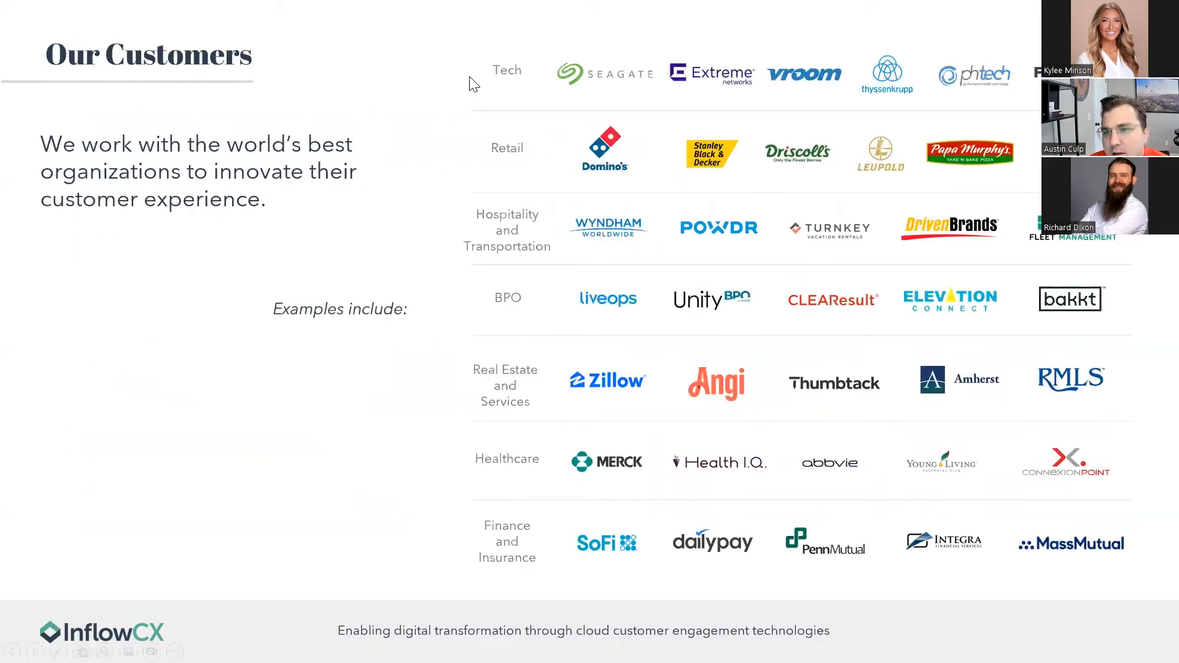
{"action": "mouse_move", "coordinate": [327, 233]}
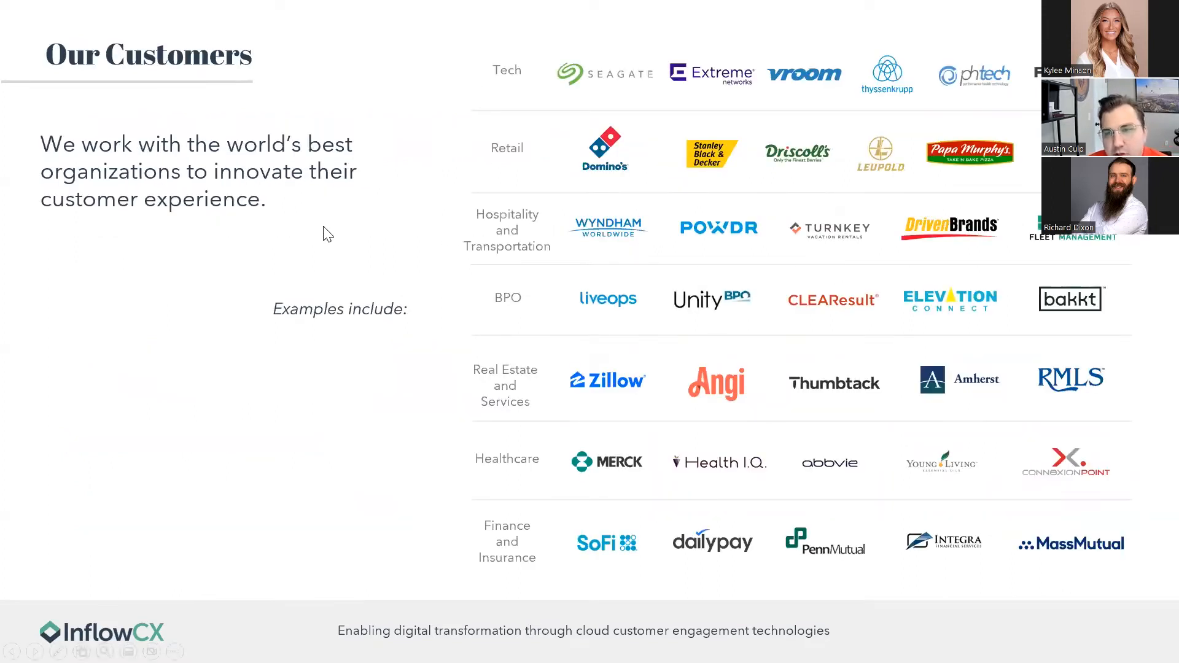
{"action": "mouse_move", "coordinate": [367, 339]}
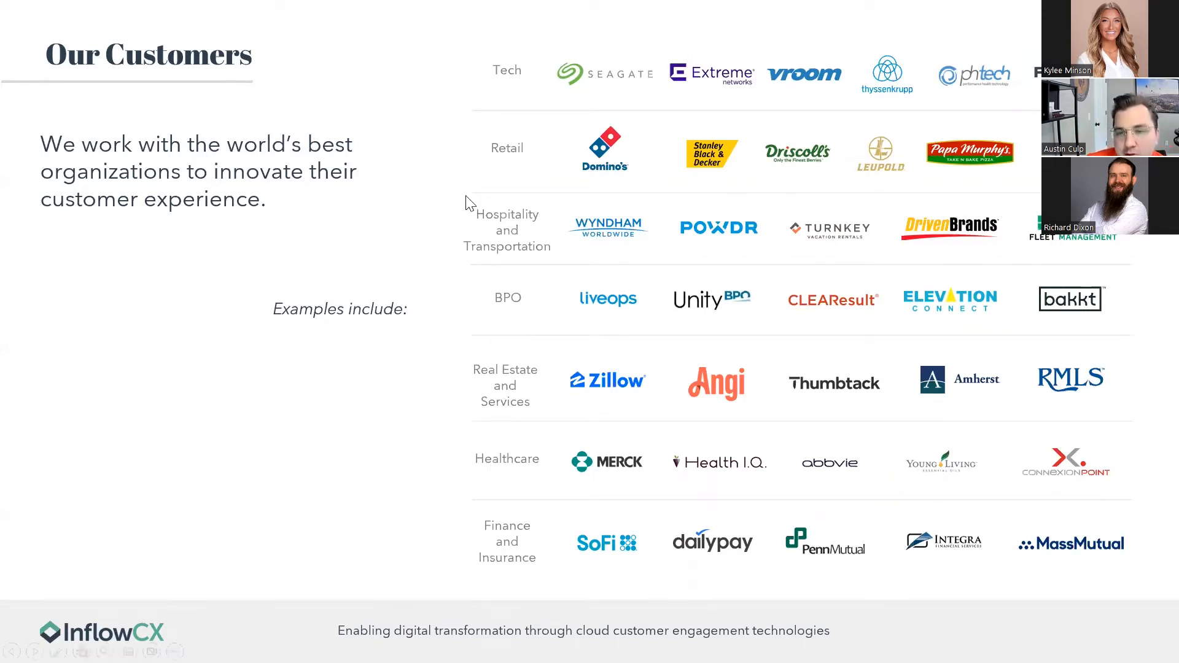
{"action": "mouse_move", "coordinate": [518, 233]}
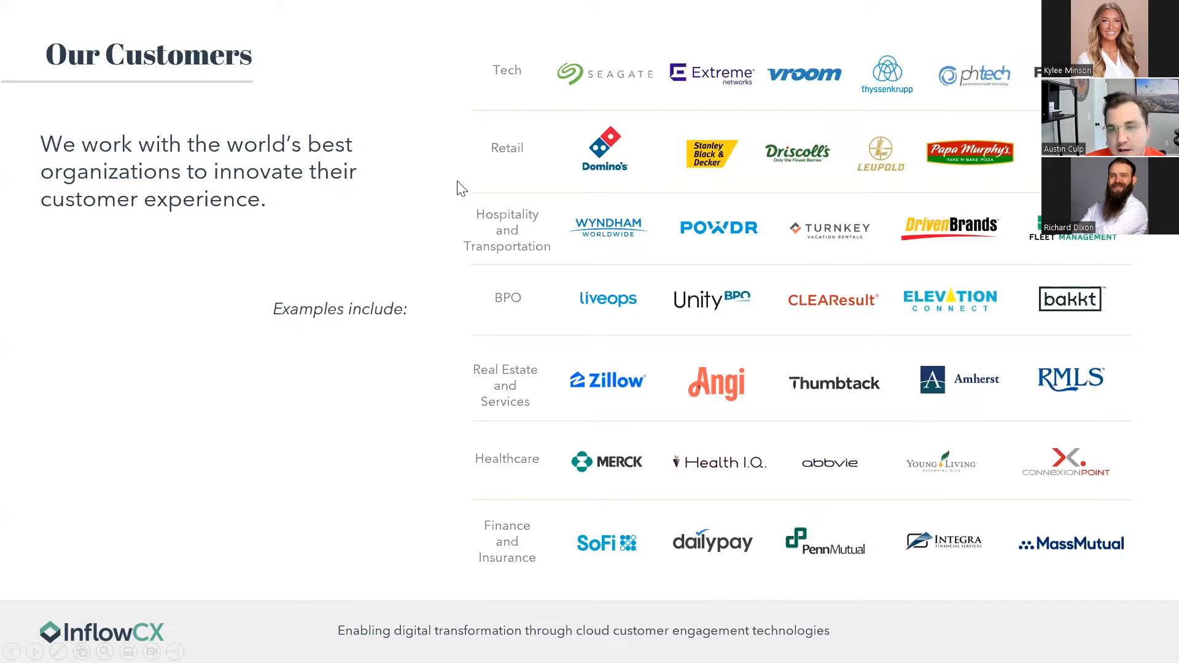
{"action": "mouse_move", "coordinate": [432, 326]}
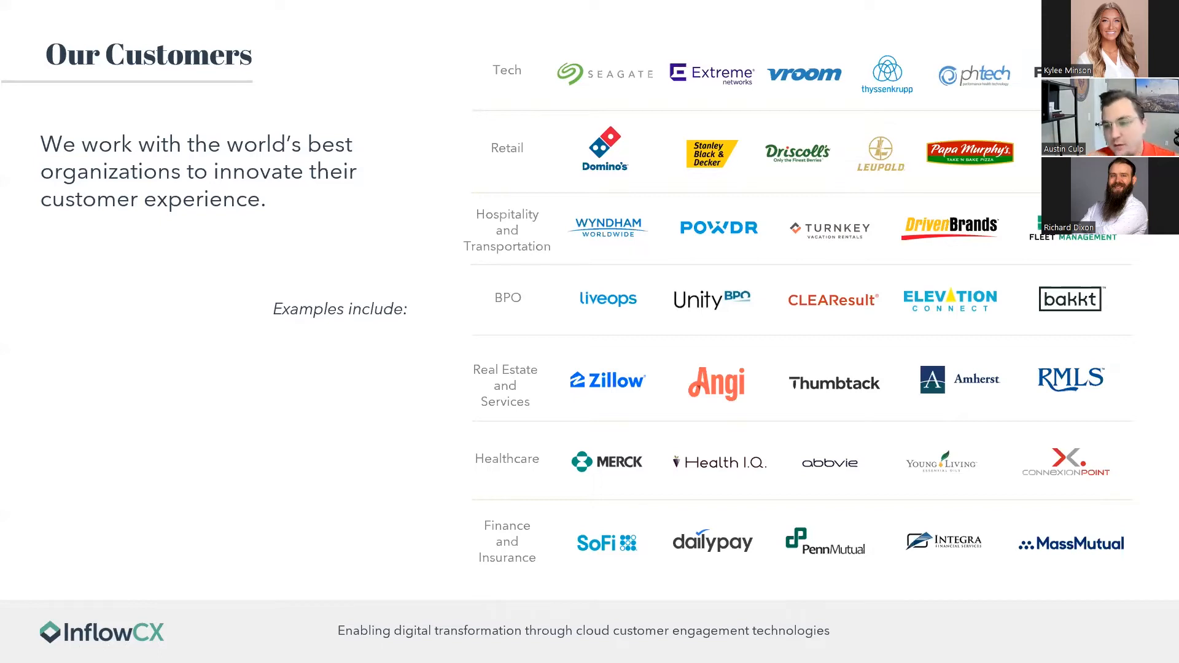
{"action": "mouse_move", "coordinate": [366, 266]}
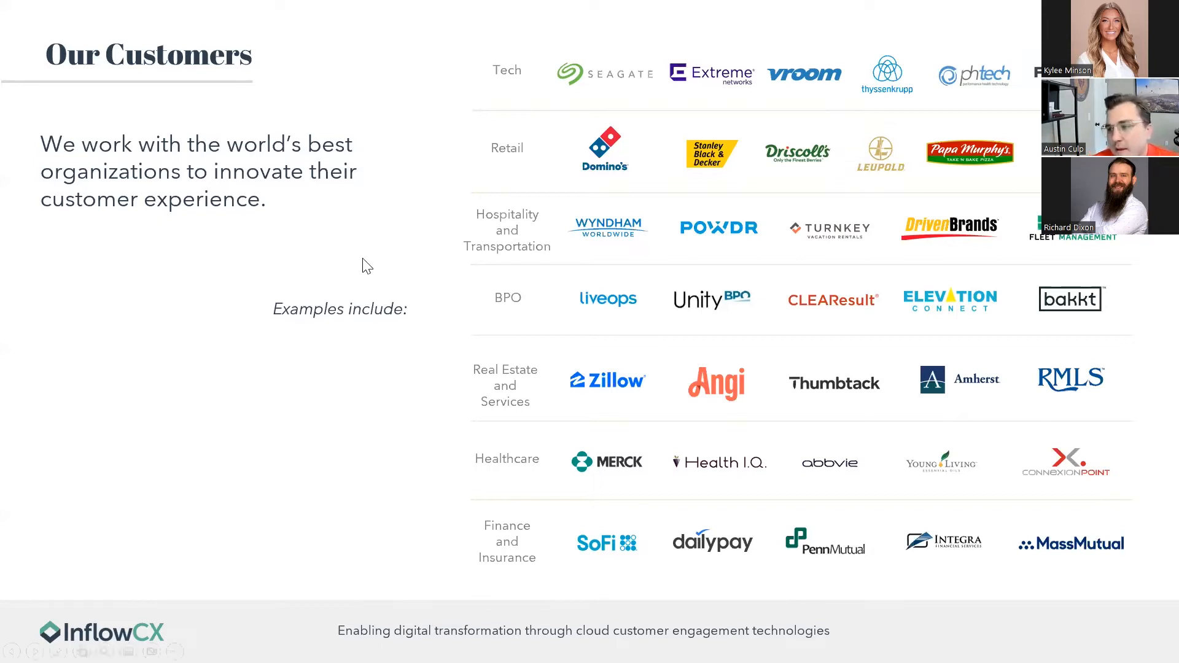
{"action": "mouse_move", "coordinate": [352, 454]}
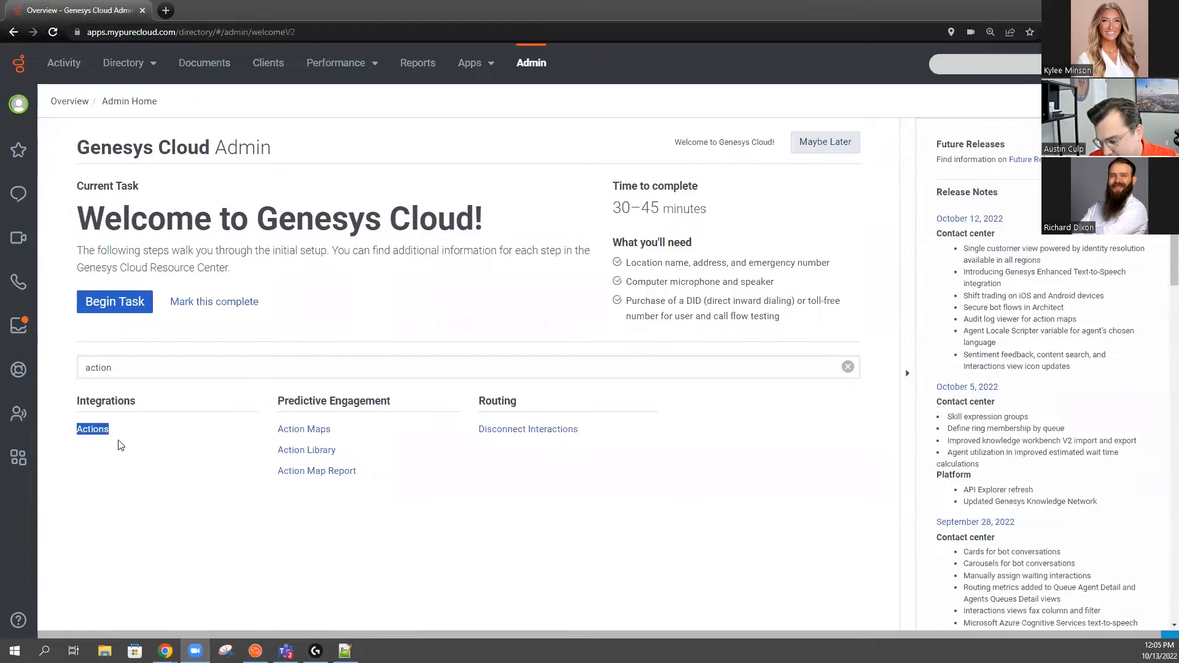
Step: Go to the Integrations Actions list, briefly opening and cancelling the Import dialog
{"action": "left_click", "coordinate": [92, 429]}
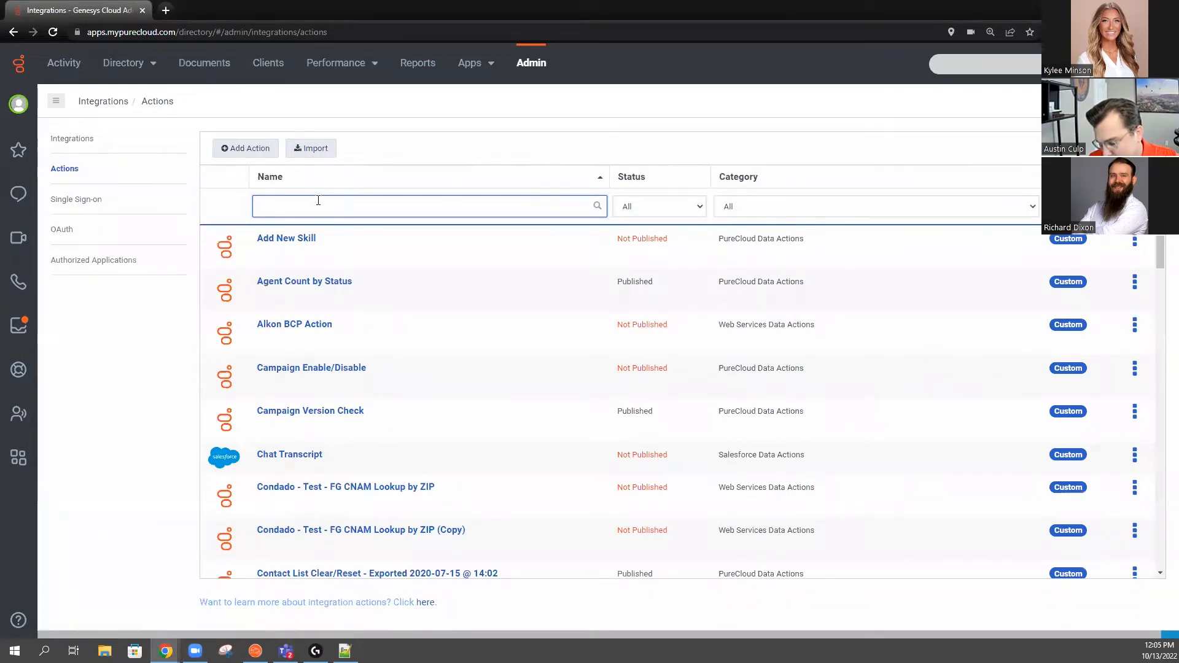
{"action": "left_click", "coordinate": [311, 149]}
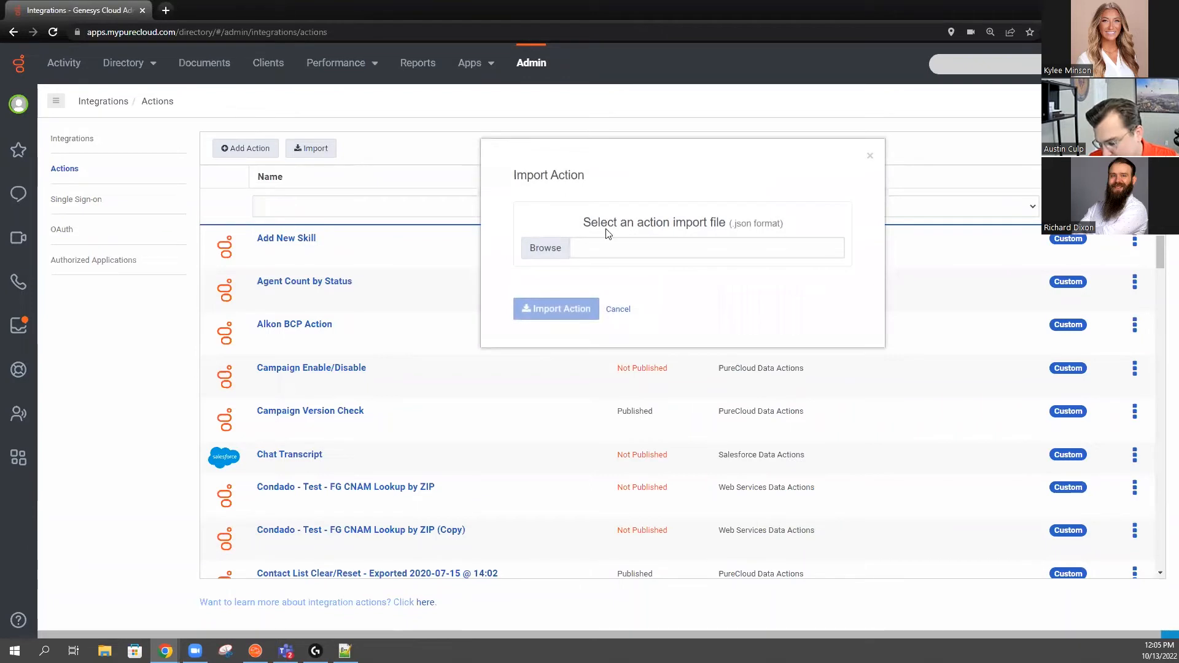
{"action": "left_click", "coordinate": [869, 156]}
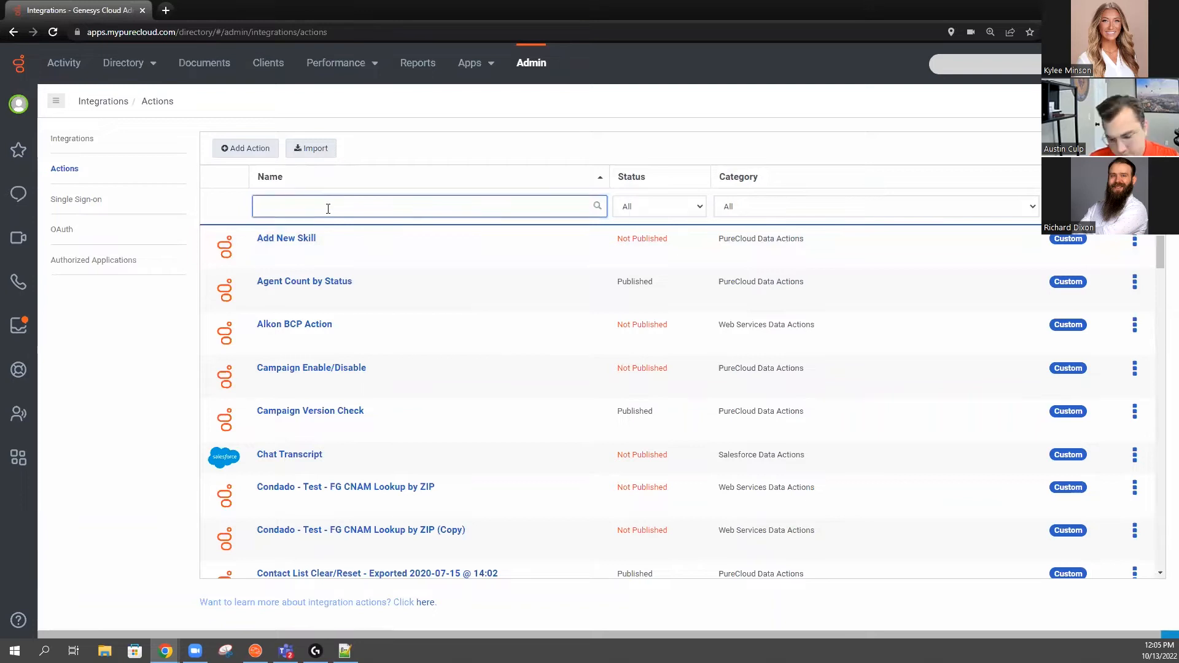
Step: Filter the actions with 'inq' and scroll down to Get Agents Idle in Queue
{"action": "type", "text": "inq"}
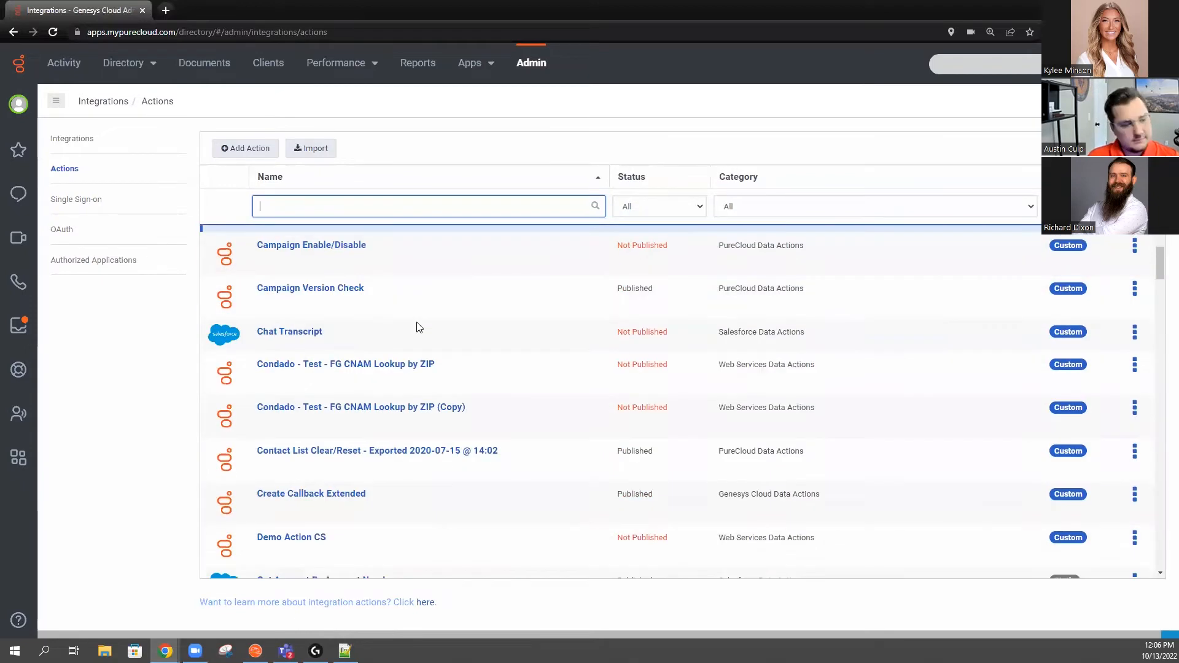
{"action": "scroll", "scroll_direction": "down", "scroll_amount": 3}
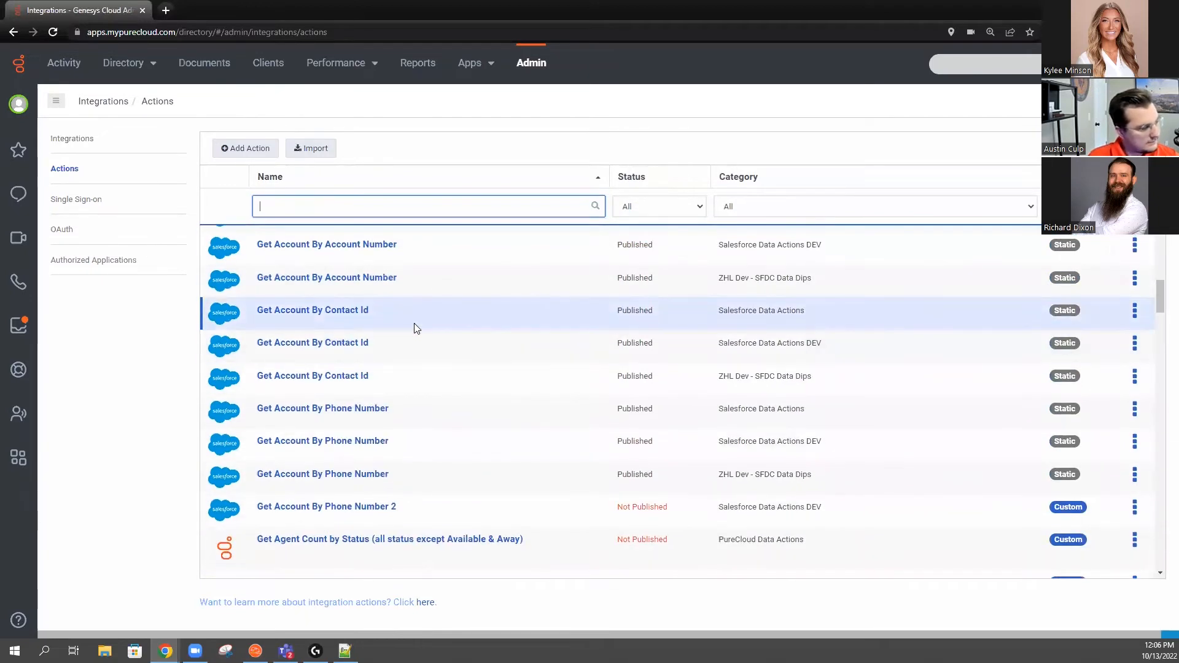
{"action": "scroll", "scroll_direction": "down", "scroll_amount": 3}
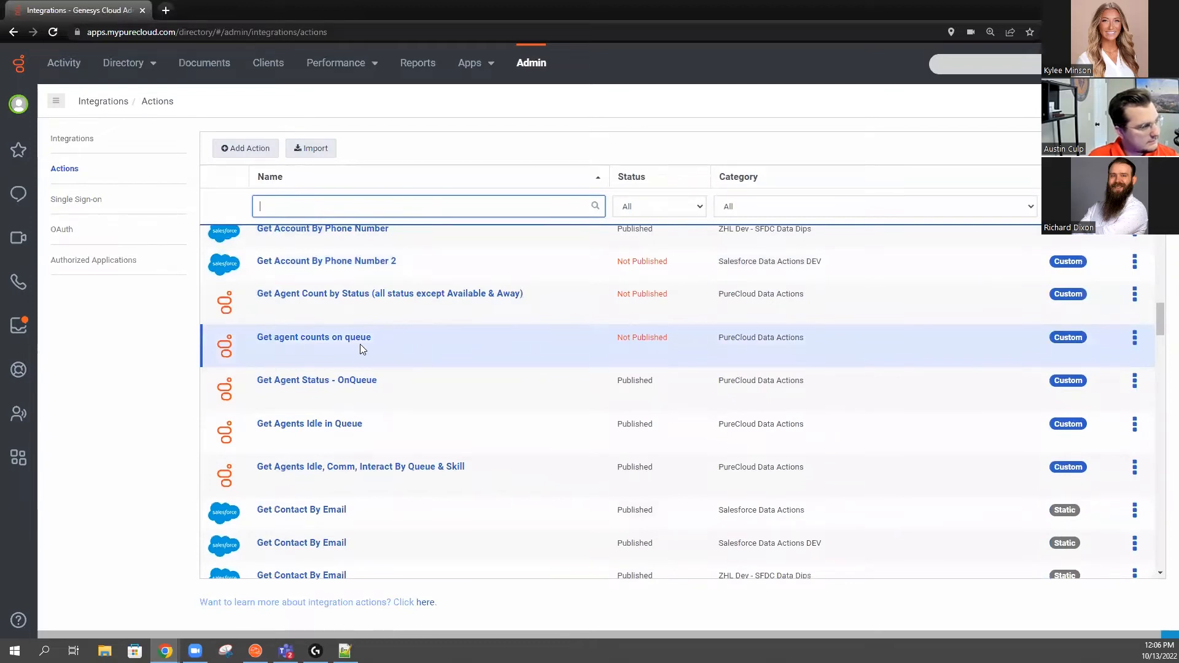
Step: Review the Get Agents Idle in Queue action's input and output contracts, including the JSON output
{"action": "left_click", "coordinate": [313, 337]}
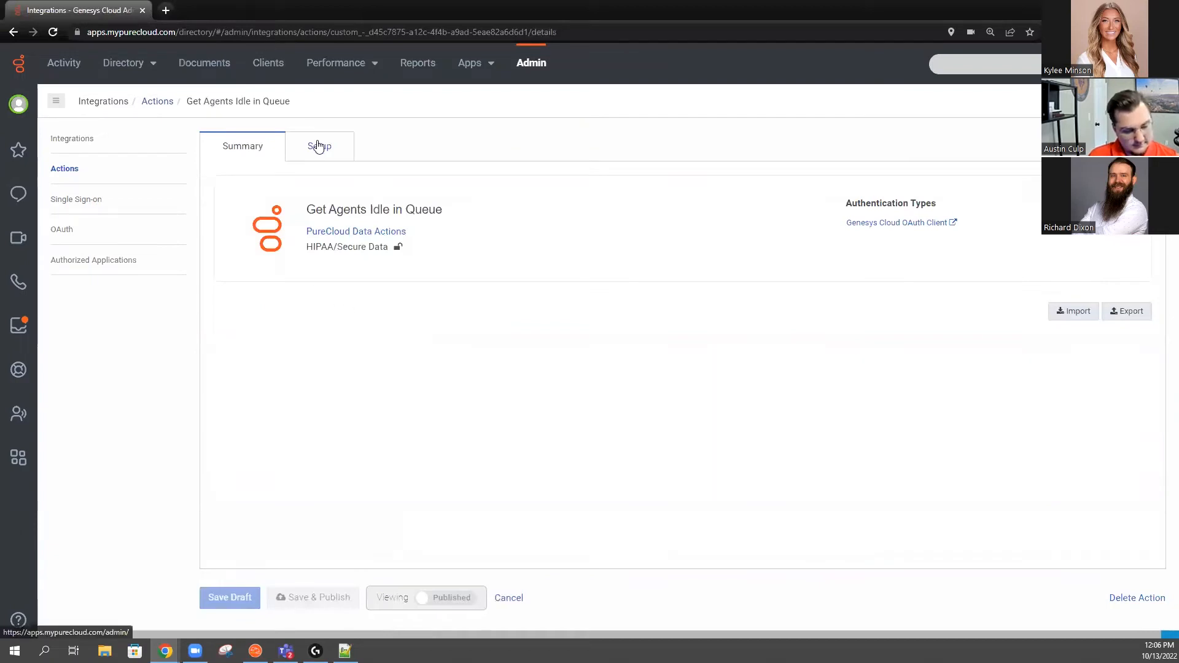
{"action": "left_click", "coordinate": [320, 146]}
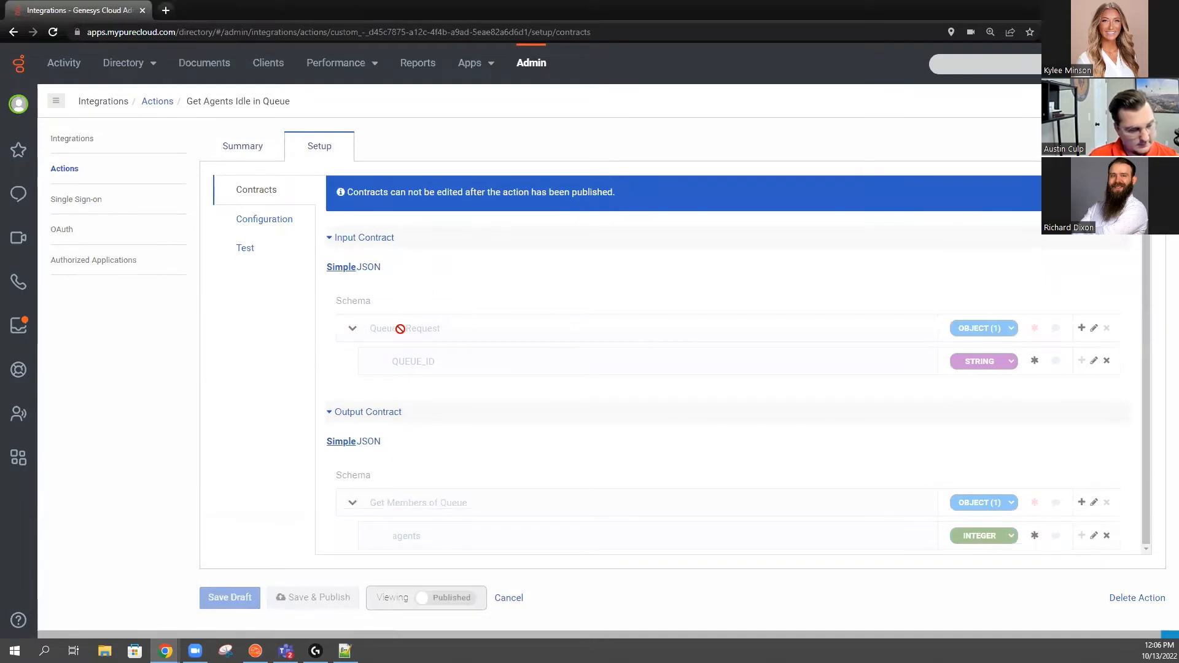
{"action": "mouse_move", "coordinate": [421, 348]}
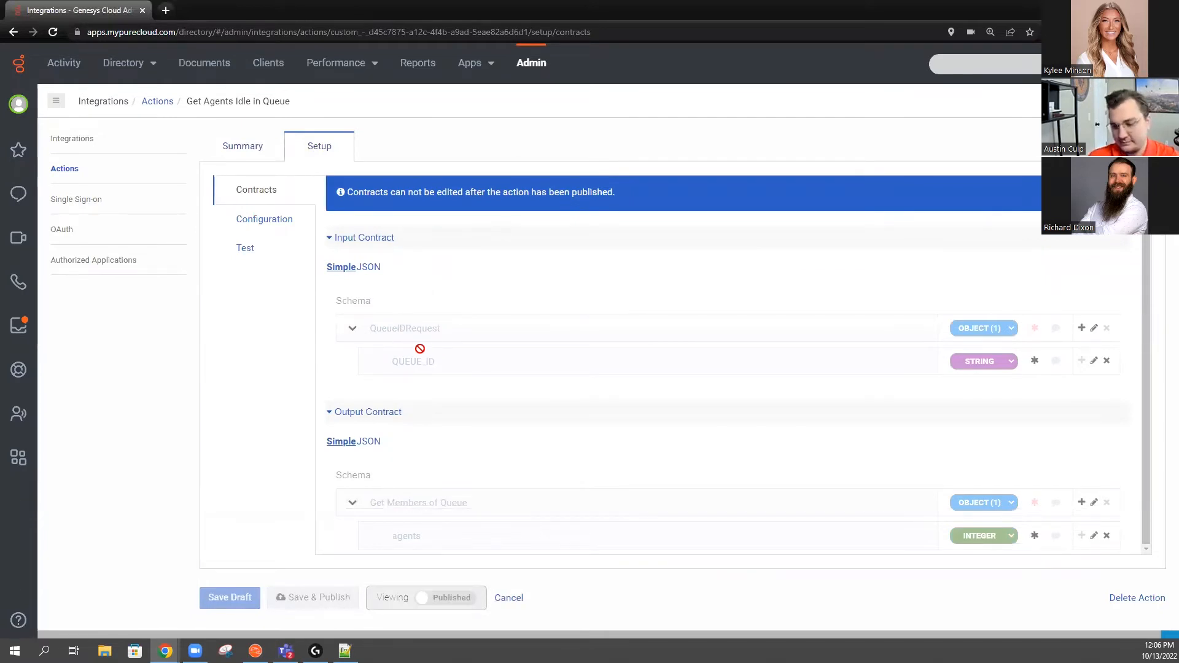
{"action": "mouse_move", "coordinate": [500, 339]}
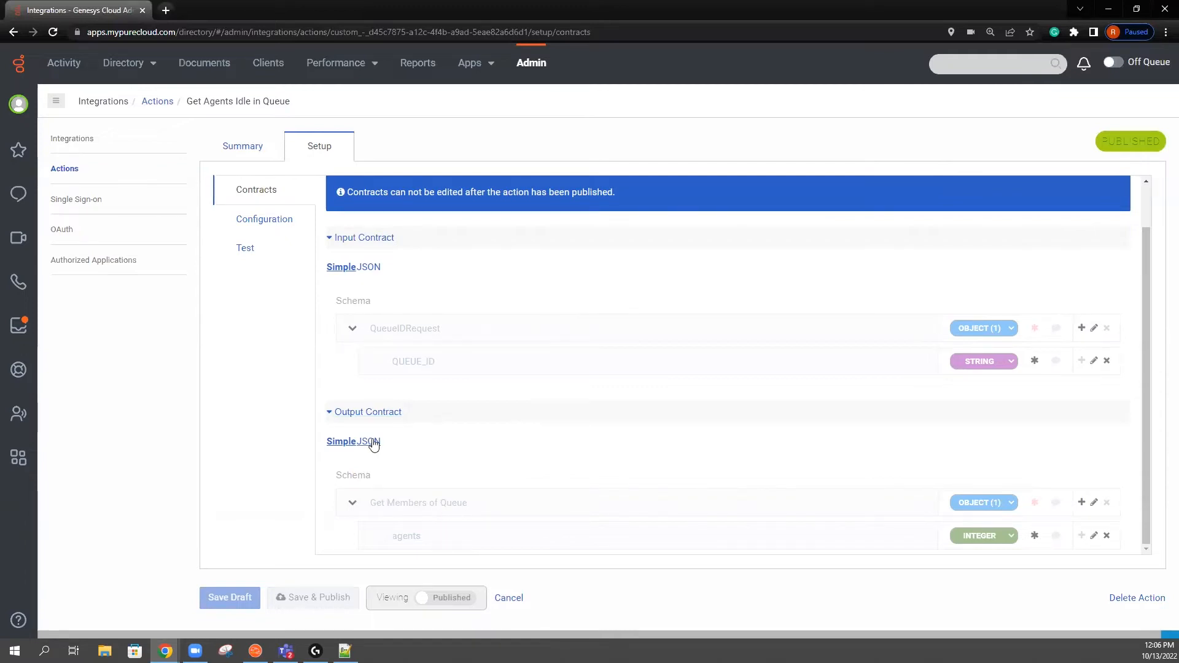
{"action": "left_click", "coordinate": [368, 441]}
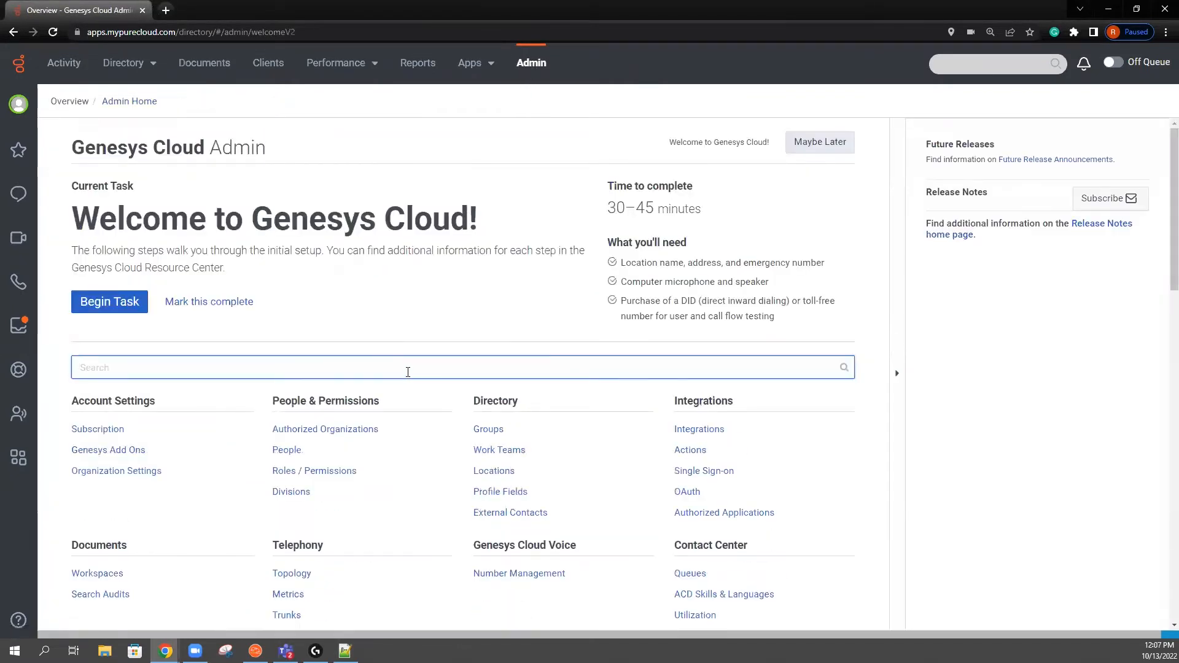
Step: Filter the Contact Center queues by 'r' and open the R Sales queue's general settings
{"action": "type", "text": "que"}
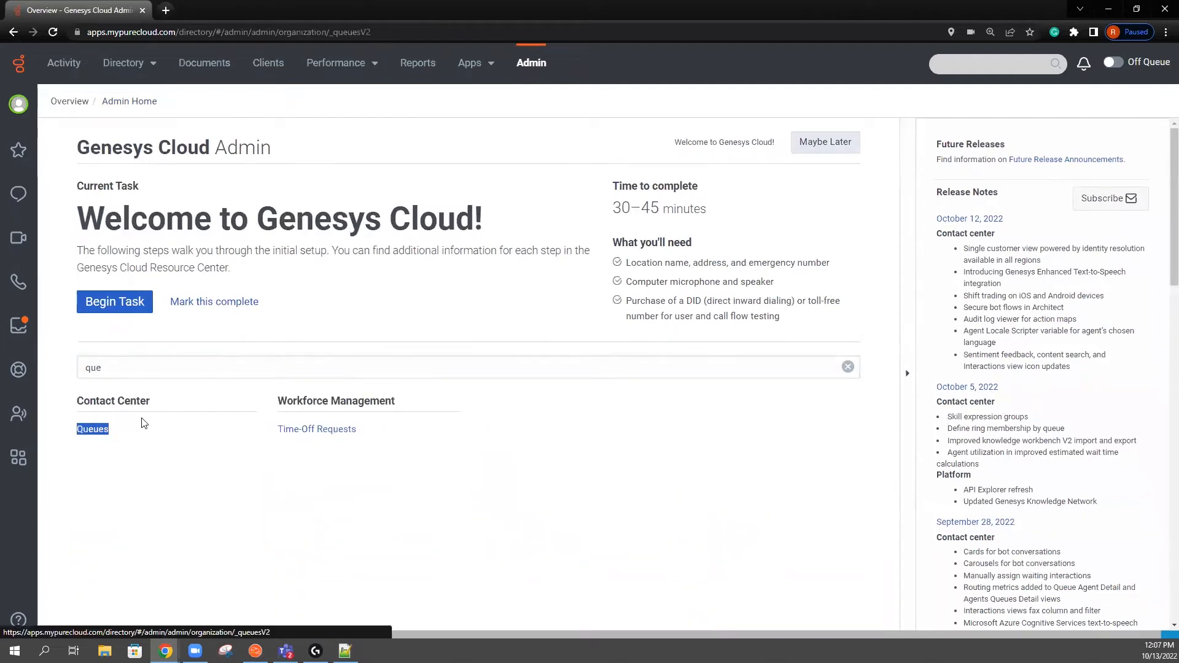
{"action": "left_click", "coordinate": [92, 428]}
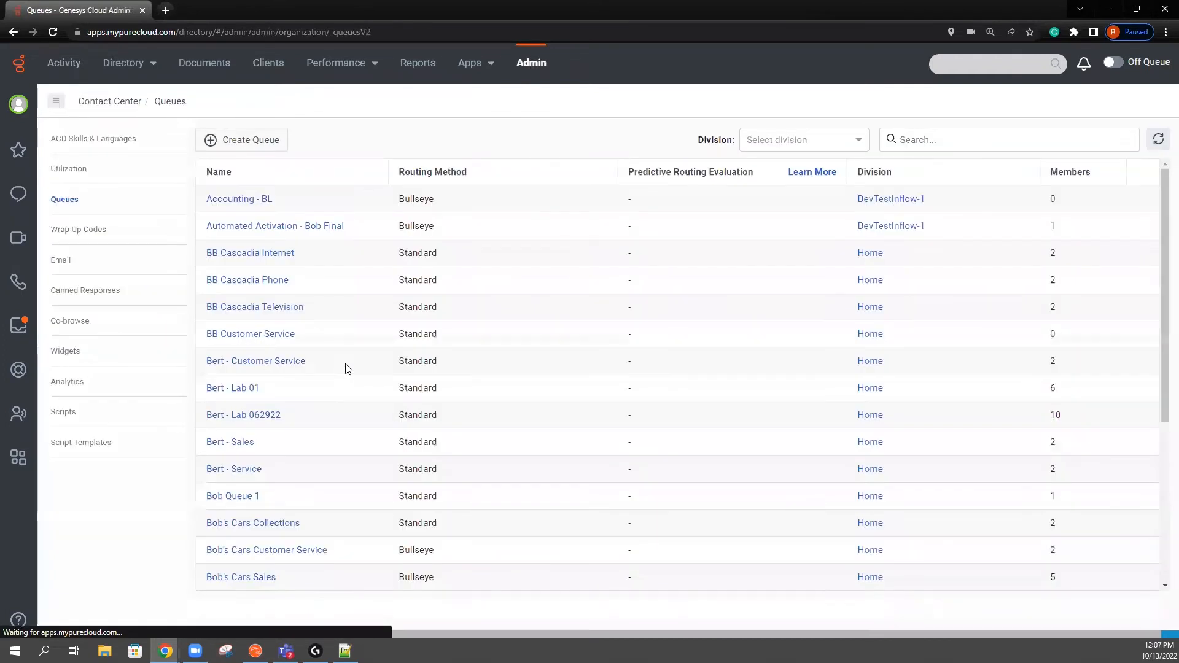
{"action": "left_click", "coordinate": [1007, 140]}
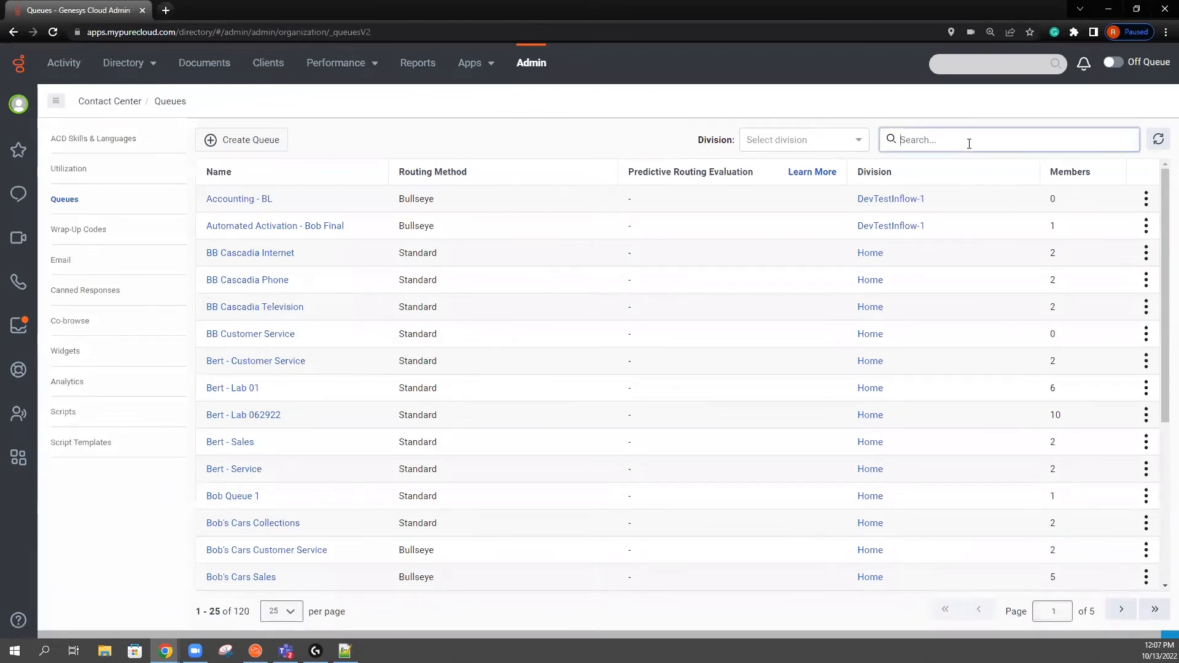
{"action": "type", "text": "r."}
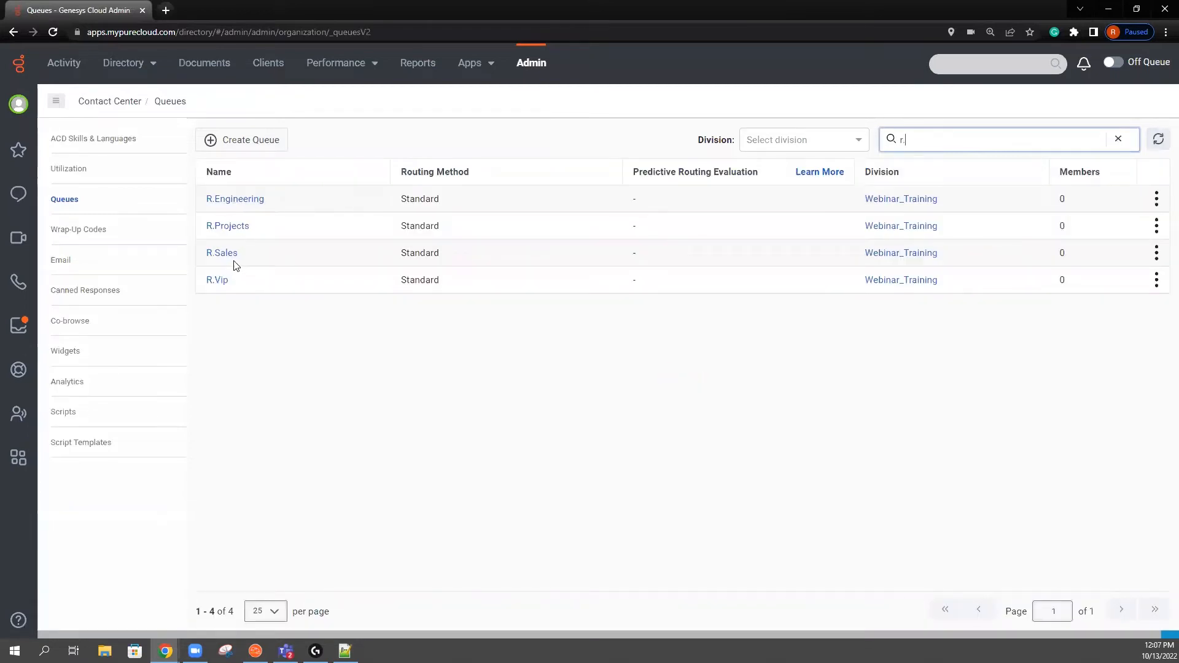
{"action": "left_click", "coordinate": [221, 253]}
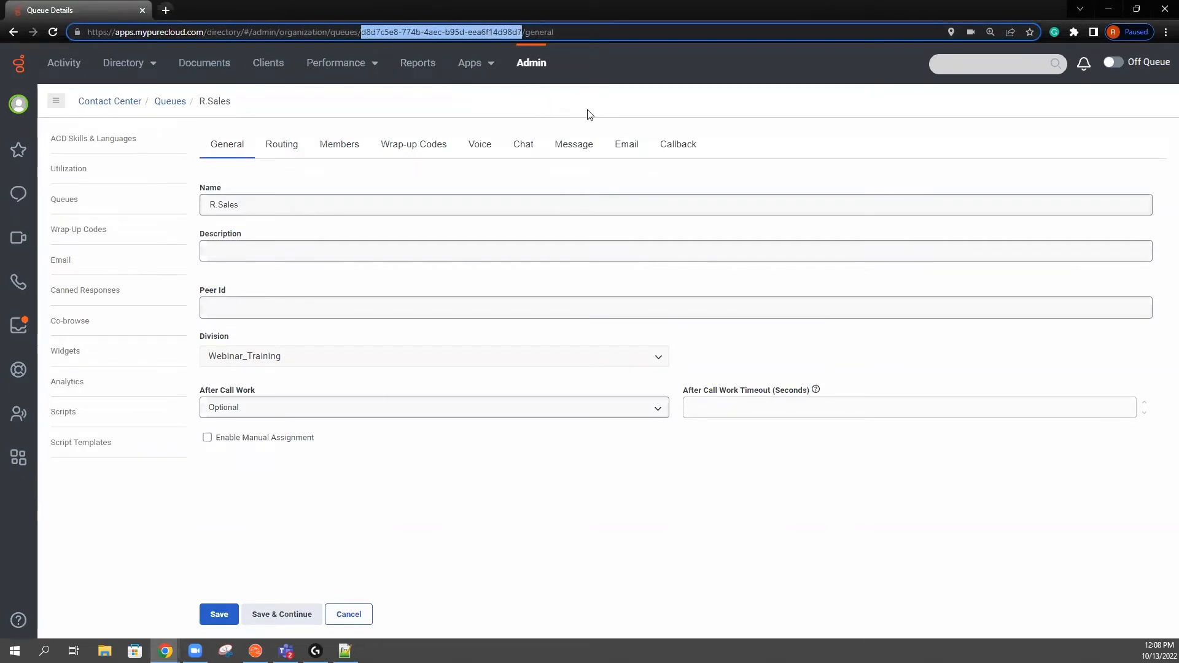
{"action": "mouse_move", "coordinate": [317, 5]}
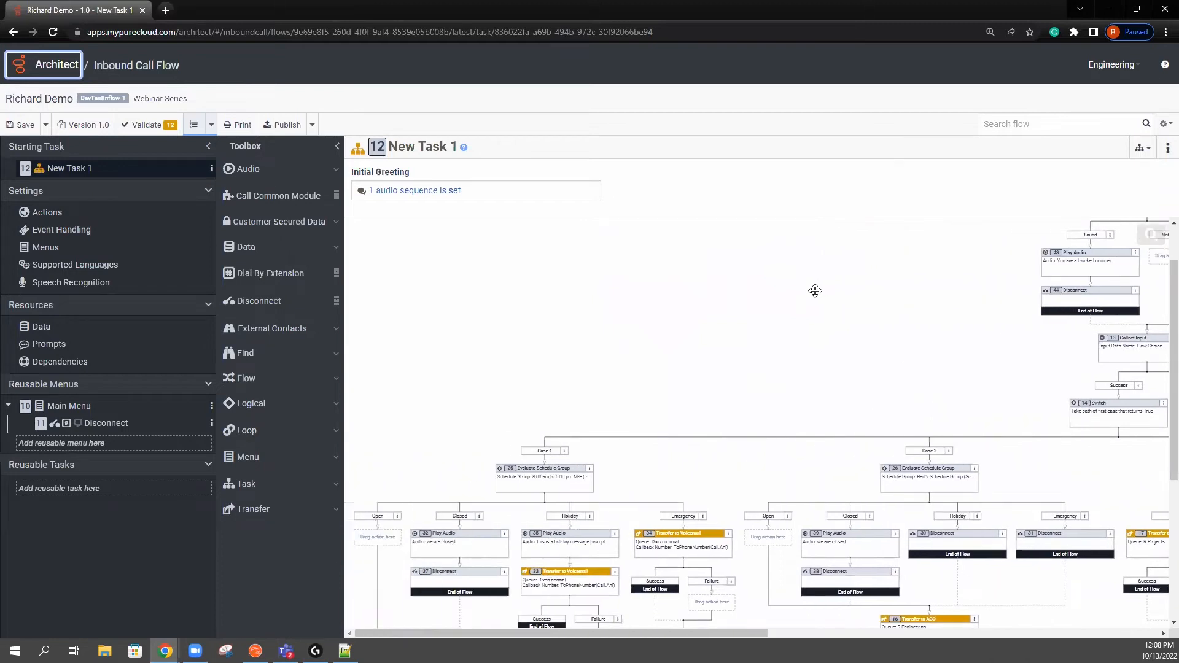
{"action": "scroll", "scroll_direction": "down", "scroll_amount": 3}
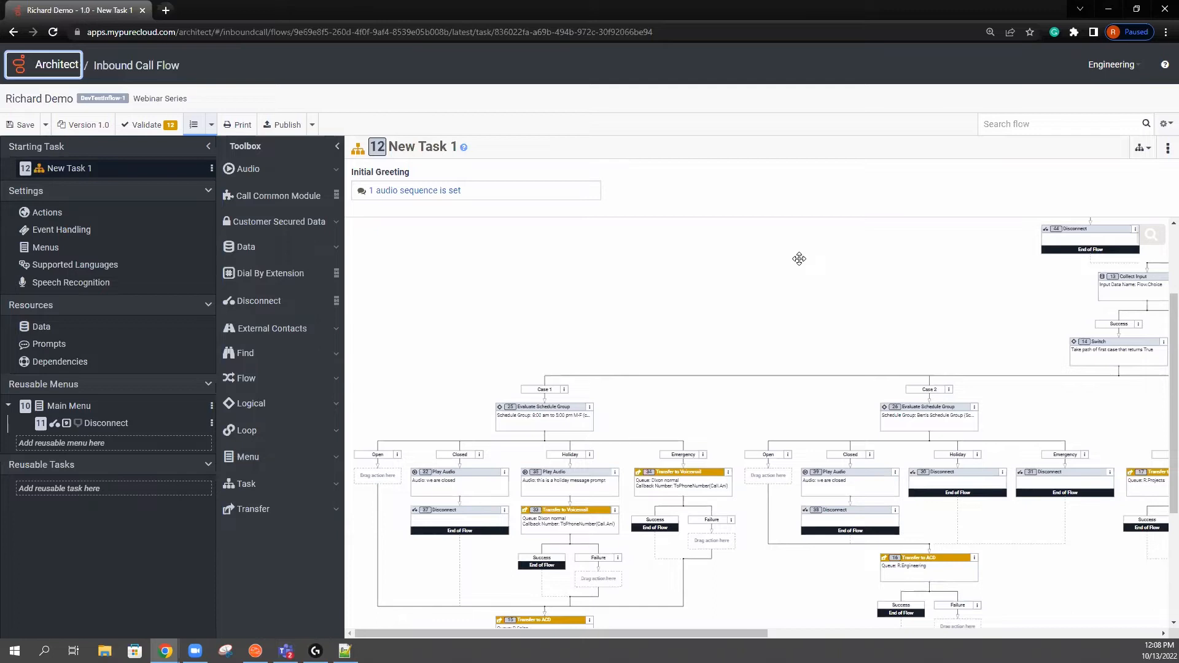
Step: Insert a Call Data Action in the Open branch with category PureCloud Data Actions
{"action": "right_click", "coordinate": [377, 475]}
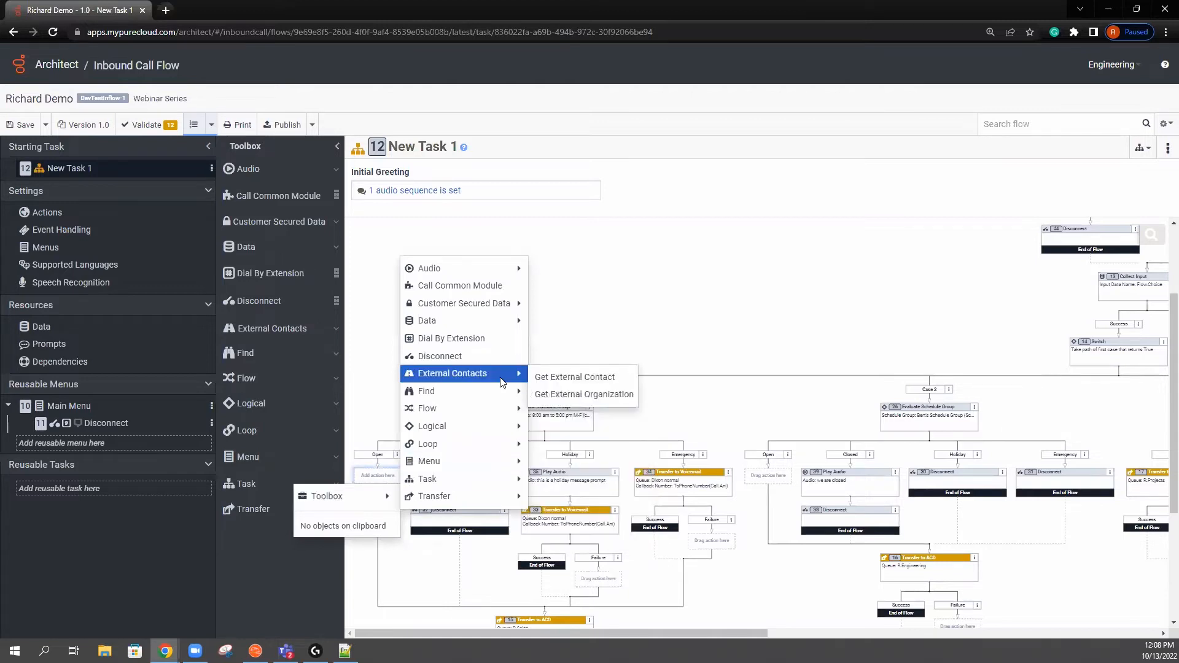
{"action": "mouse_move", "coordinate": [427, 321]}
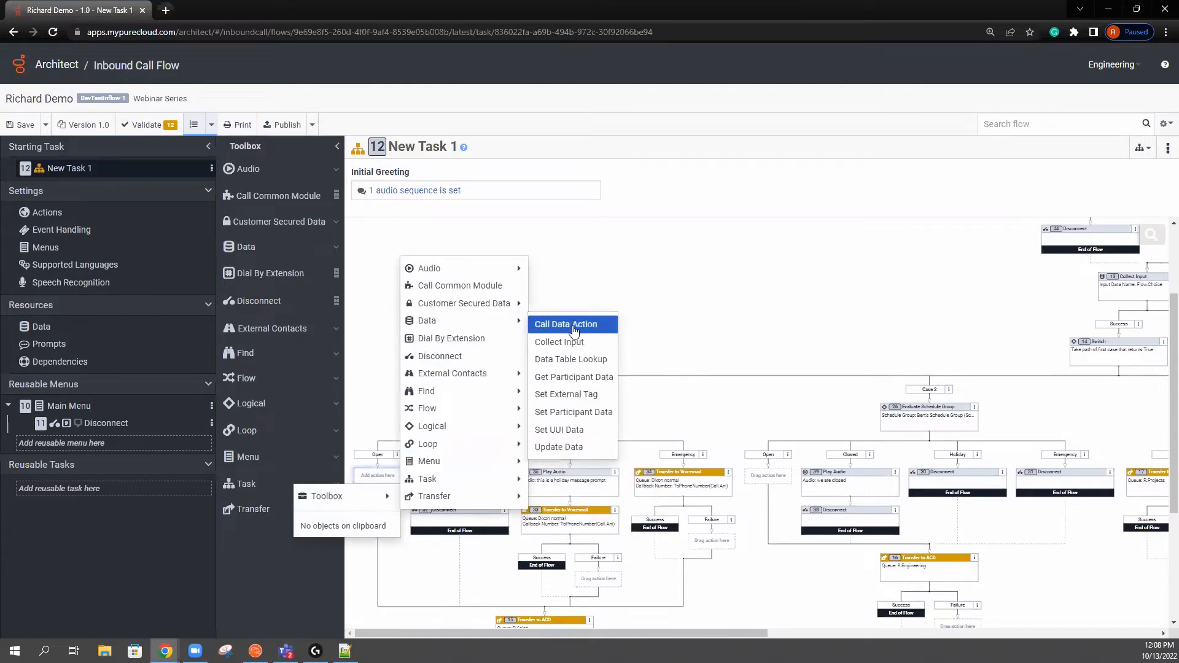
{"action": "left_click", "coordinate": [565, 324]}
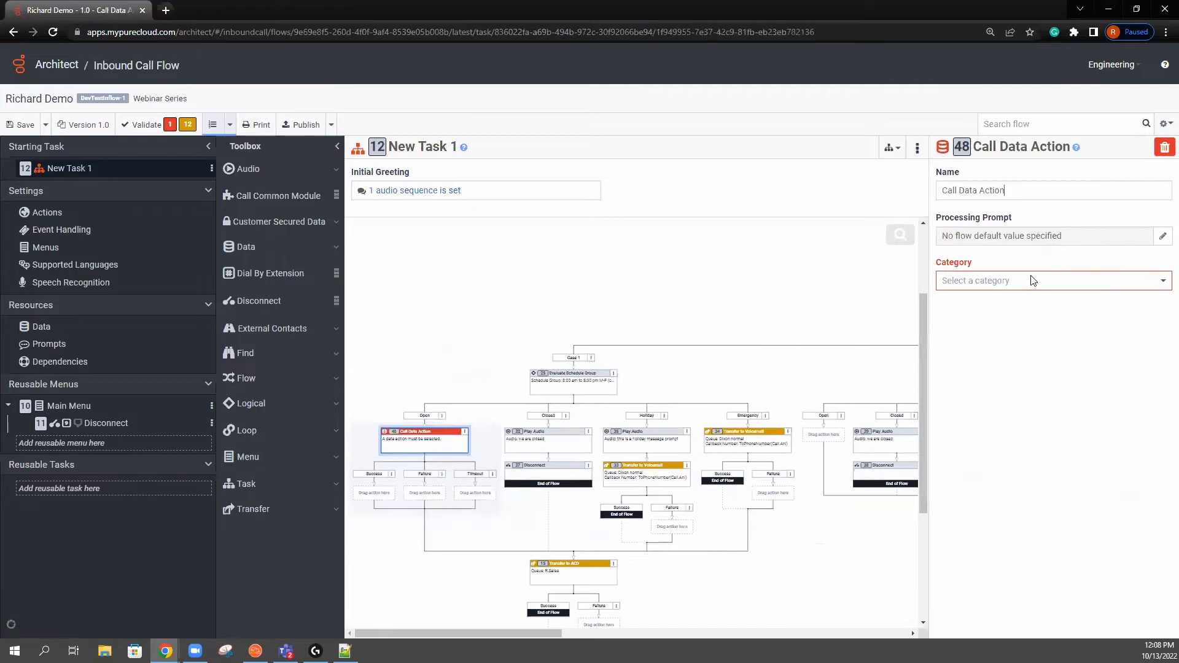
{"action": "left_click", "coordinate": [1053, 280]}
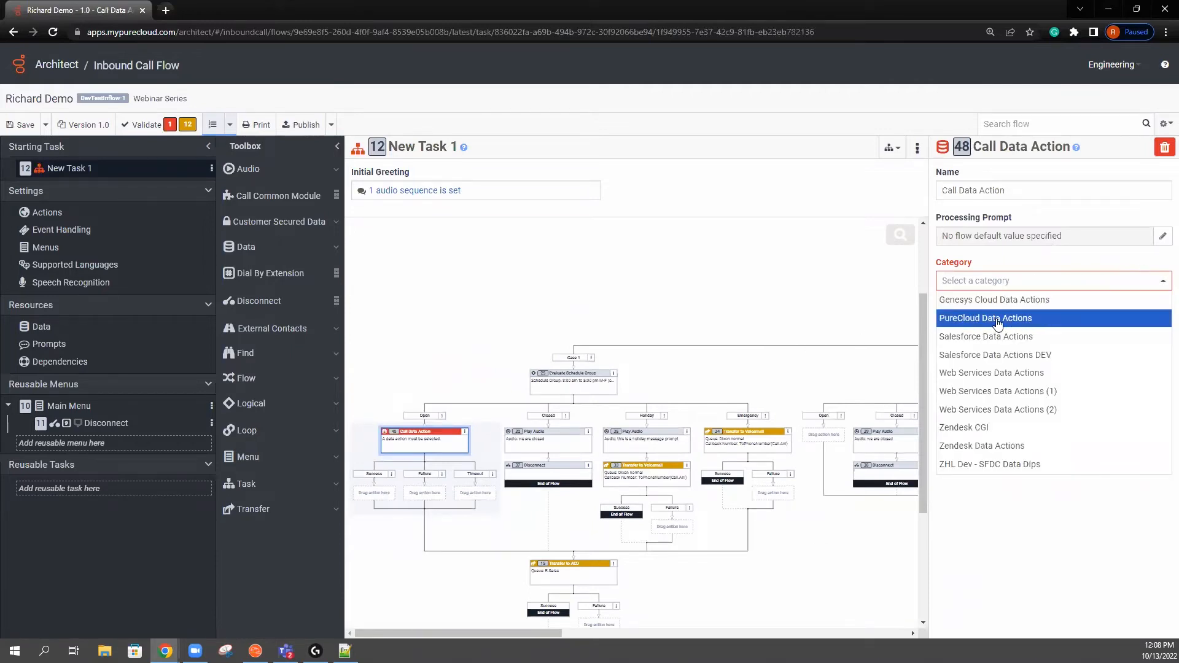
{"action": "left_click", "coordinate": [985, 319]}
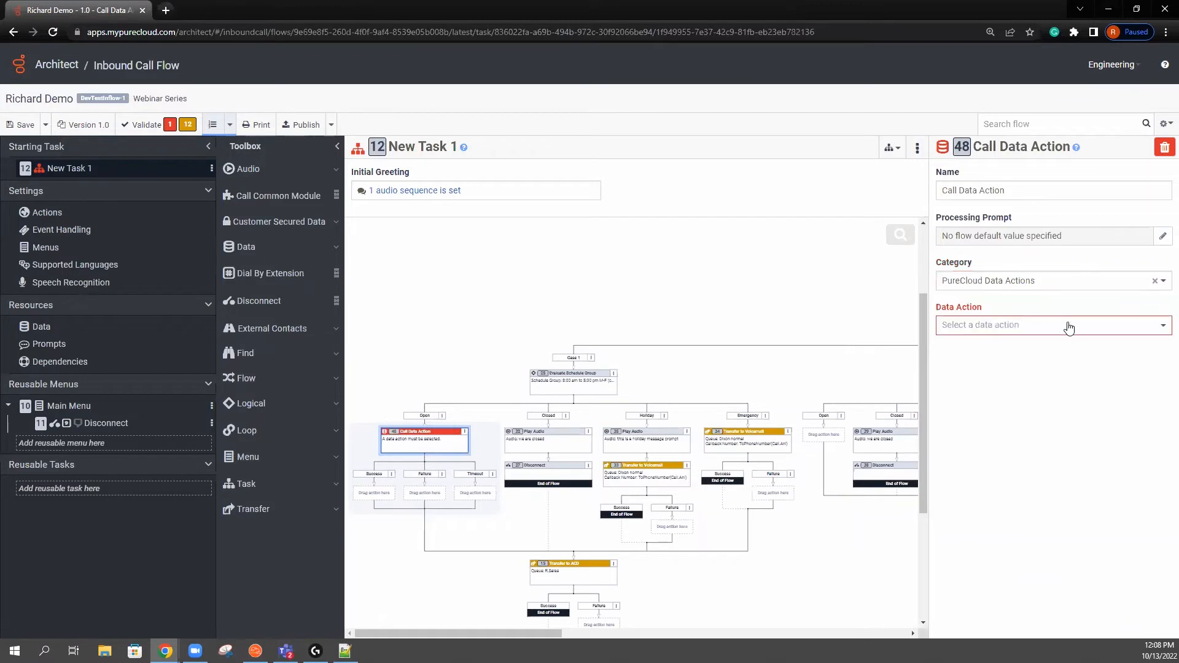
{"action": "left_click", "coordinate": [1053, 324]}
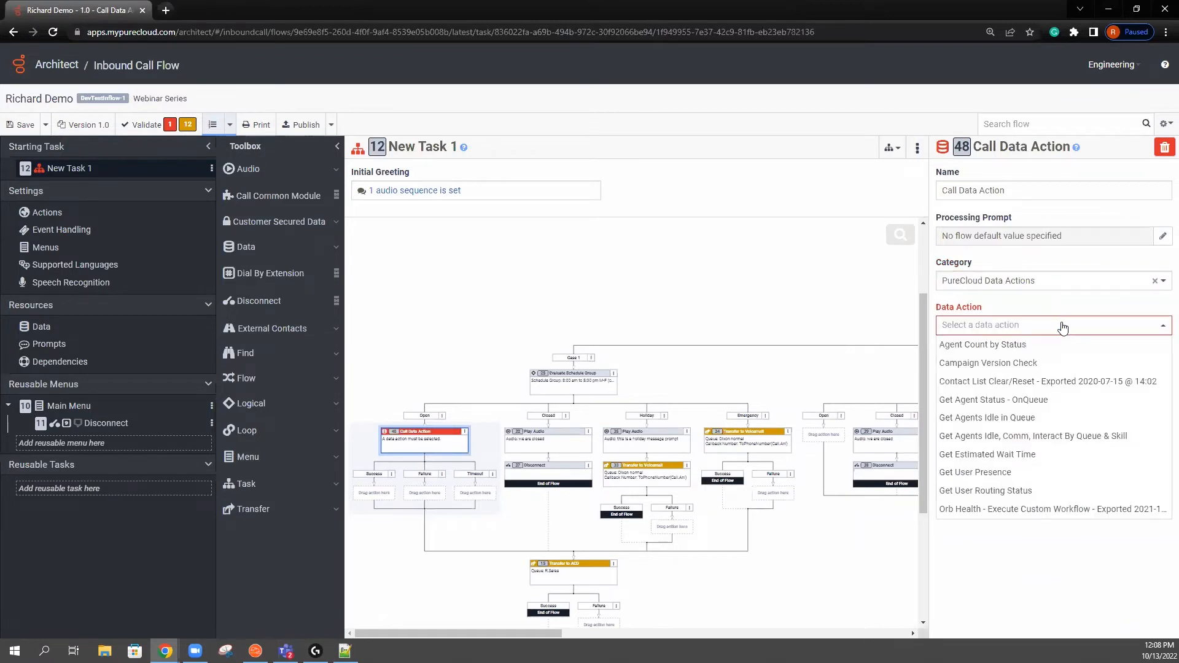
{"action": "mouse_move", "coordinate": [1048, 435]}
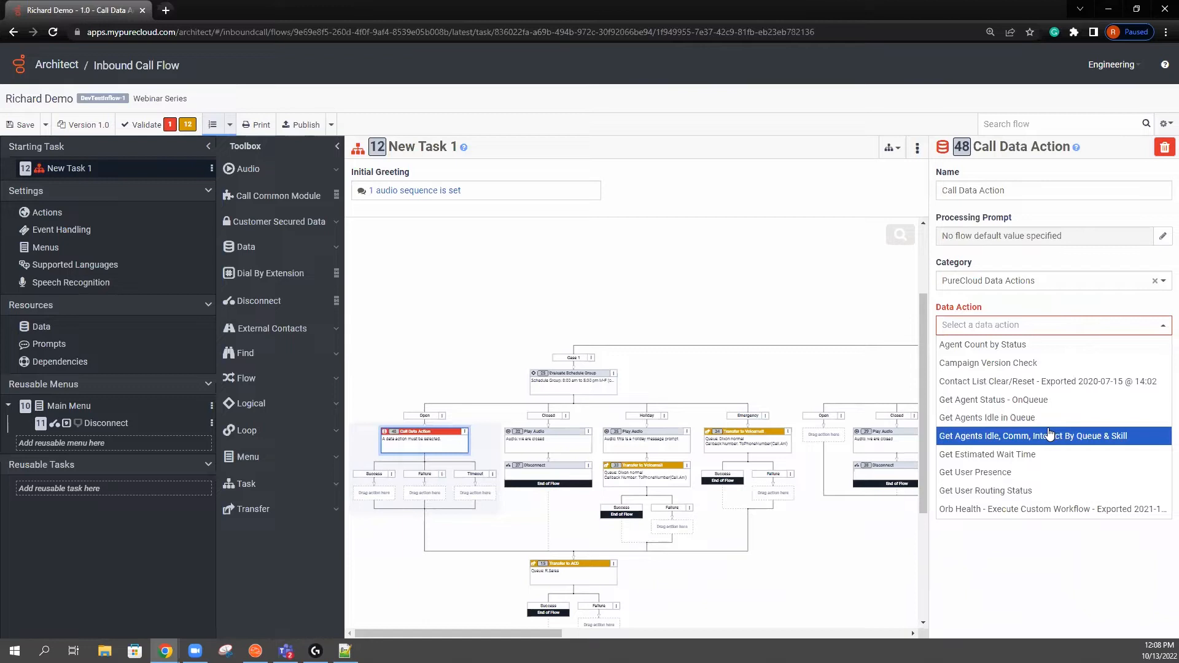
{"action": "mouse_move", "coordinate": [988, 418]}
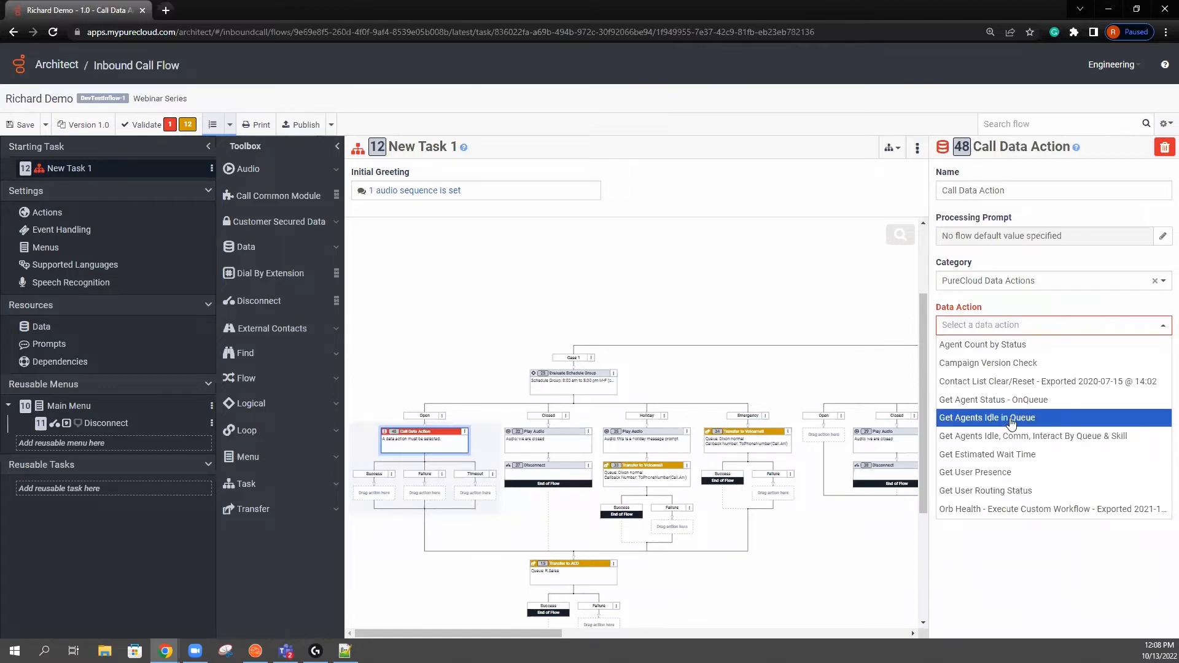
Step: Select Get Agents Idle in Queue as the data action with QUEUE_ID supplied as a literal
{"action": "left_click", "coordinate": [986, 418]}
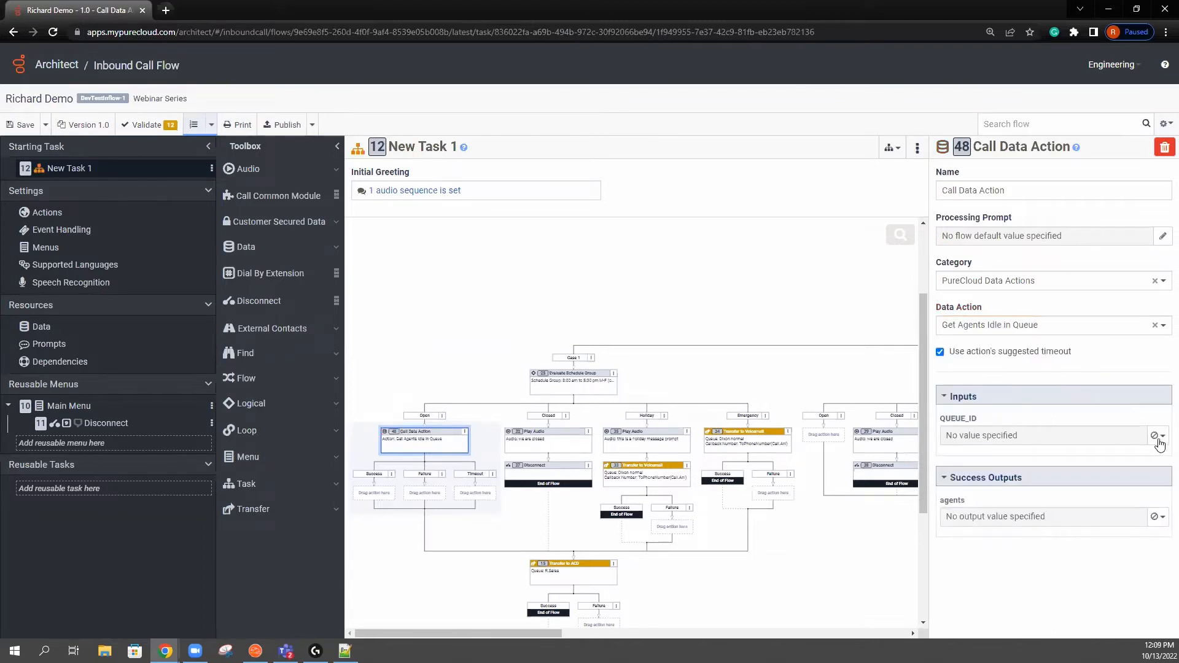
{"action": "left_click", "coordinate": [1159, 435]}
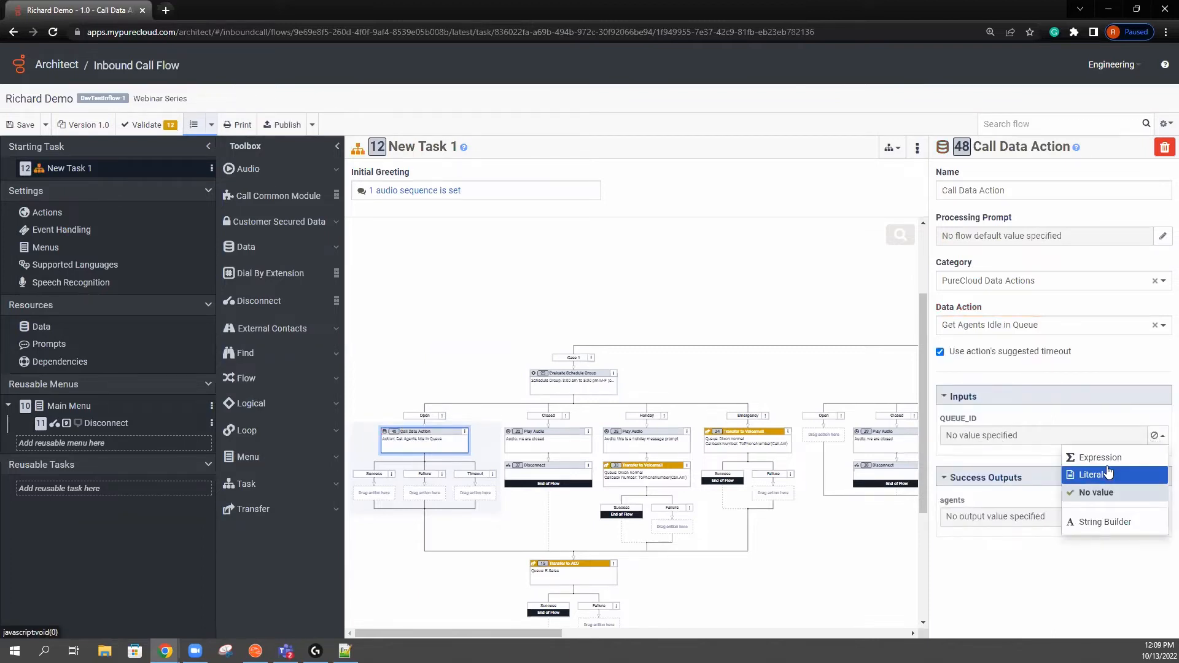
{"action": "left_click", "coordinate": [1097, 474]}
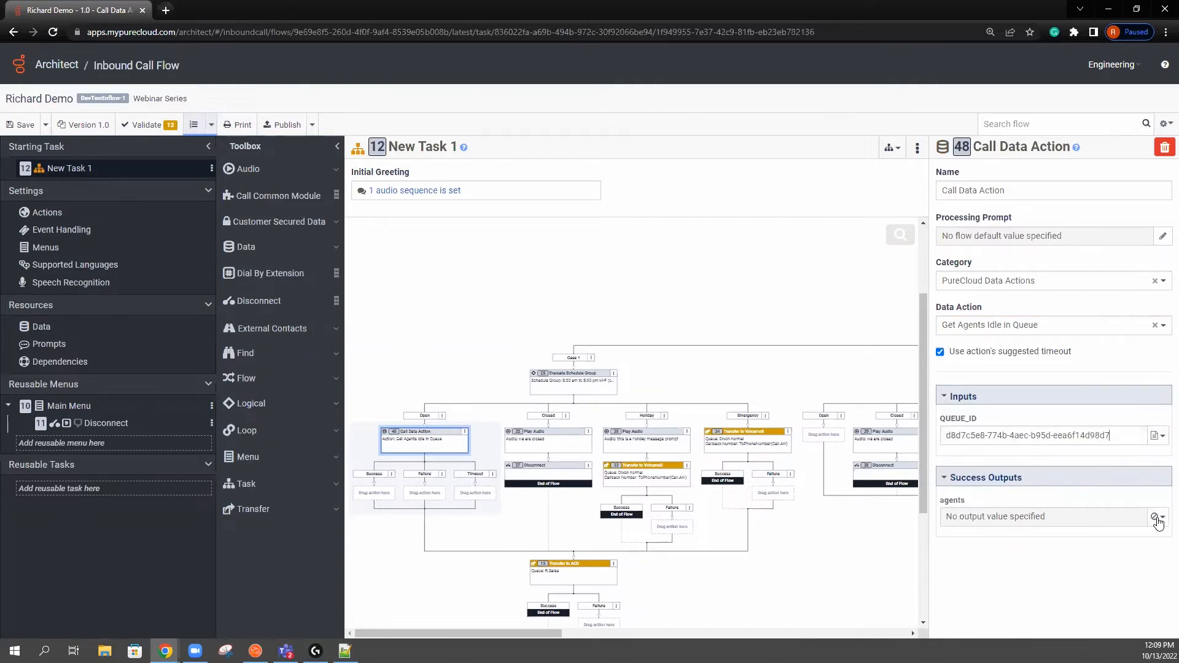
Step: Assign the agents output to the variable Flow.agents1
{"action": "left_click", "coordinate": [1157, 517]}
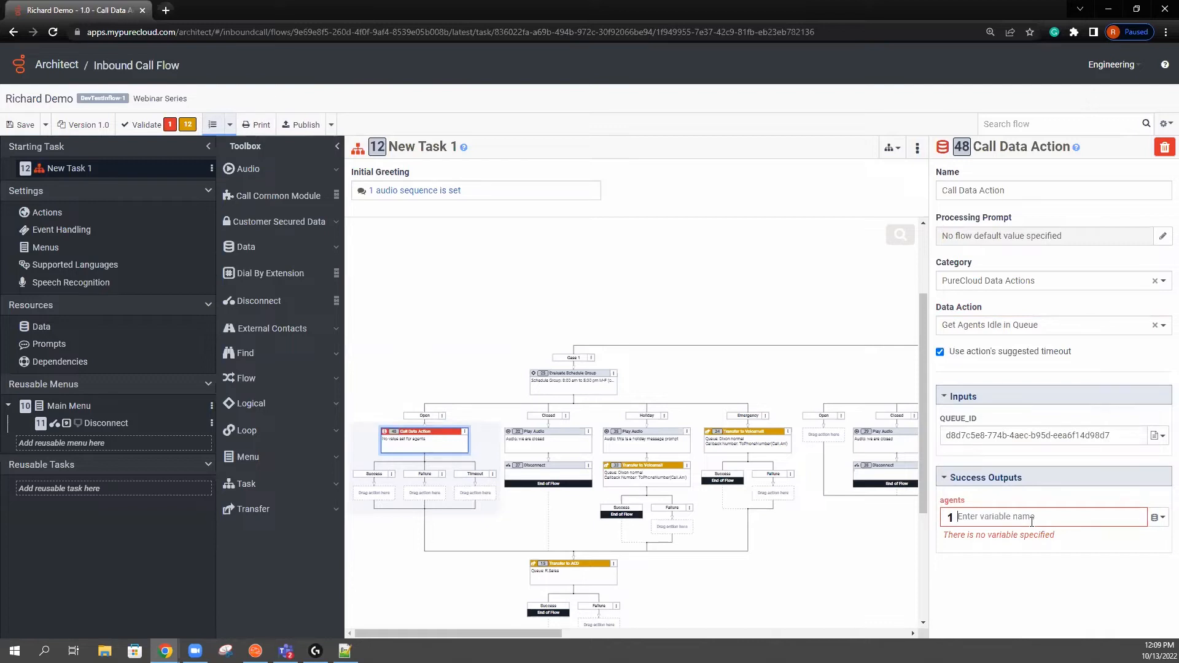
{"action": "type", "text": "Flow.a"}
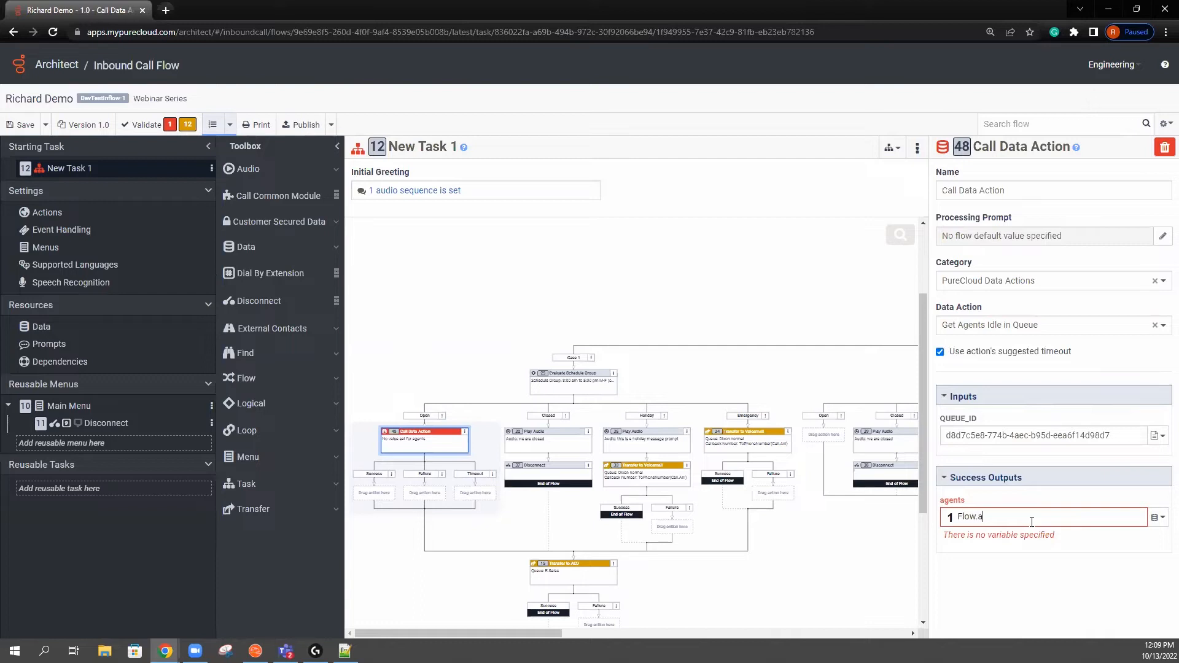
{"action": "type", "text": "gn"}
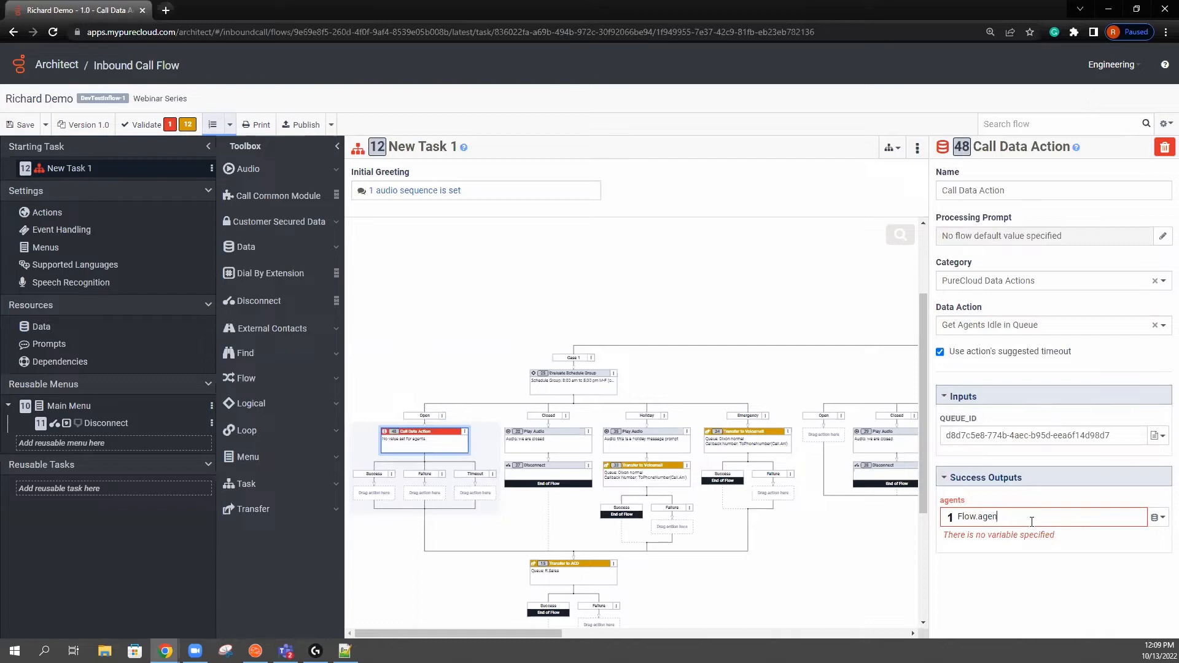
{"action": "type", "text": "s1"}
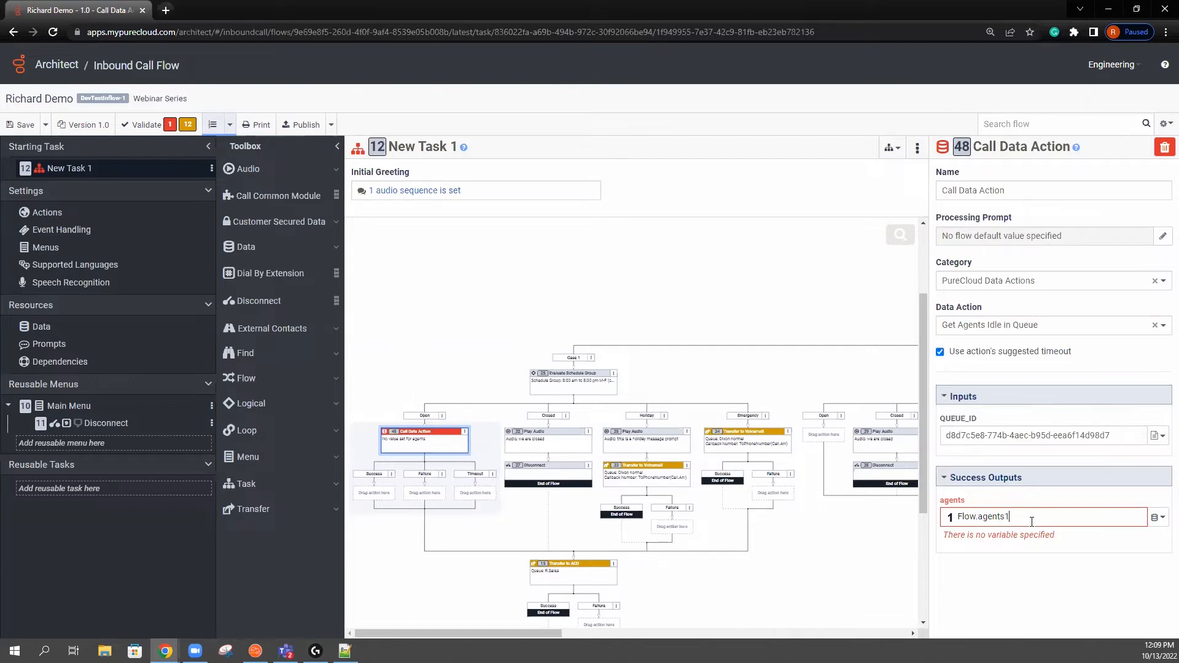
{"action": "mouse_move", "coordinate": [1040, 531]}
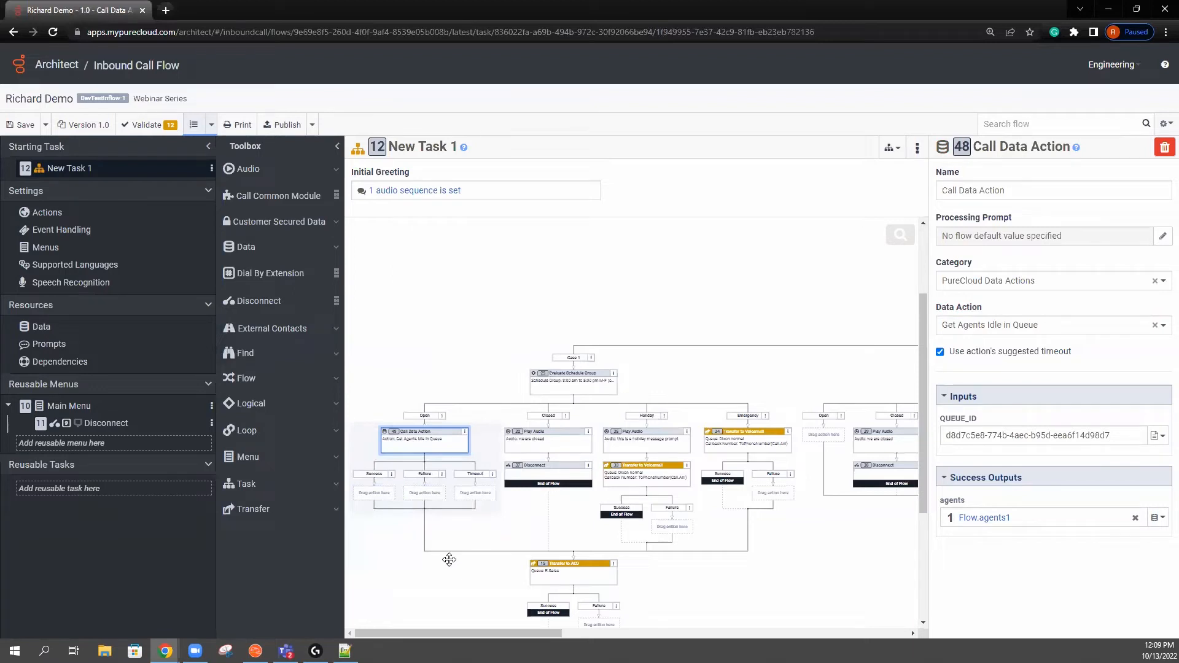
{"action": "mouse_move", "coordinate": [565, 555]}
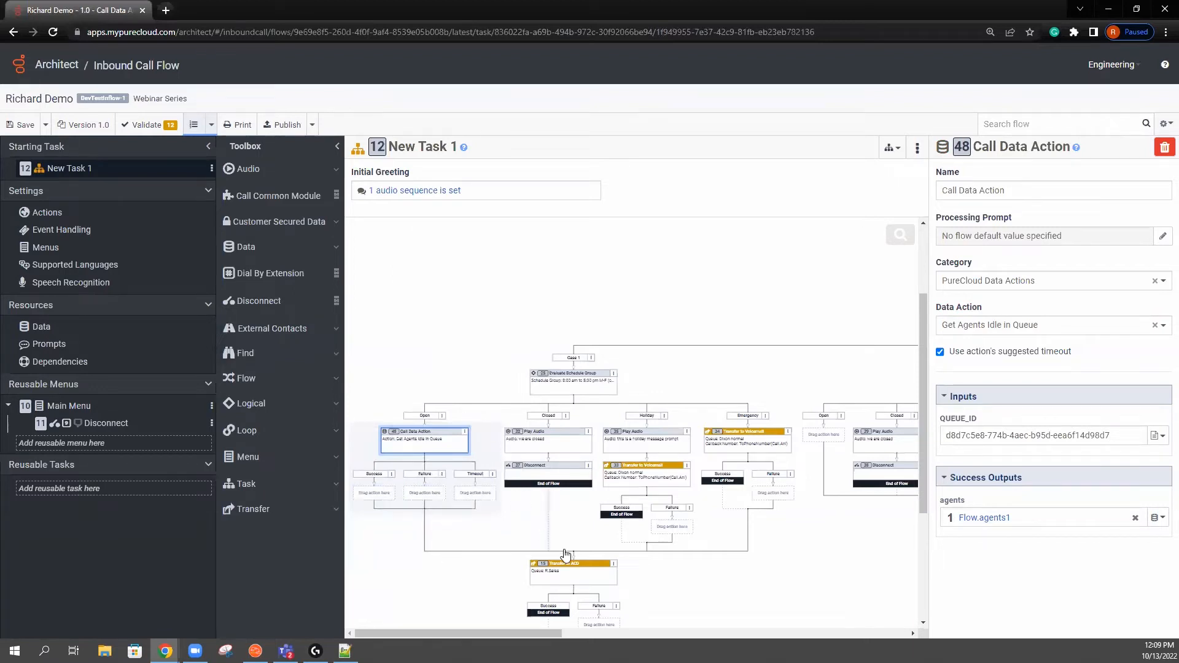
{"action": "mouse_move", "coordinate": [478, 509]}
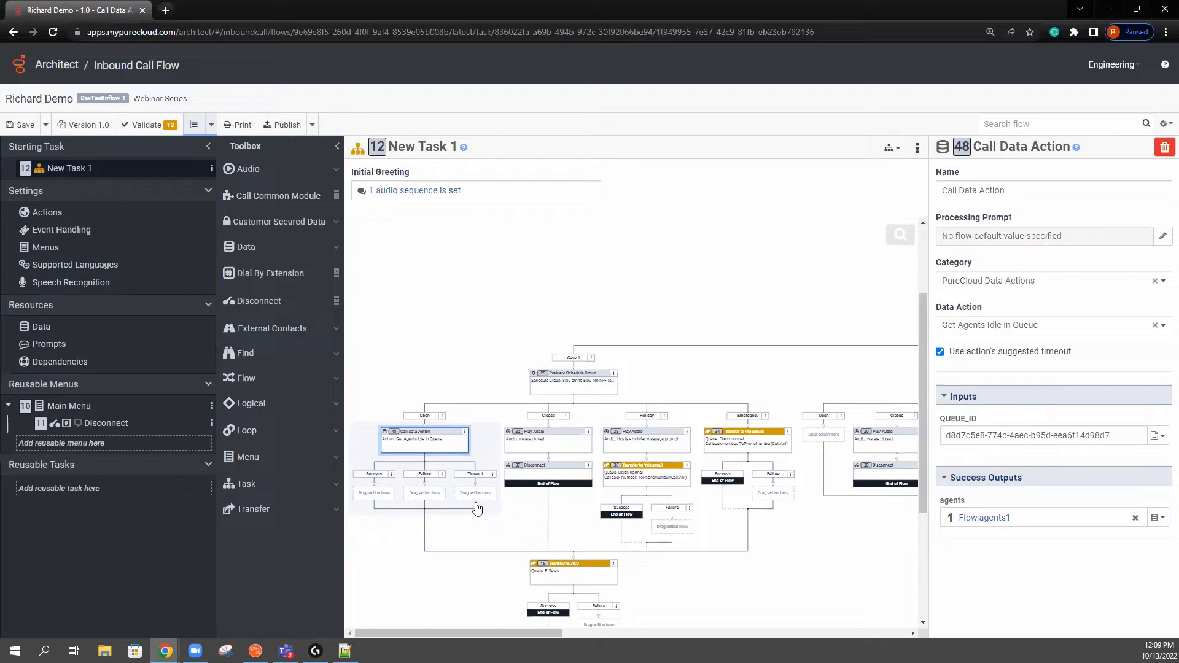
{"action": "mouse_move", "coordinate": [489, 506]}
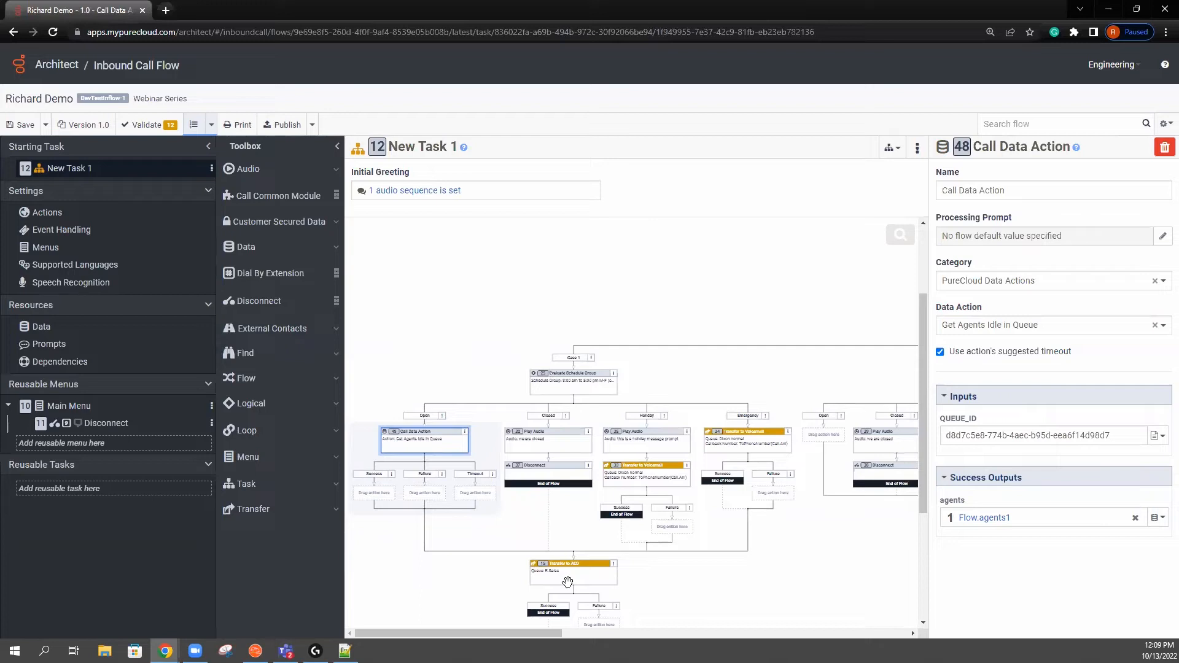
{"action": "mouse_move", "coordinate": [575, 572]}
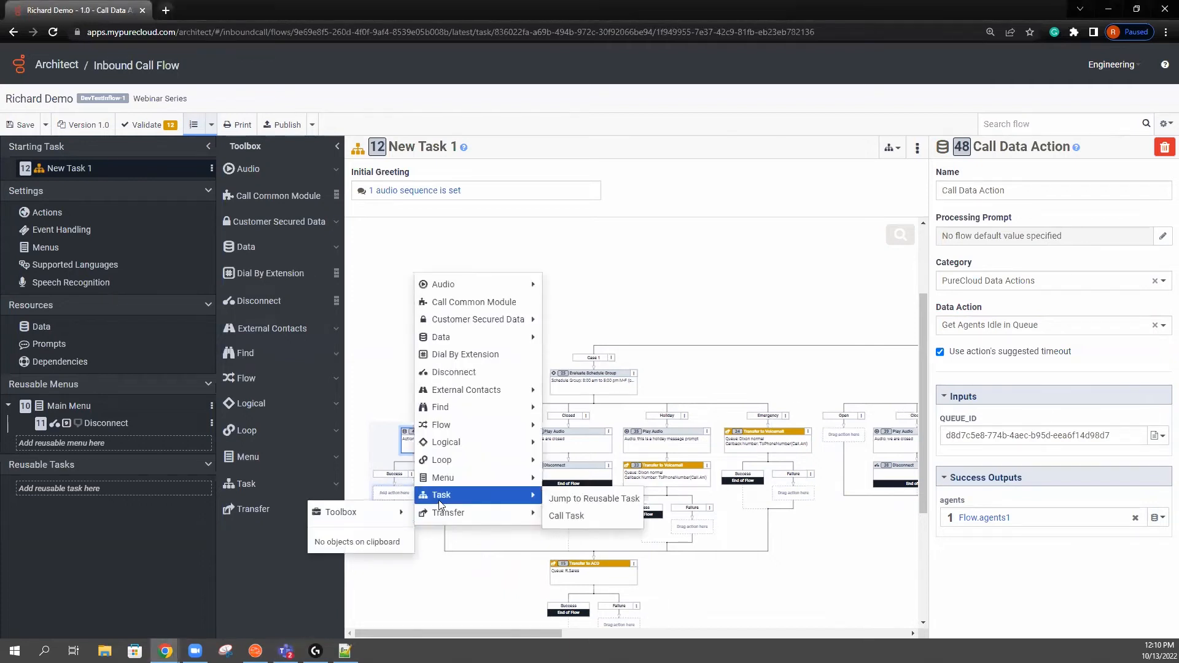
{"action": "mouse_move", "coordinate": [441, 425]}
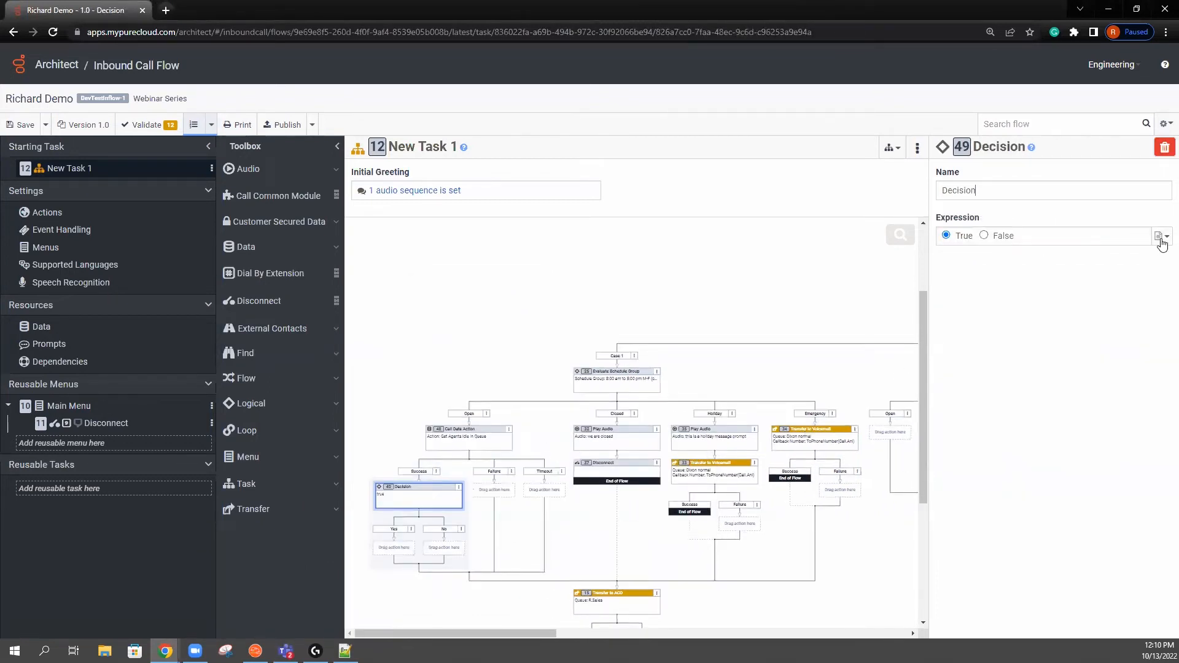
Step: Set the Decision's condition as the expression Flow.agents1 >= 0
{"action": "left_click", "coordinate": [1161, 236]}
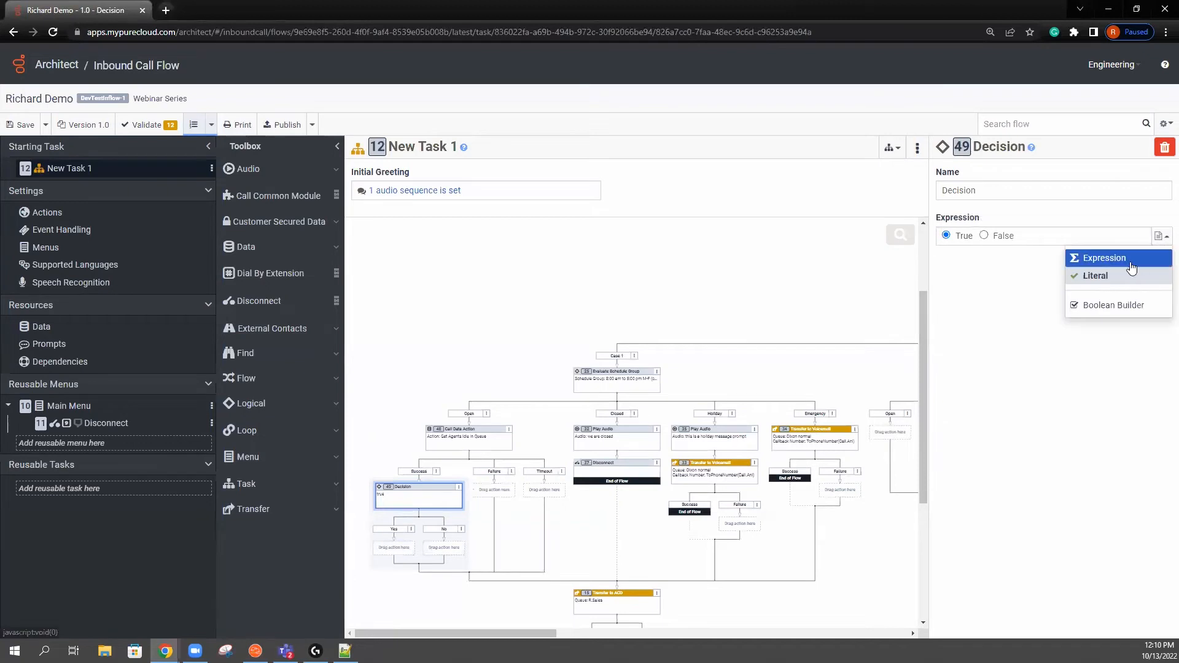
{"action": "left_click", "coordinate": [1104, 257]}
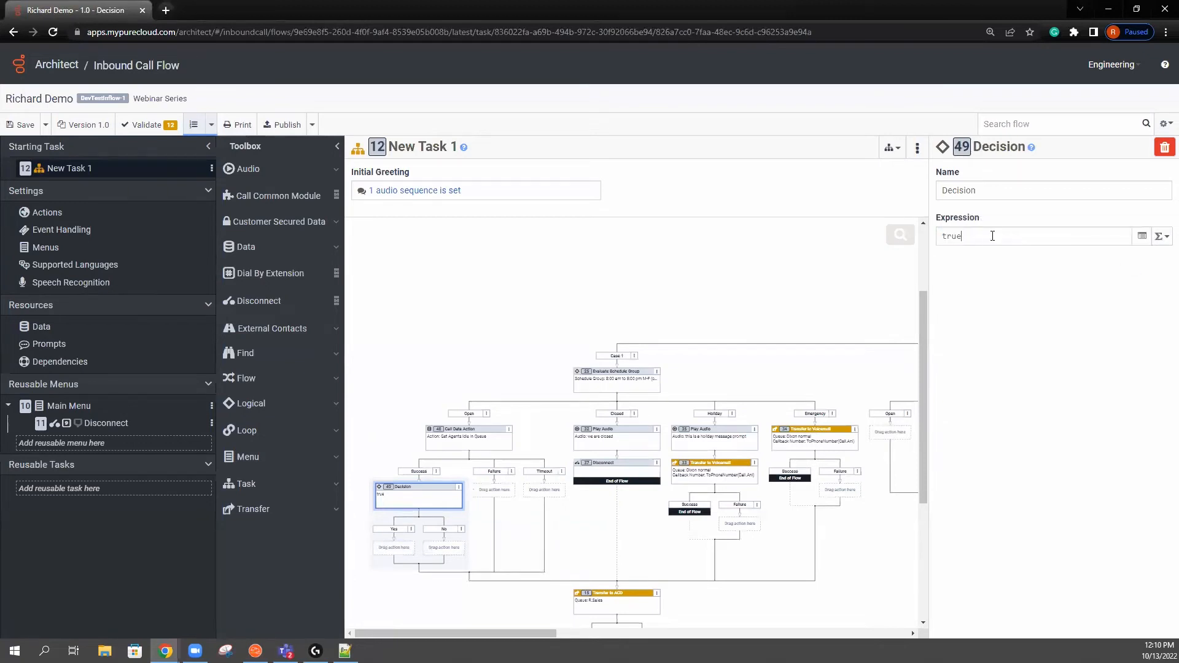
{"action": "type", "text": ">= 0"}
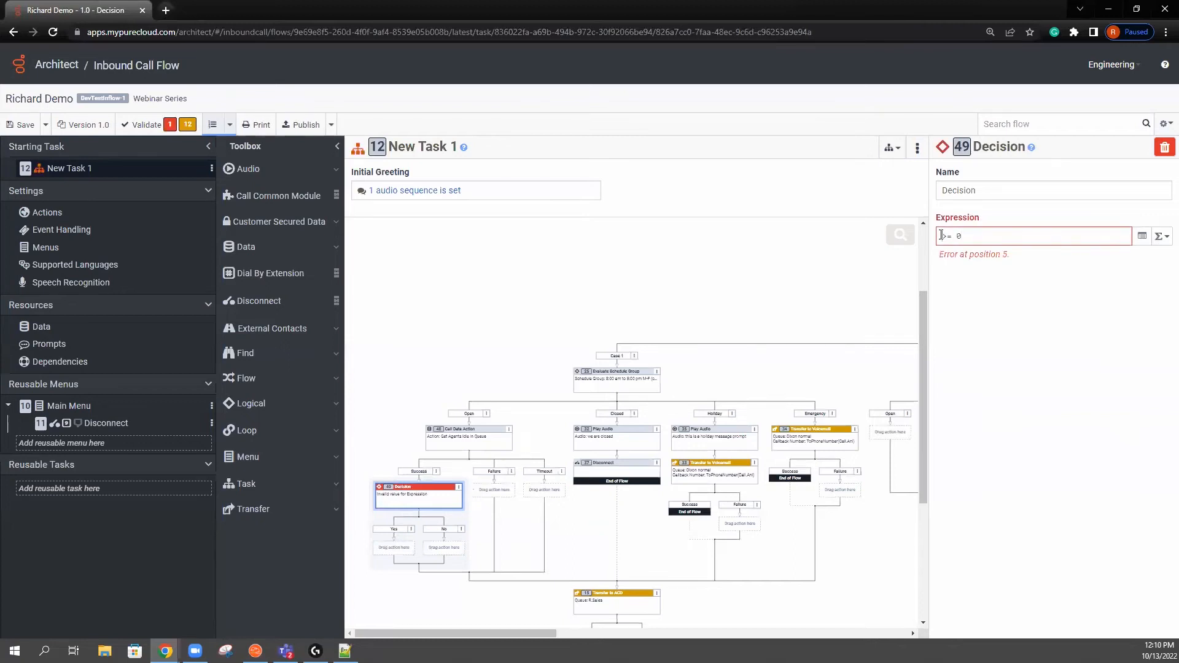
{"action": "type", "text": "Flow.agents1"}
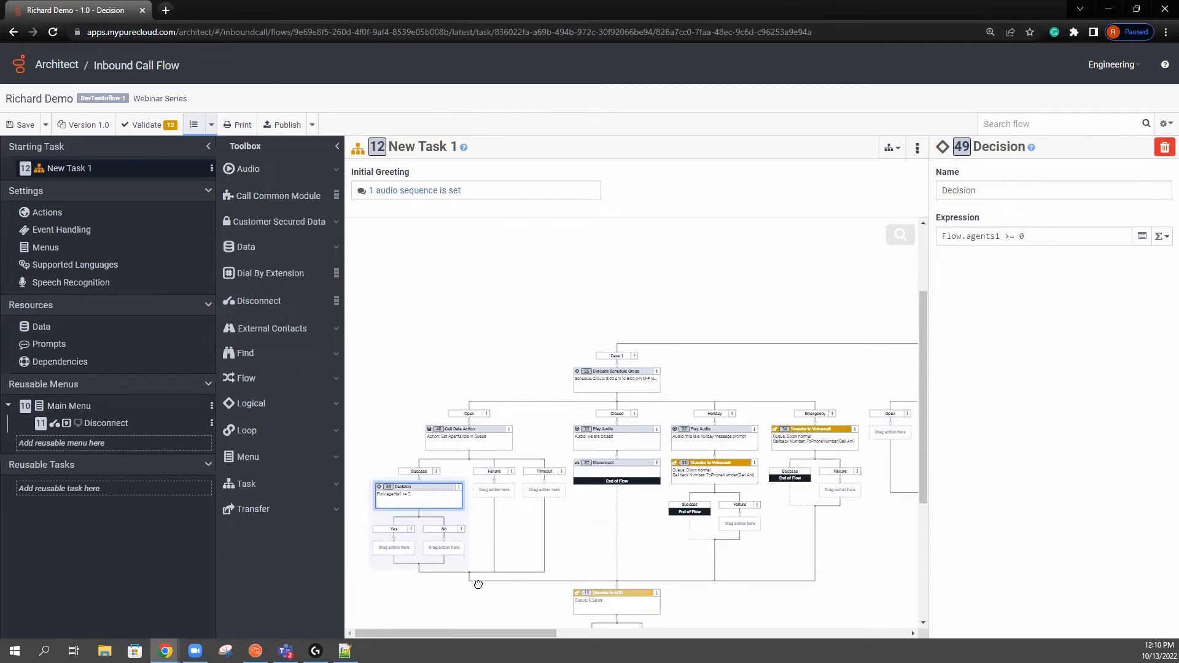
Step: Place the Transfer to ACD action for R.Sales under the Decision's Yes branch
{"action": "left_click", "coordinate": [398, 545]}
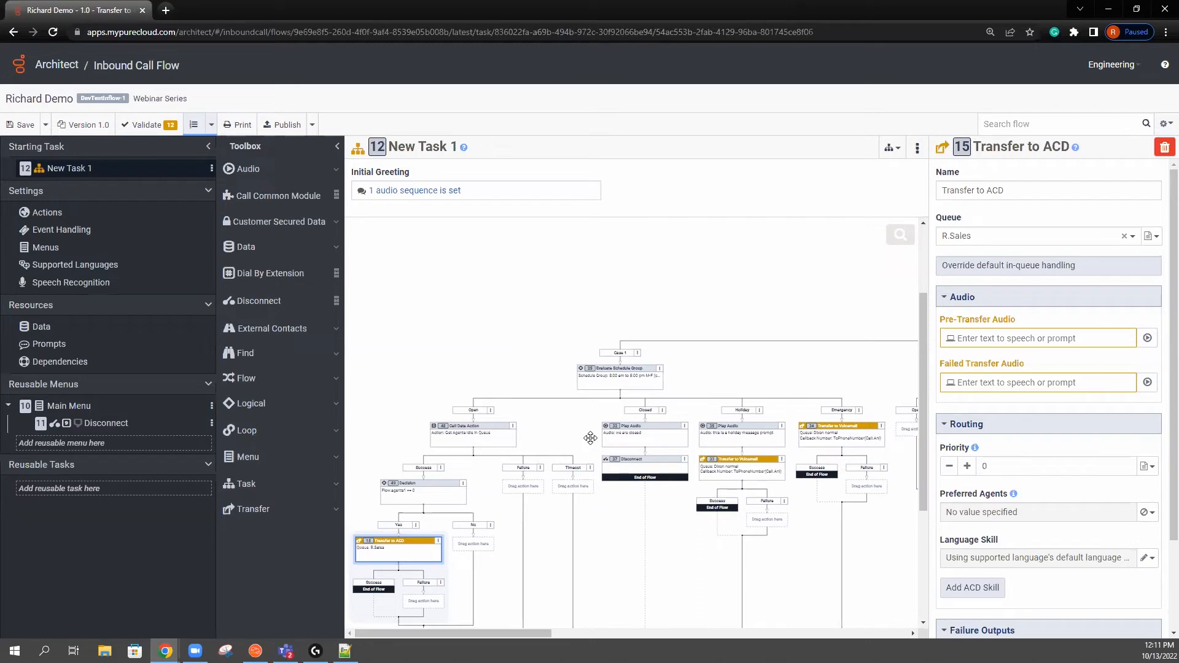
{"action": "mouse_move", "coordinate": [586, 410]}
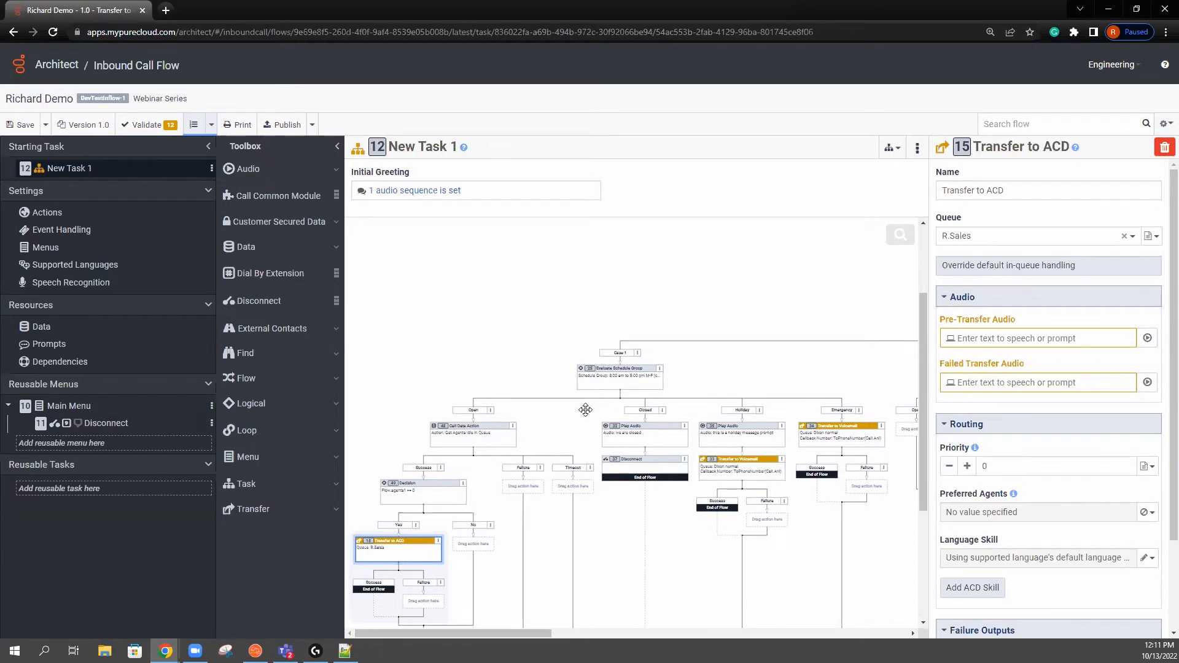
Step: Insert an Evaluate Schedule step using the 8:00 am to 5:00 pm M-F schedule
{"action": "right_click", "coordinate": [472, 544]}
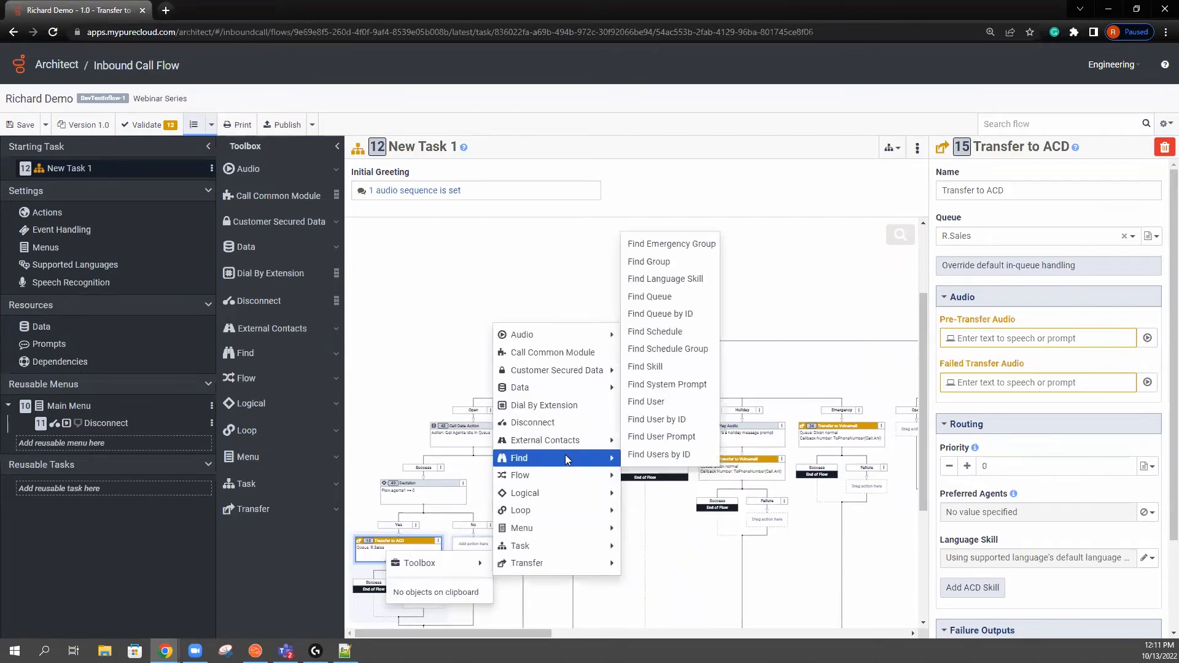
{"action": "mouse_move", "coordinate": [543, 405]}
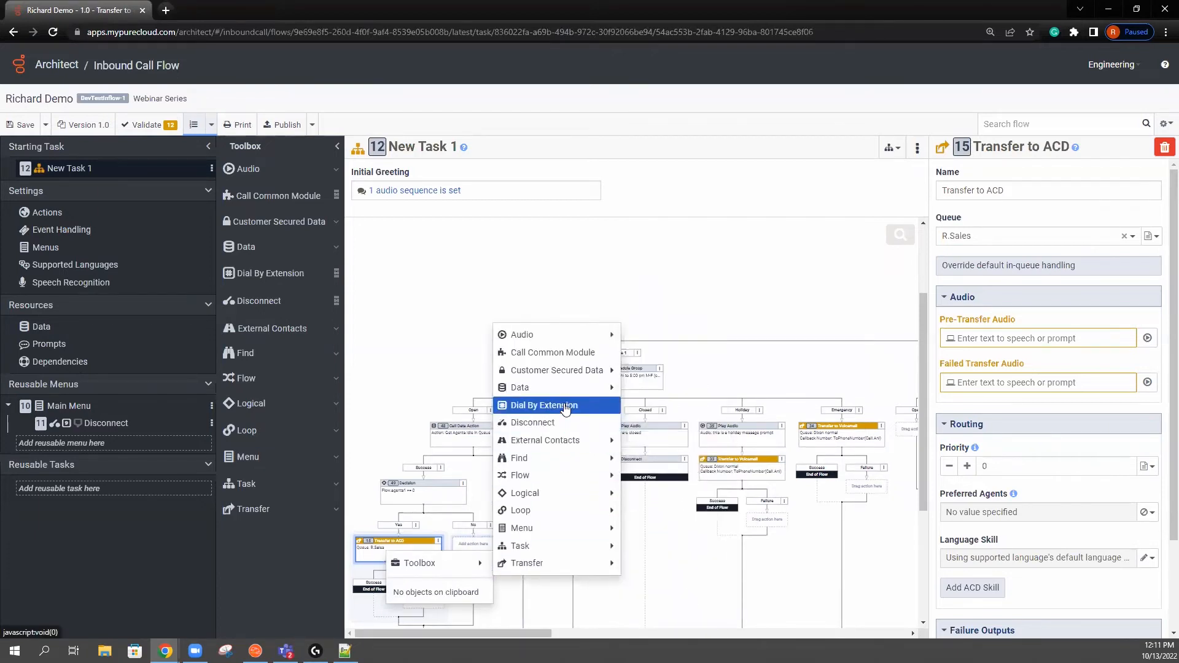
{"action": "mouse_move", "coordinate": [518, 387]}
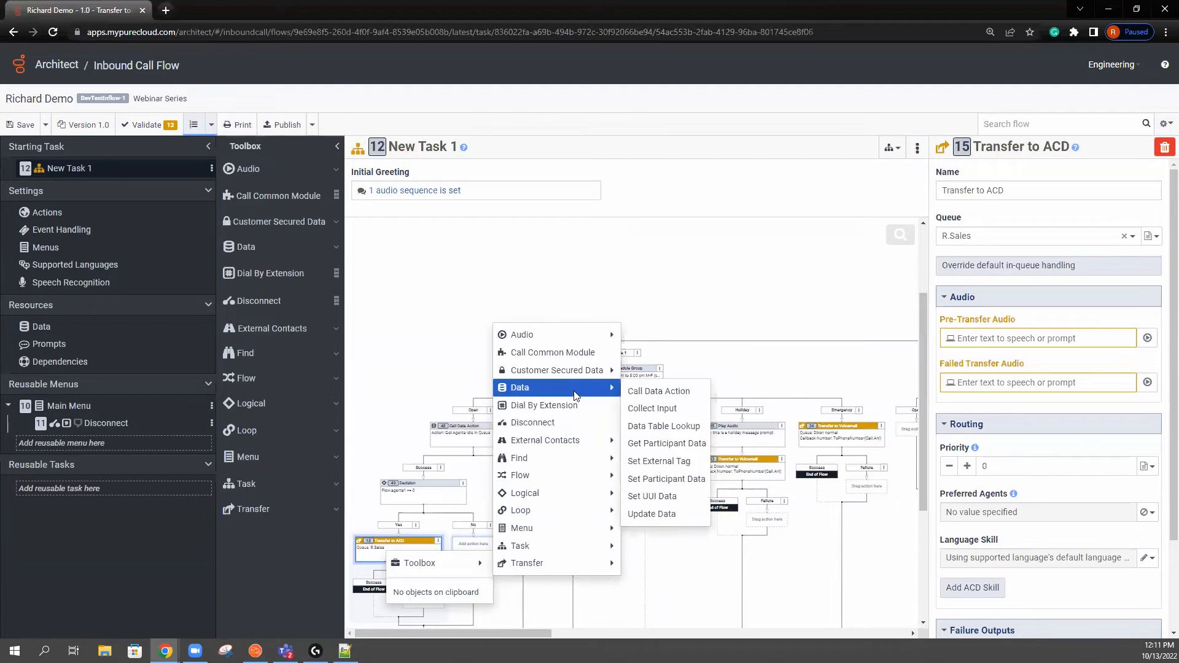
{"action": "mouse_move", "coordinate": [543, 440]}
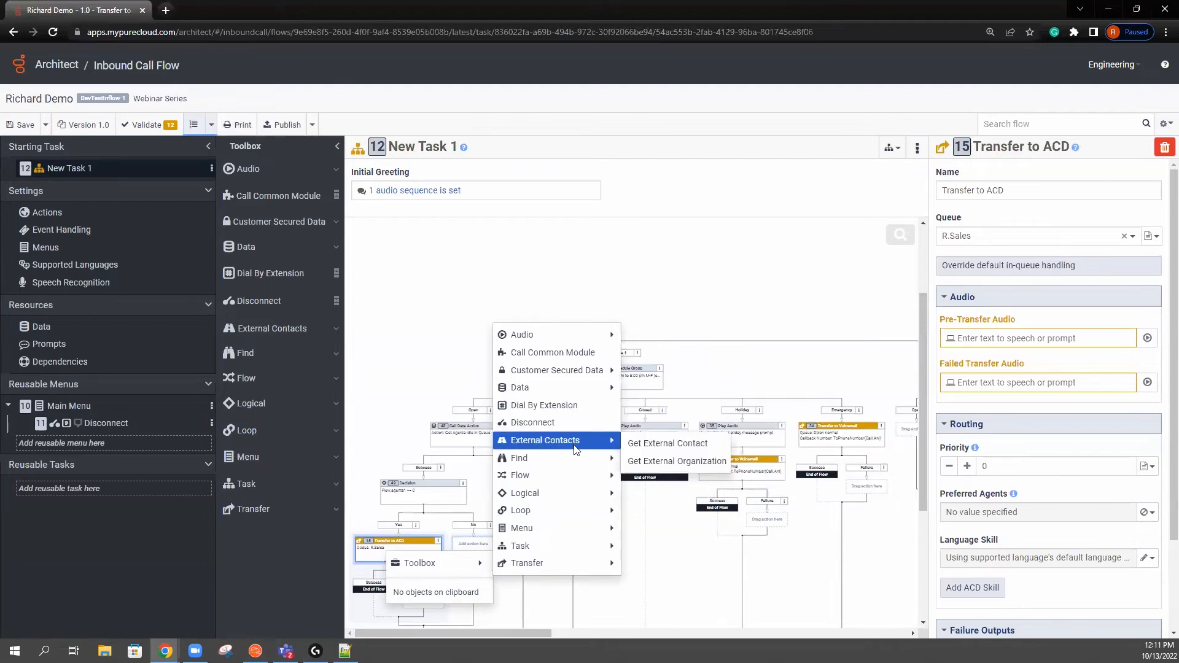
{"action": "mouse_move", "coordinate": [519, 474]}
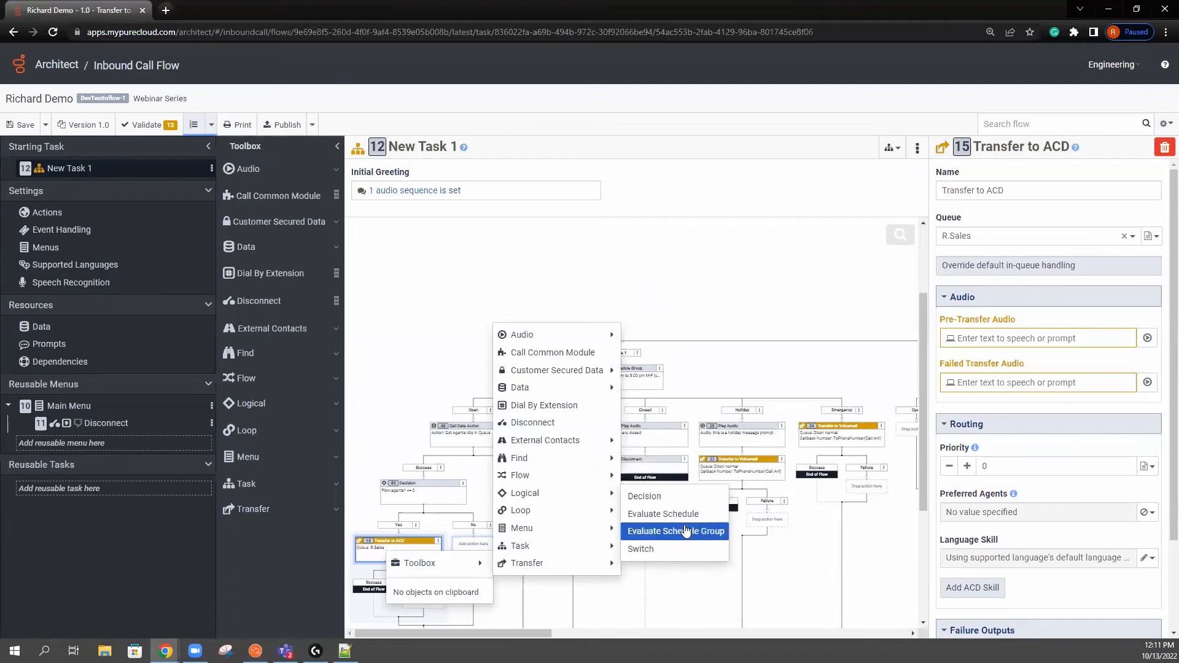
{"action": "left_click", "coordinate": [663, 514]}
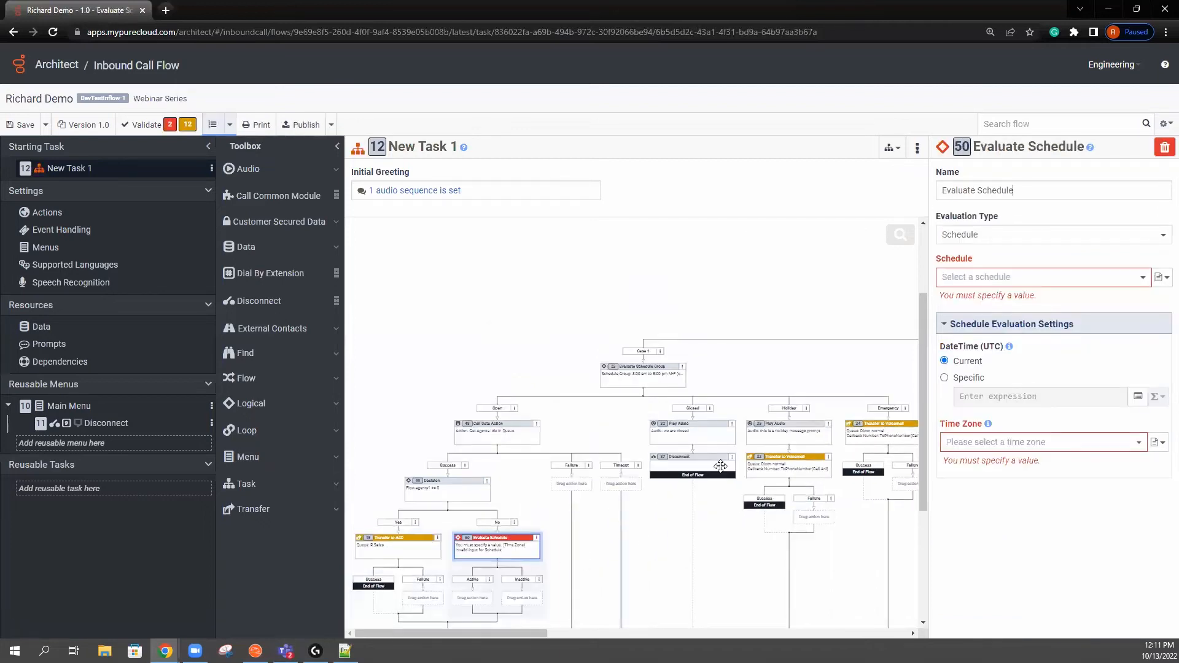
{"action": "left_click", "coordinate": [1042, 276]}
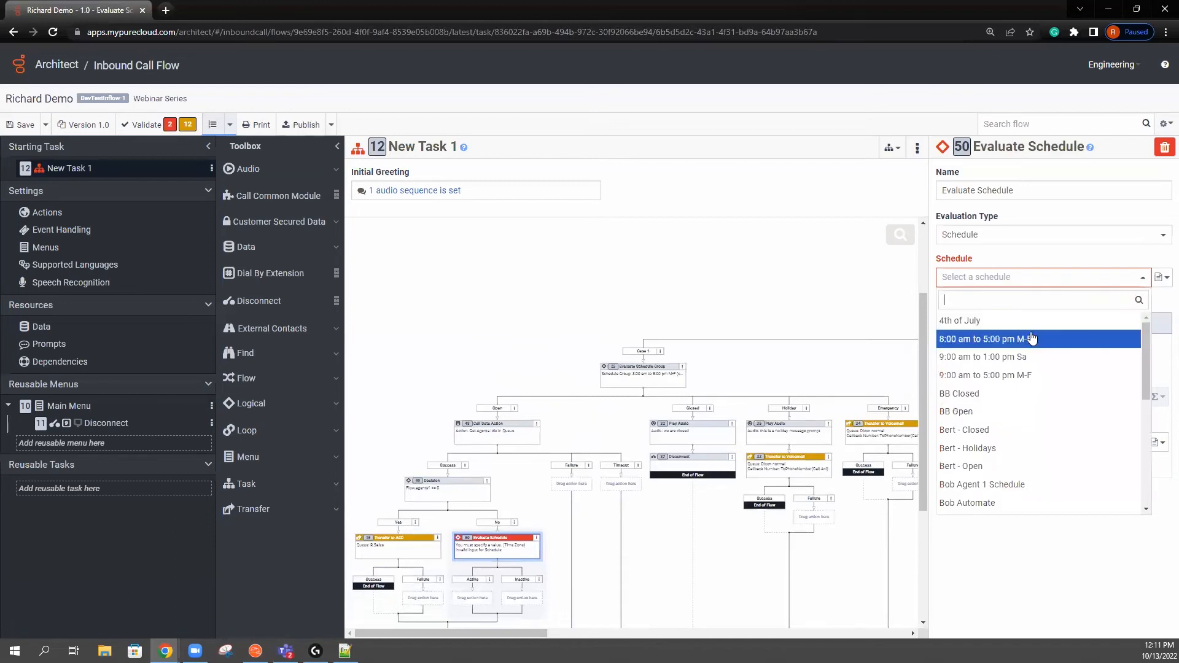
{"action": "mouse_move", "coordinate": [1034, 356]}
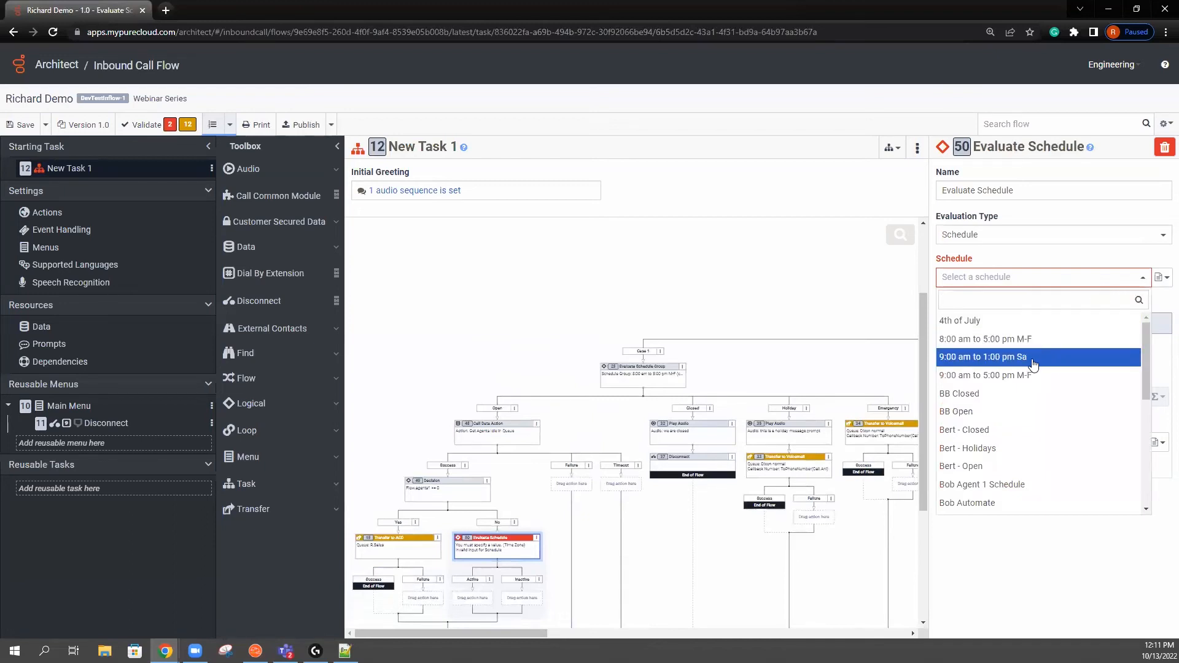
{"action": "mouse_move", "coordinate": [973, 357]}
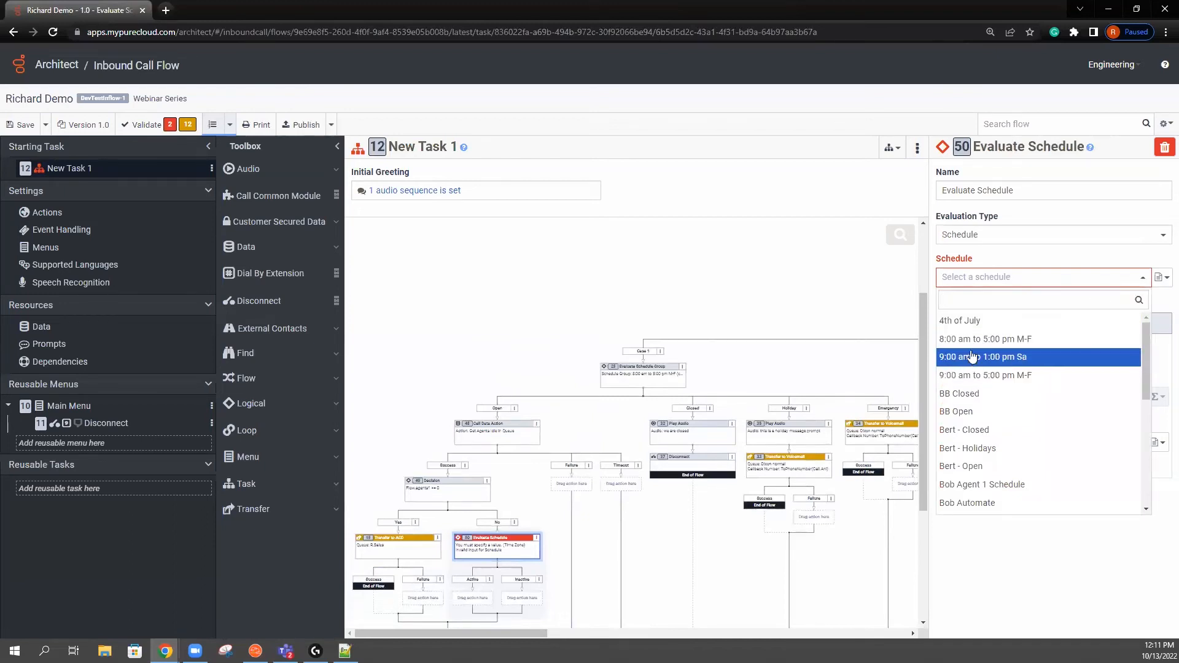
{"action": "mouse_move", "coordinate": [971, 339]}
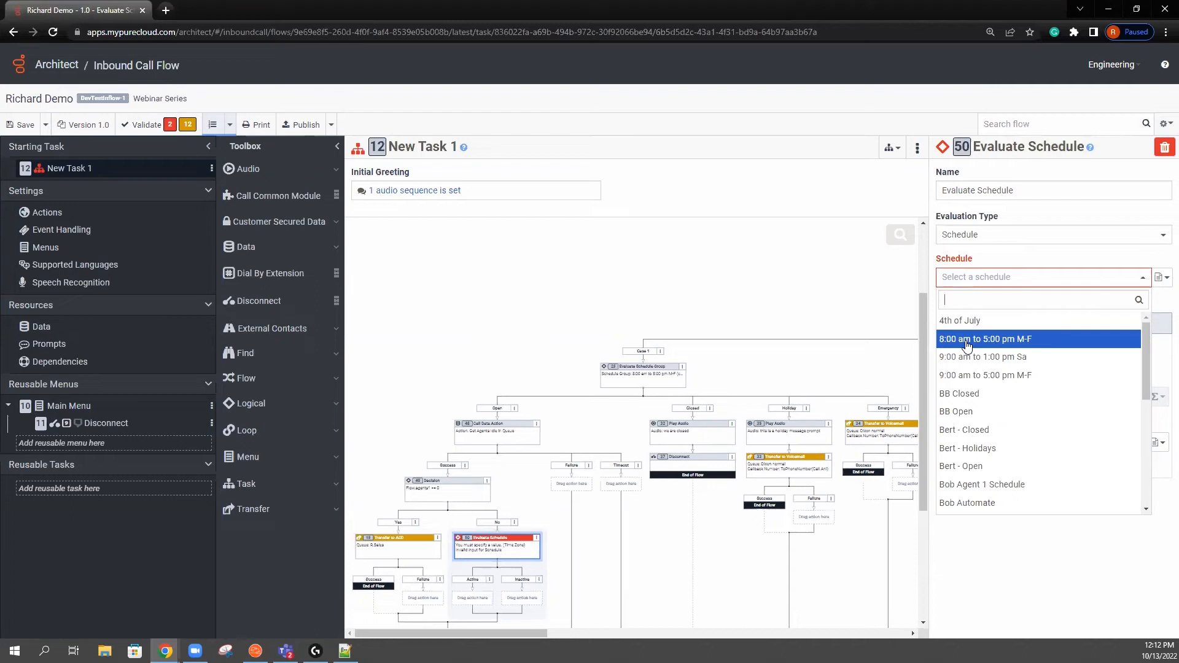
{"action": "mouse_move", "coordinate": [978, 356]}
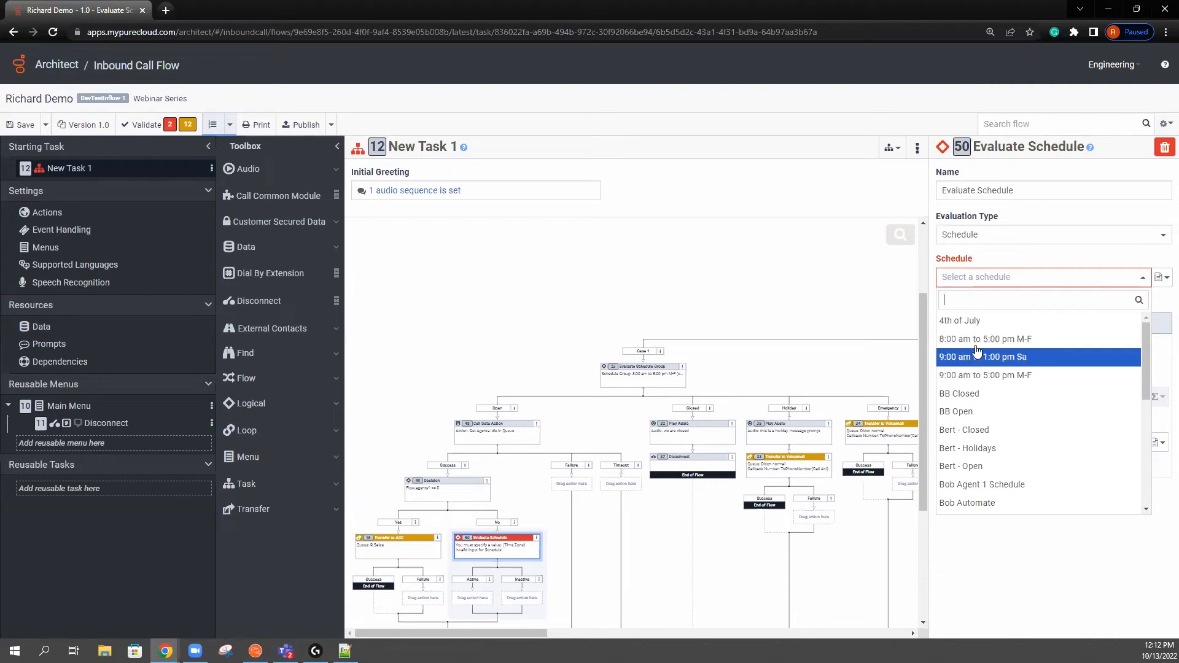
{"action": "left_click", "coordinate": [984, 339]}
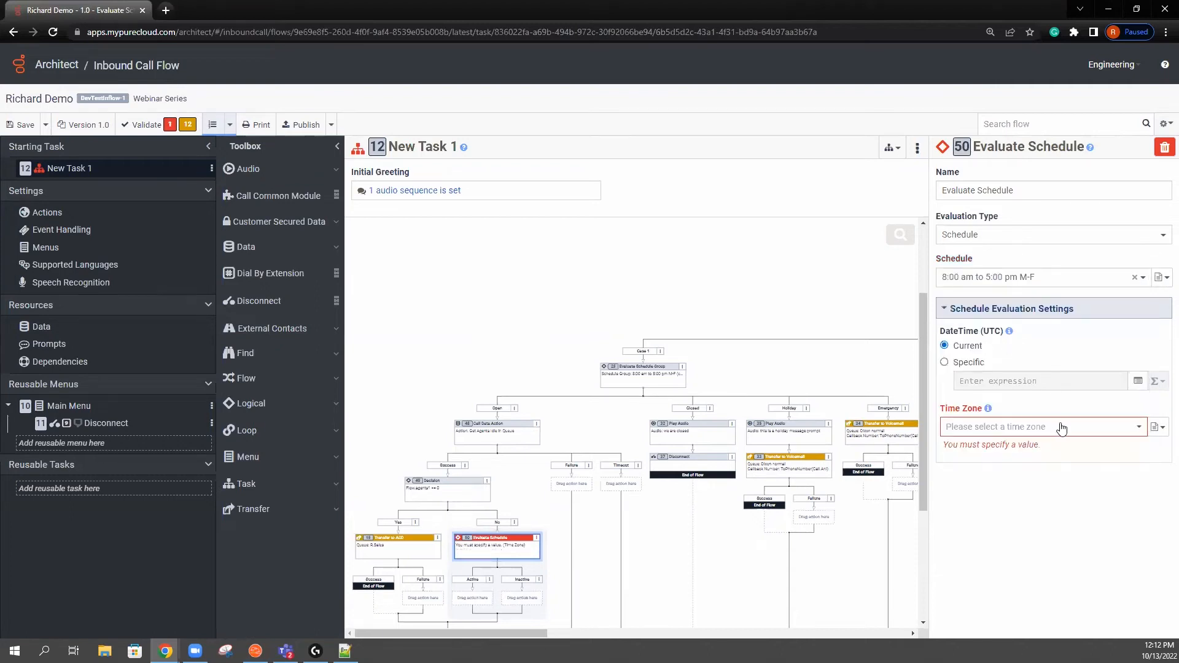
Step: Browse the time zone list toward -05:00 (America/Chicago)
{"action": "left_click", "coordinate": [1042, 426]}
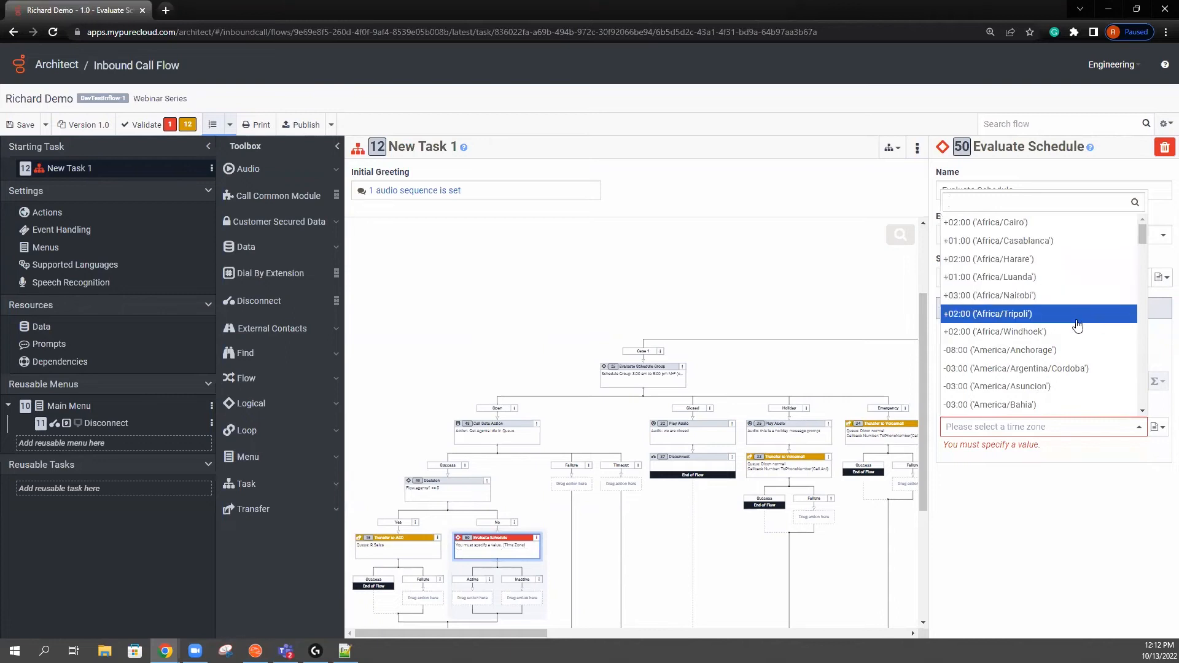
{"action": "scroll", "scroll_direction": "down", "scroll_amount": 3}
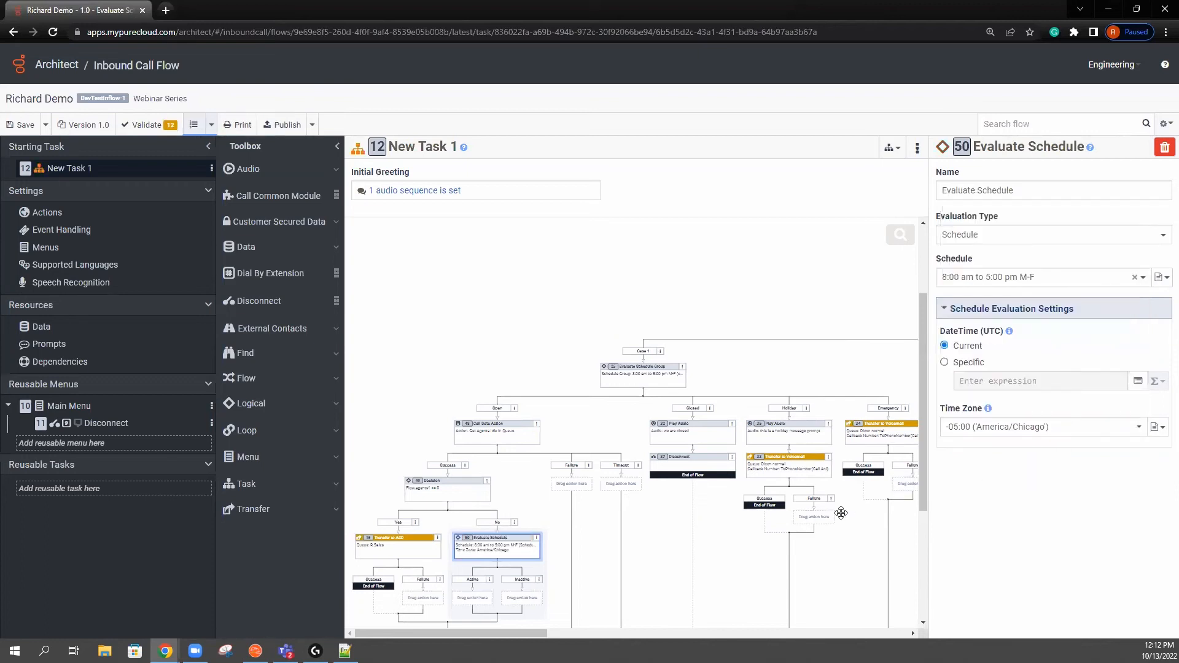
{"action": "scroll", "scroll_direction": "down", "scroll_amount": 3}
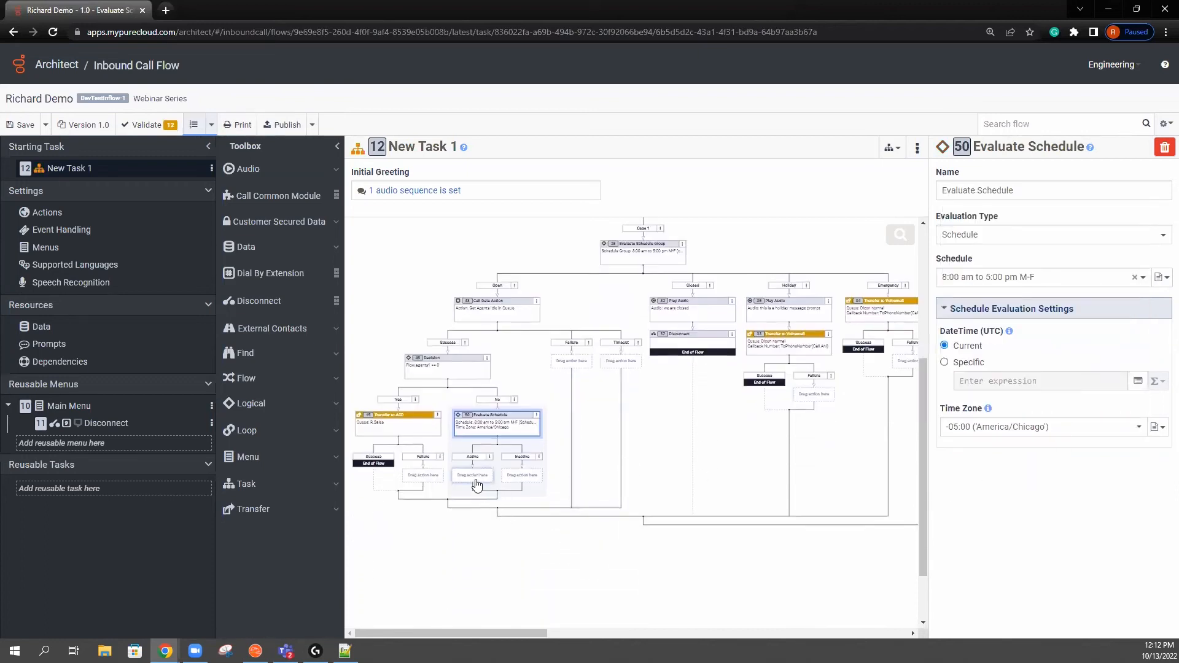
Step: Add a Play Audio step under the schedule check
{"action": "right_click", "coordinate": [477, 485]}
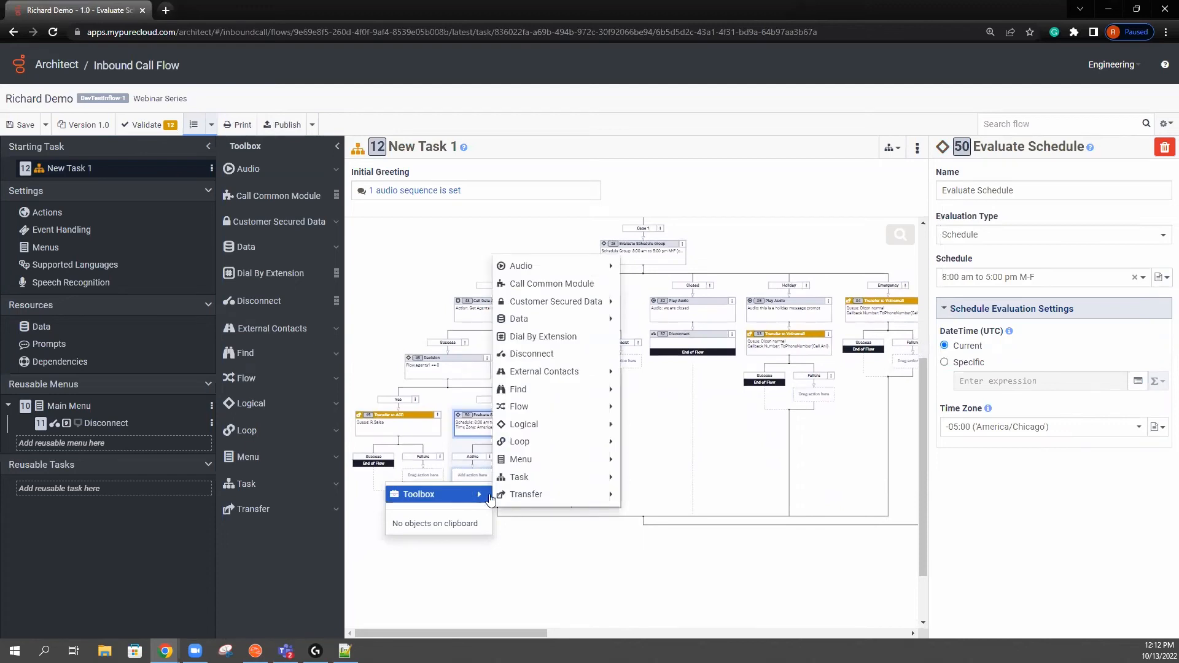
{"action": "mouse_move", "coordinate": [527, 494]}
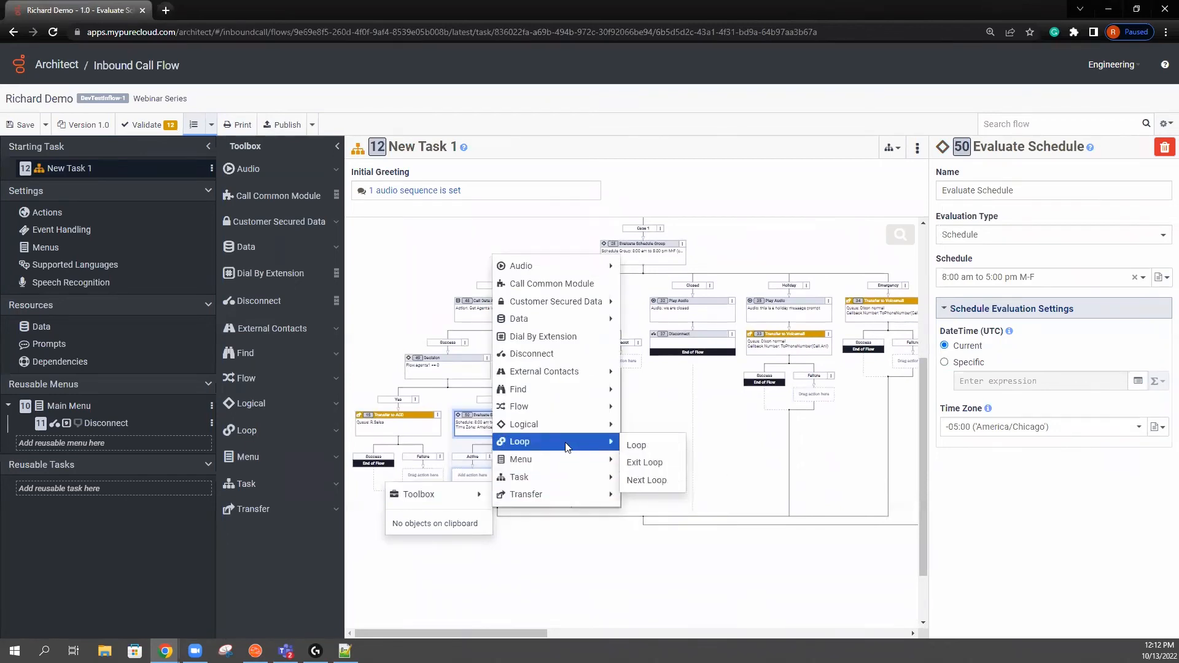
{"action": "mouse_move", "coordinate": [518, 407]}
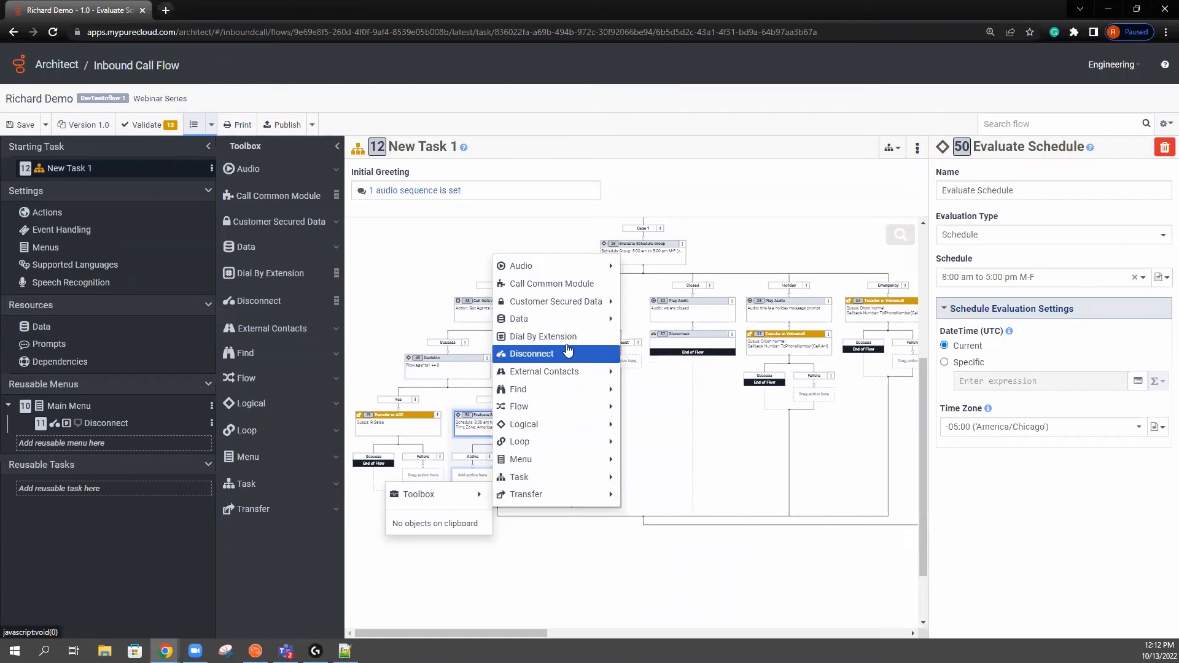
{"action": "mouse_move", "coordinate": [519, 319]}
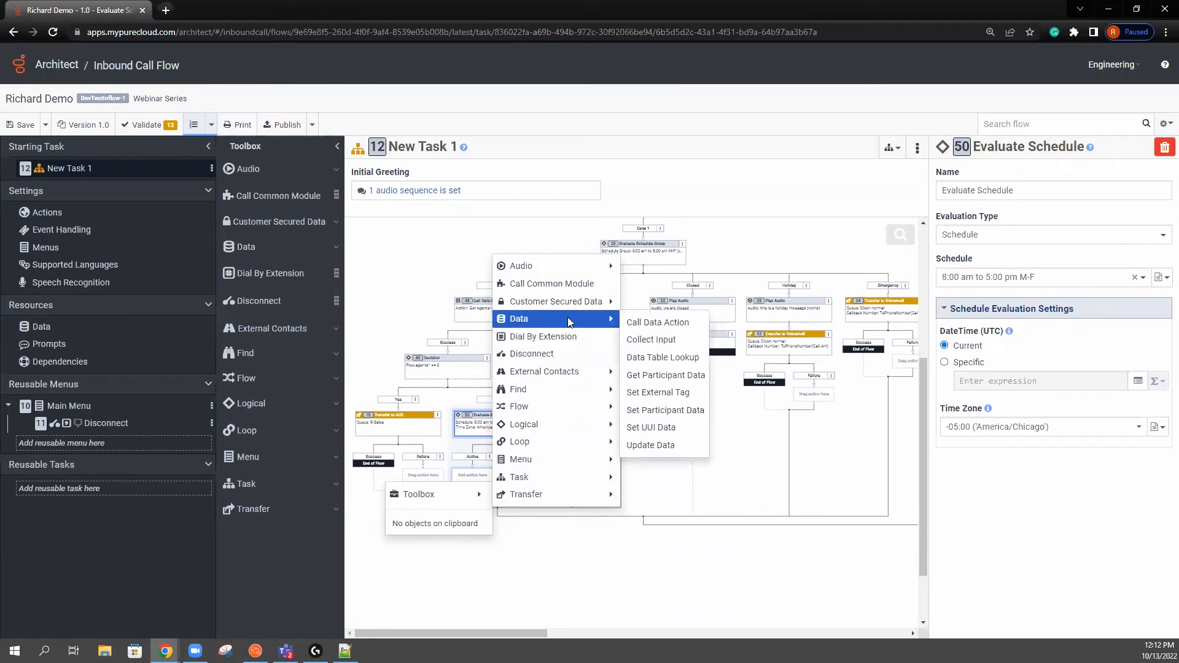
{"action": "mouse_move", "coordinate": [555, 284]}
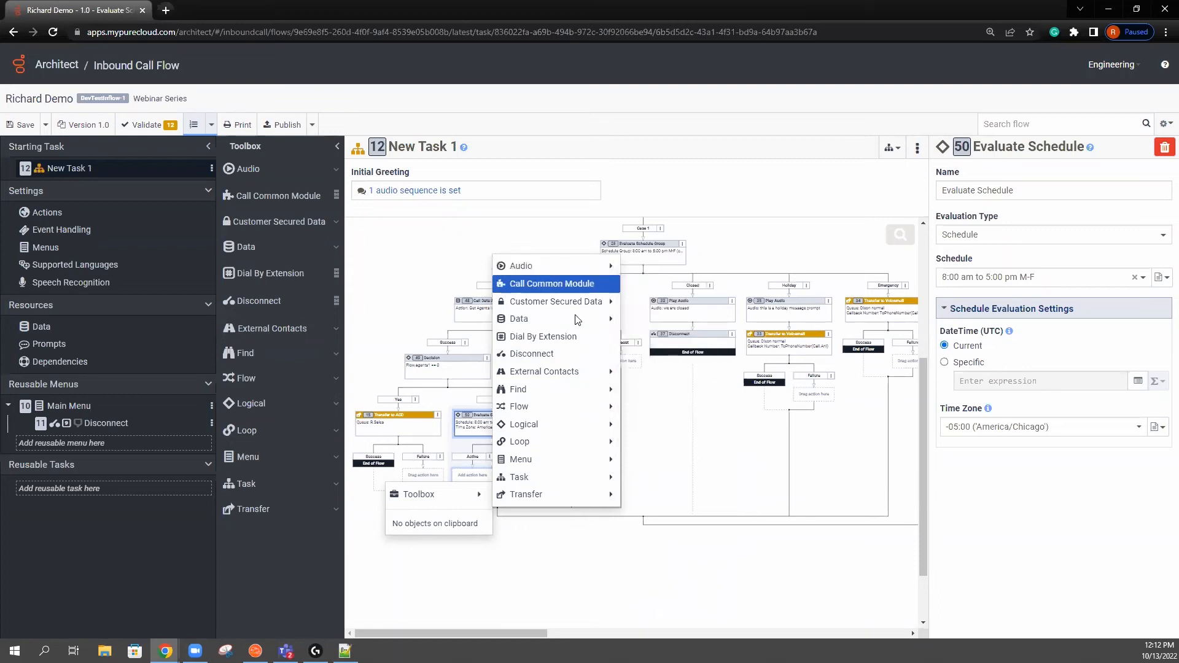
{"action": "mouse_move", "coordinate": [521, 265]}
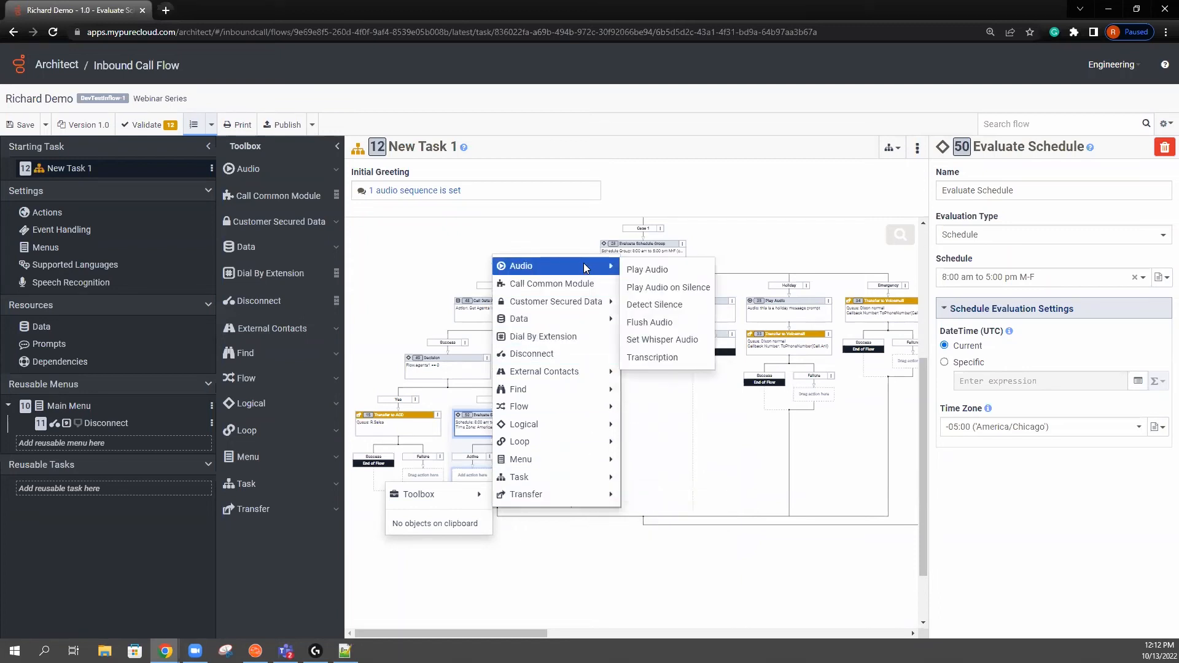
{"action": "left_click", "coordinate": [646, 269]}
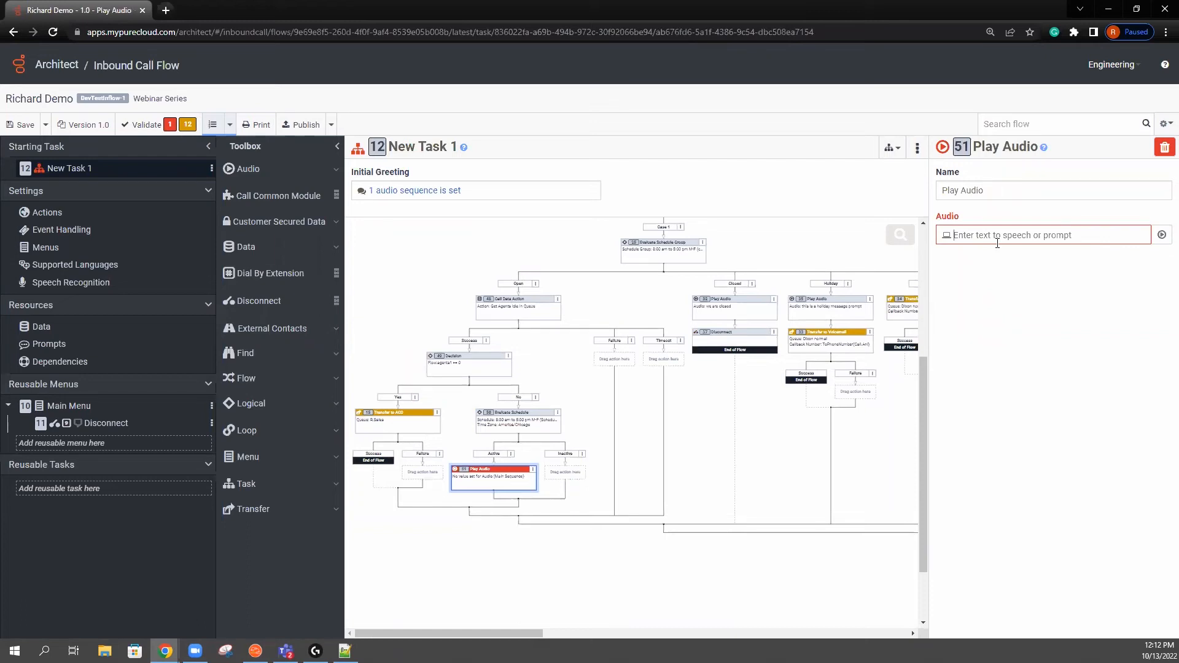
Step: Enter the text-to-speech message 'sorry we are experiencing high call volumes'
{"action": "type", "text": "sorryt"}
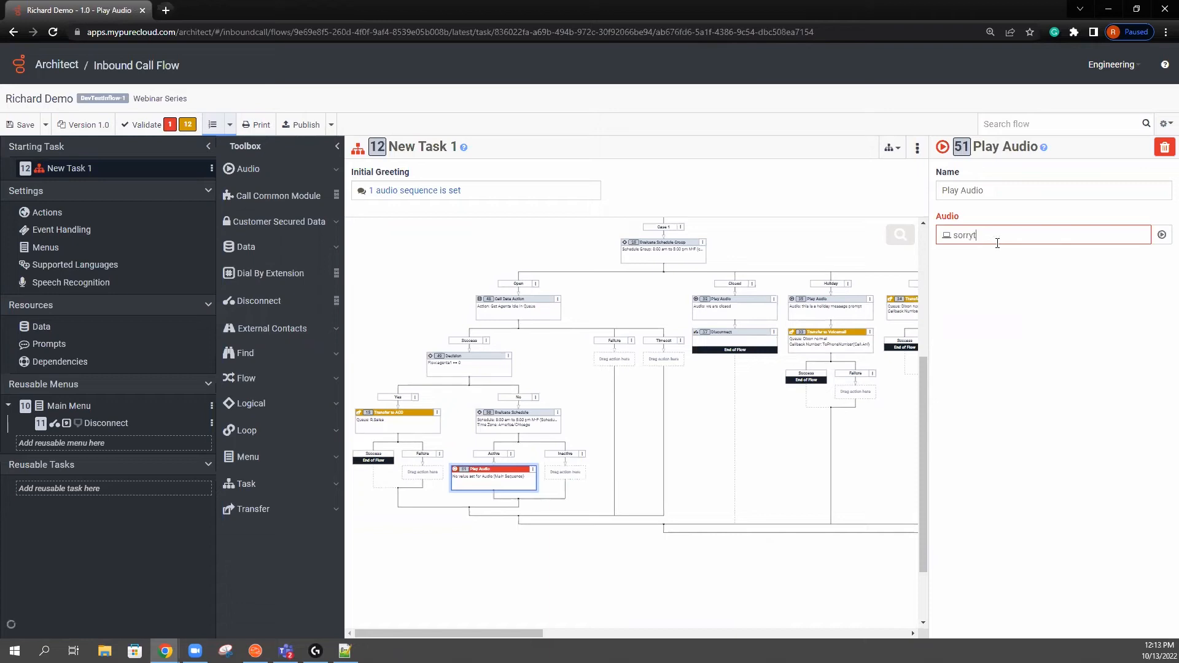
{"action": "type", "text": "we are offer"}
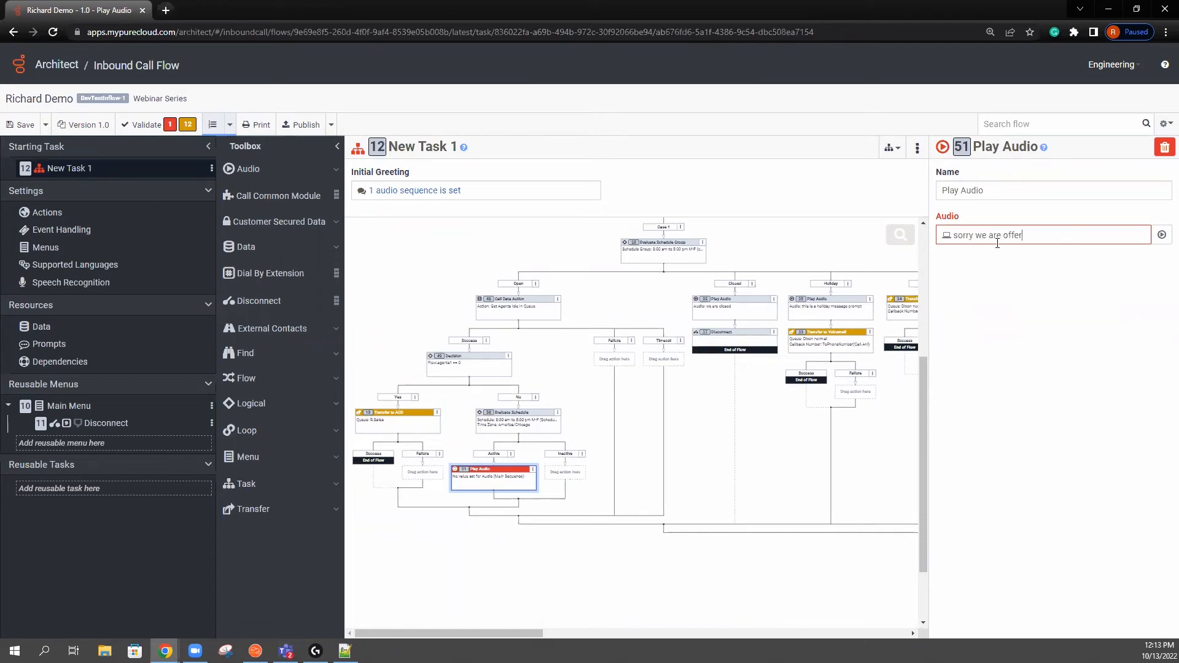
{"action": "key", "text": "Backspace"}
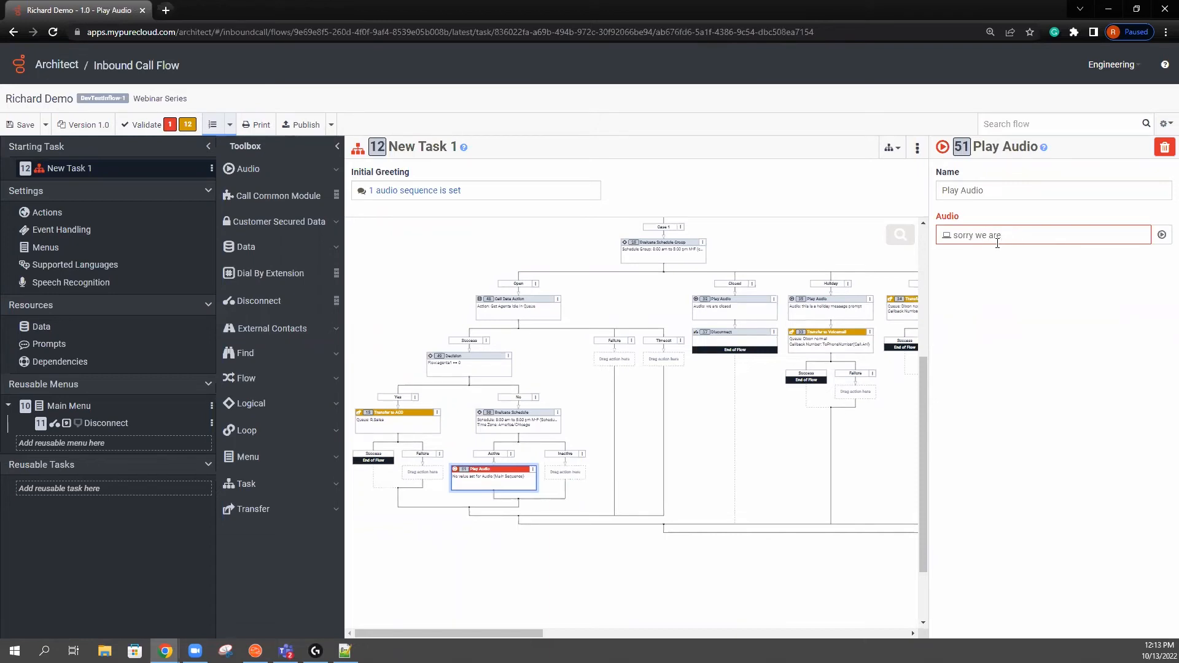
{"action": "type", "text": "experencing h"}
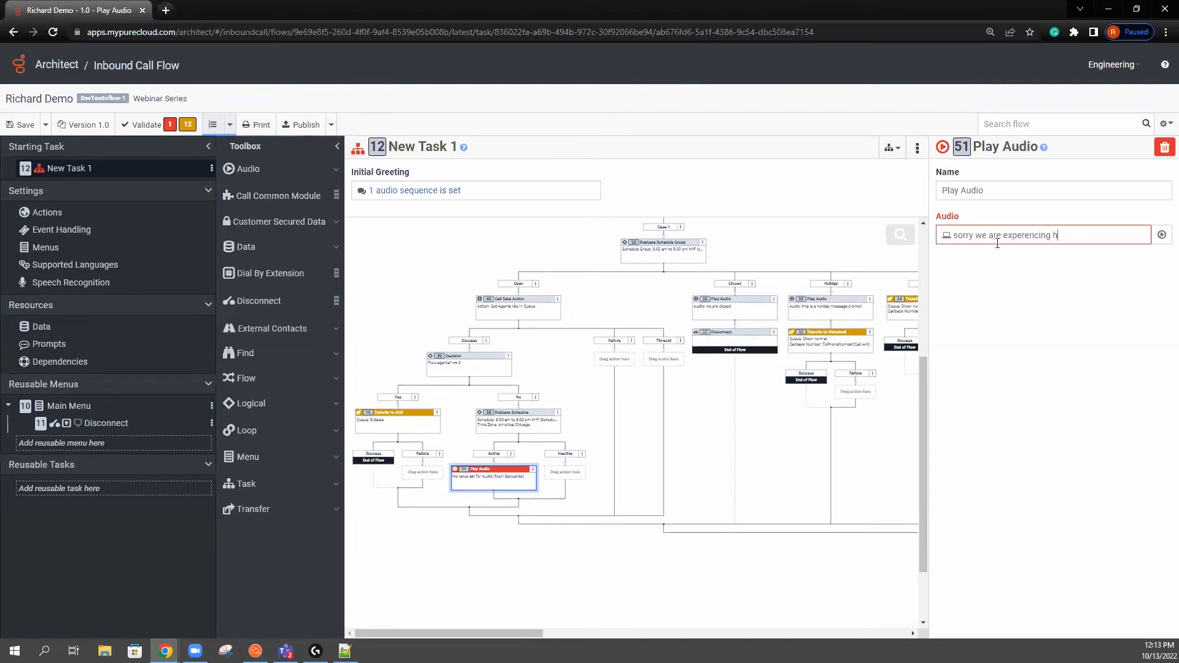
{"action": "type", "text": "igh call"}
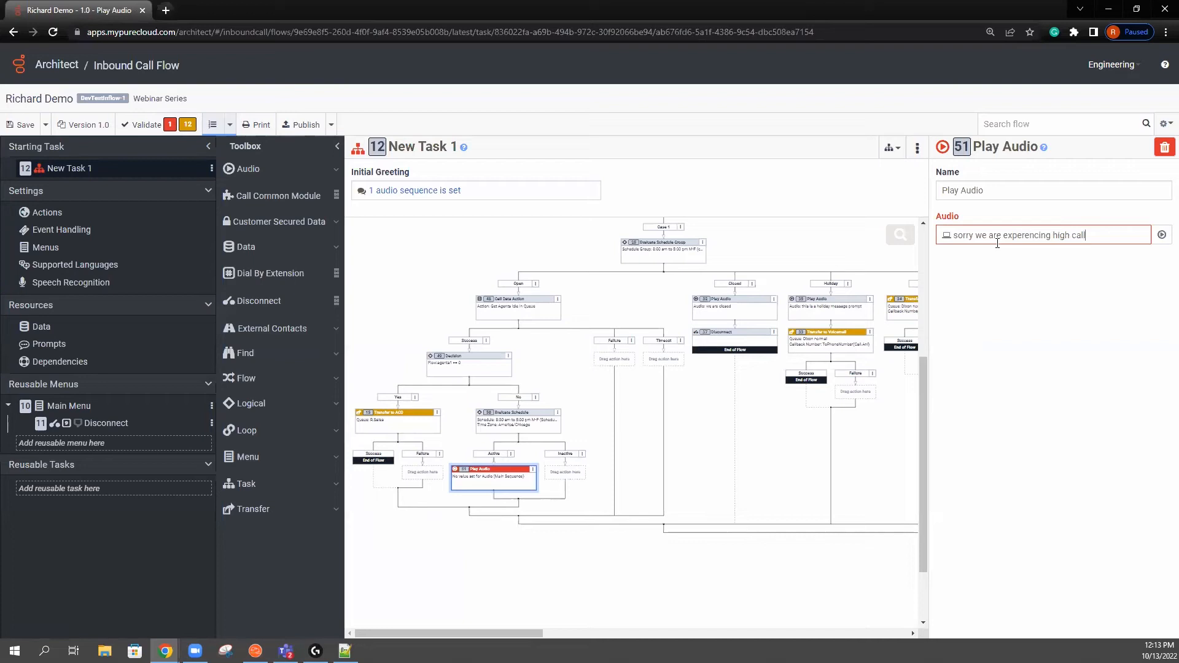
{"action": "type", "text": "volume"}
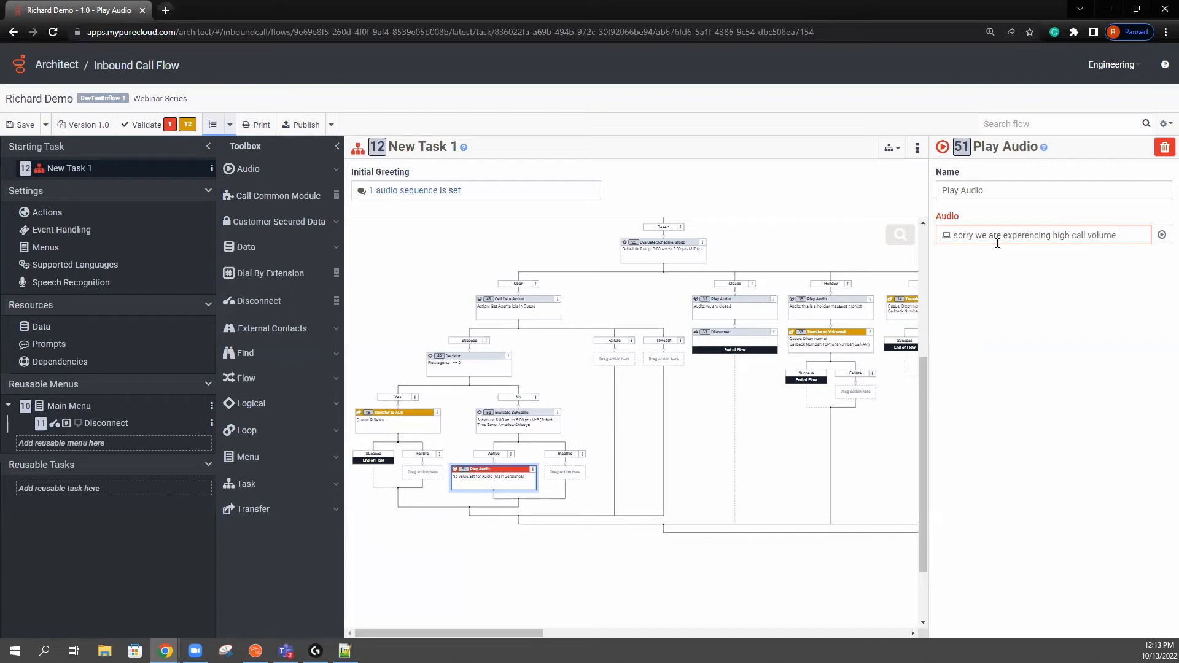
{"action": "type", "text": "s"}
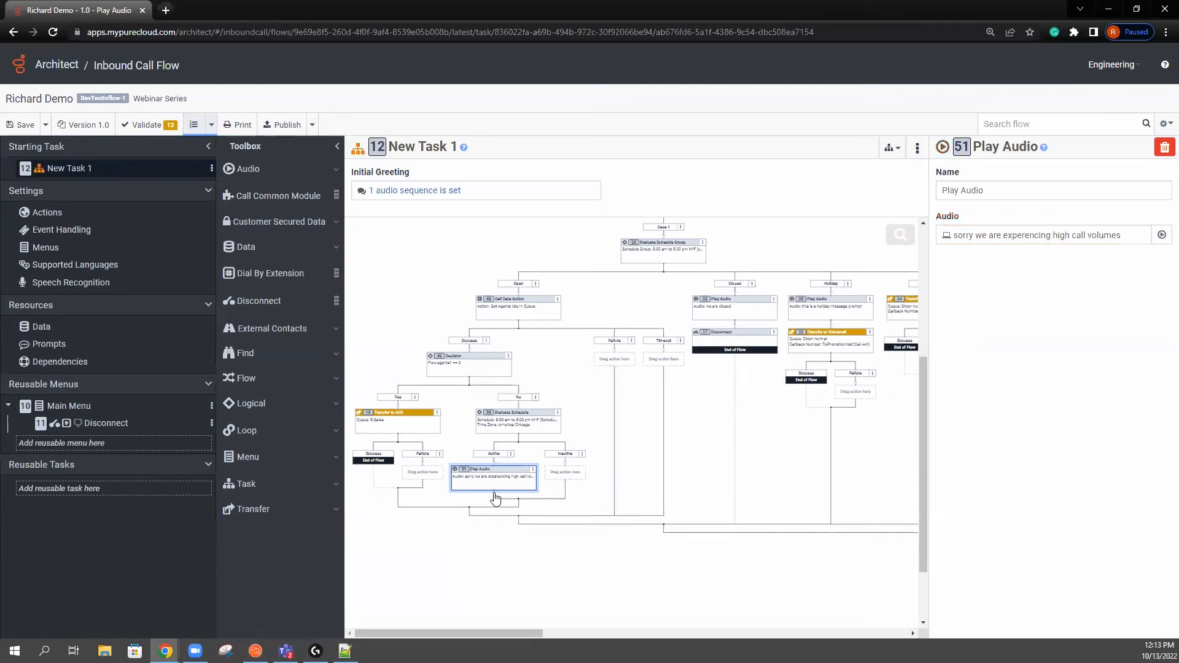
Step: Add a Create Callback step after the audio, queued to R Sales with the Default Callback Script
{"action": "right_click", "coordinate": [495, 497]}
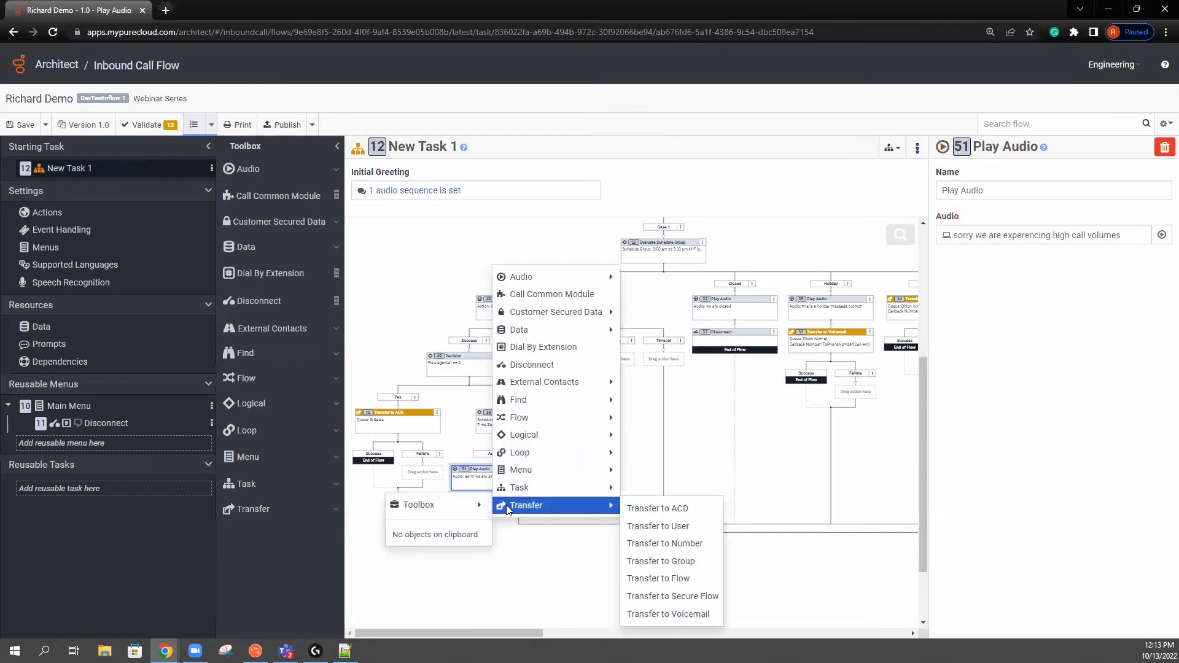
{"action": "mouse_move", "coordinate": [519, 488]}
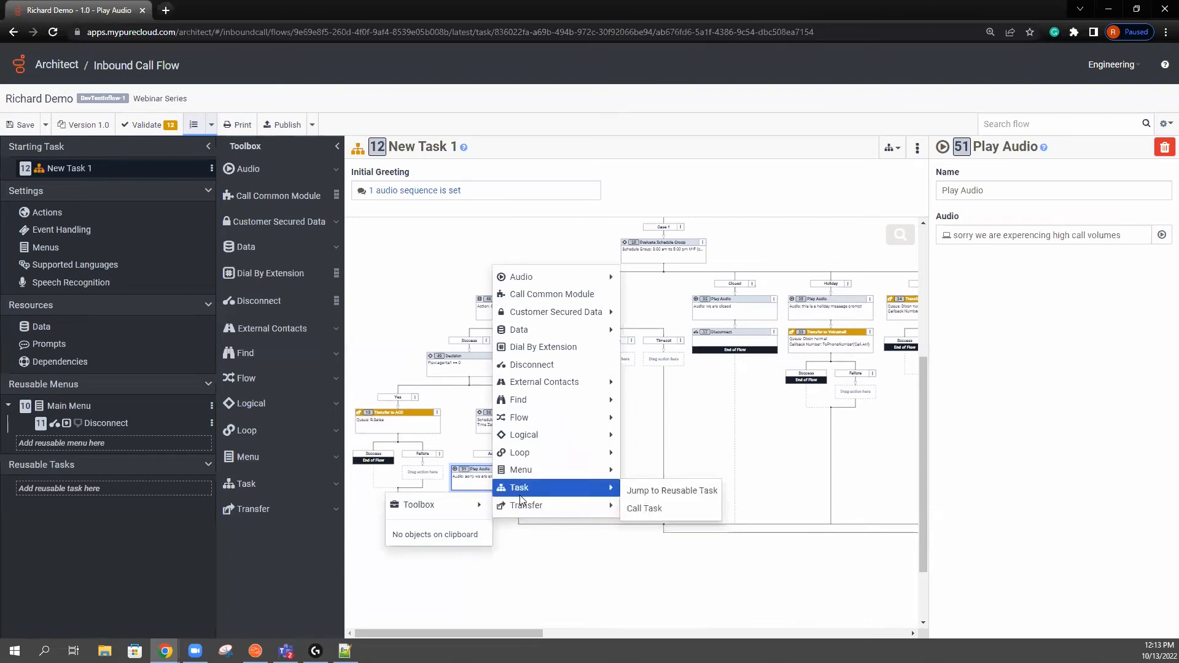
{"action": "mouse_move", "coordinate": [519, 469]}
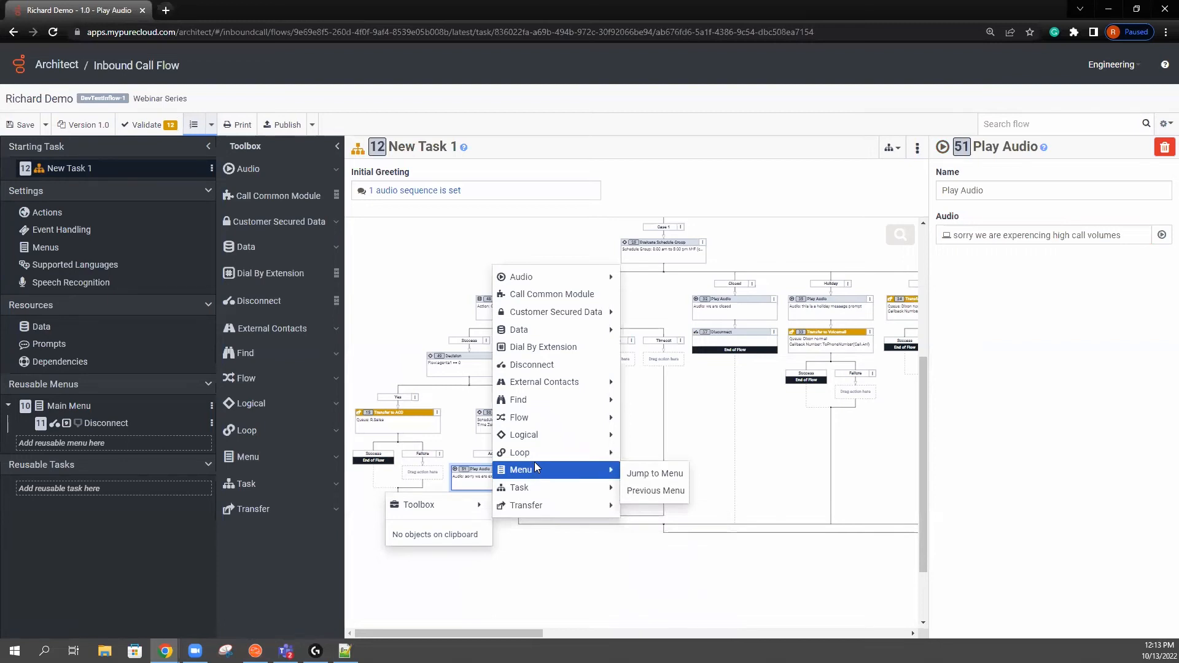
{"action": "mouse_move", "coordinate": [523, 435]}
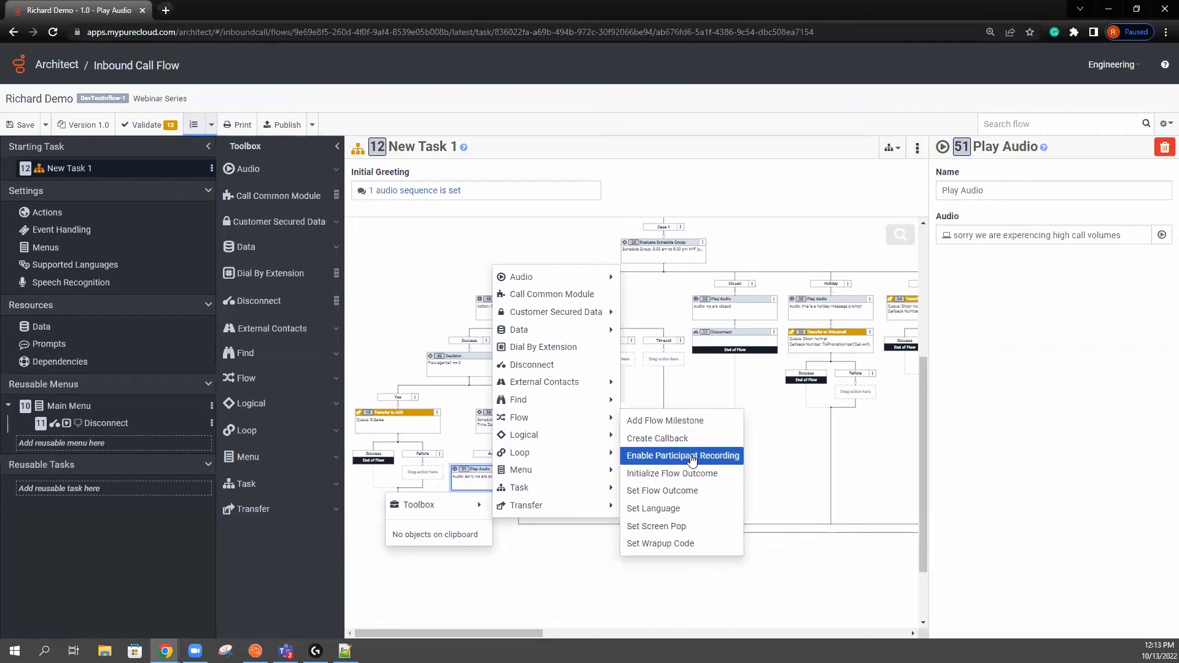
{"action": "left_click", "coordinate": [655, 438]}
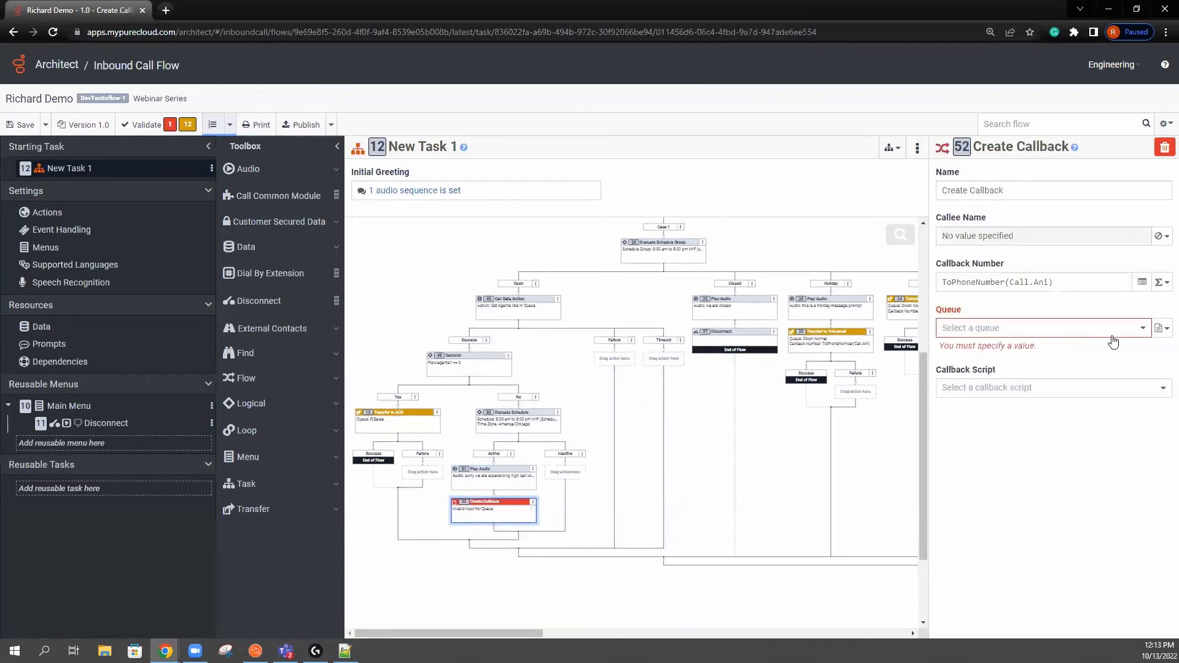
{"action": "left_click", "coordinate": [1041, 327]}
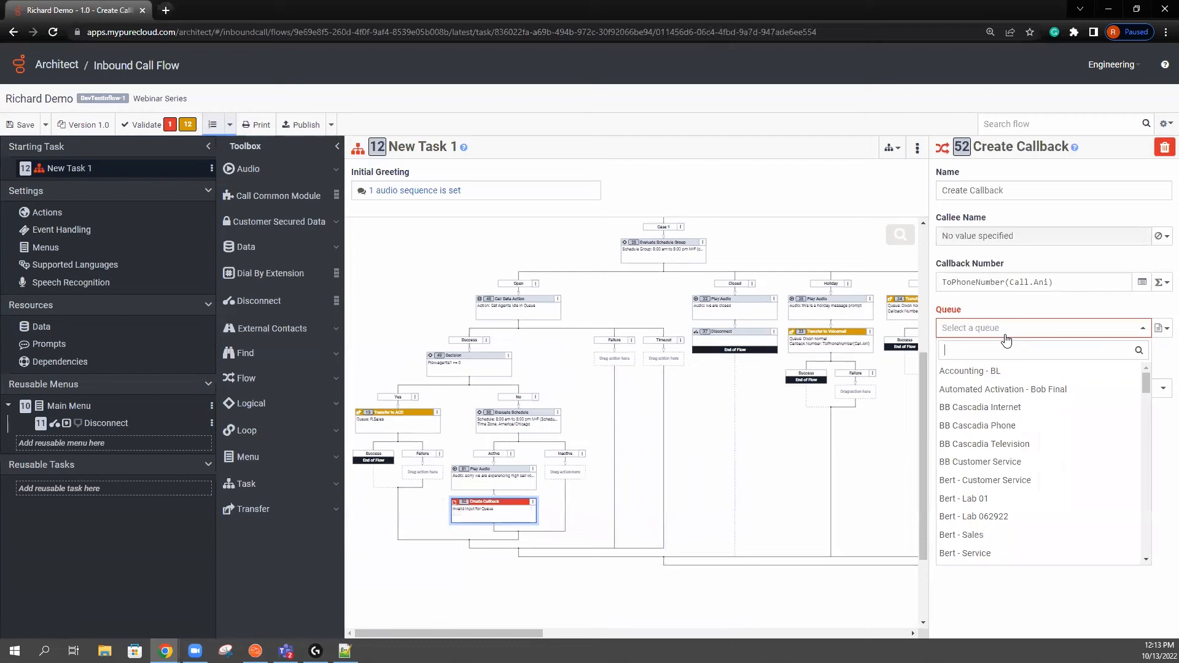
{"action": "type", "text": "r."}
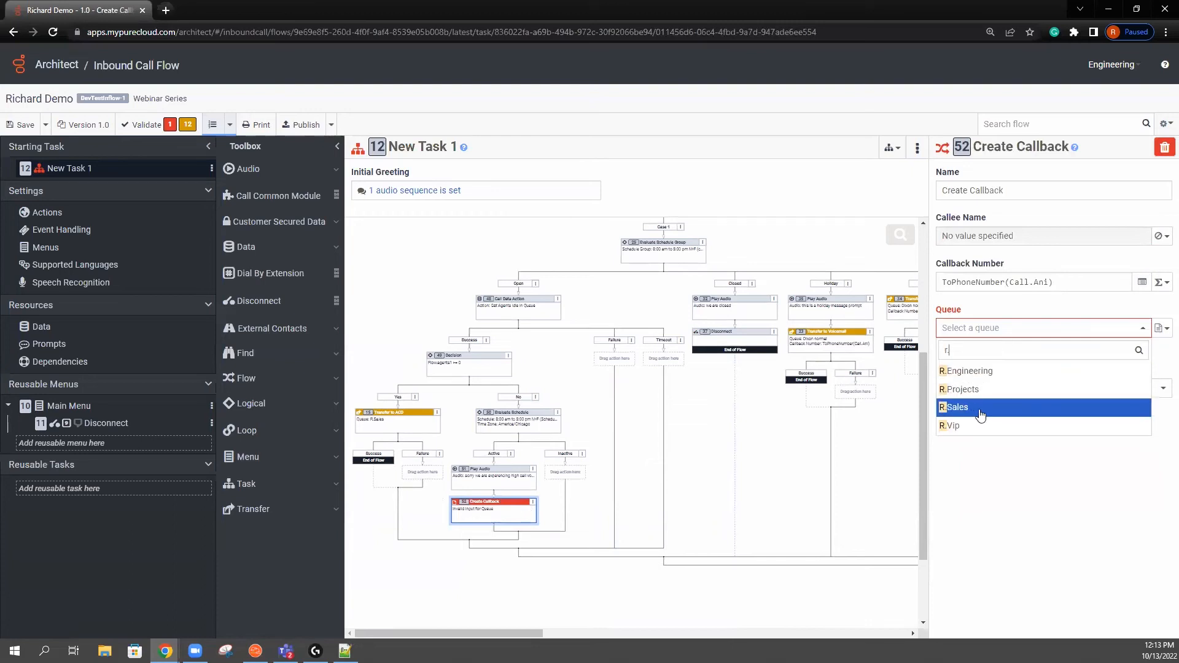
{"action": "left_click", "coordinate": [957, 407]}
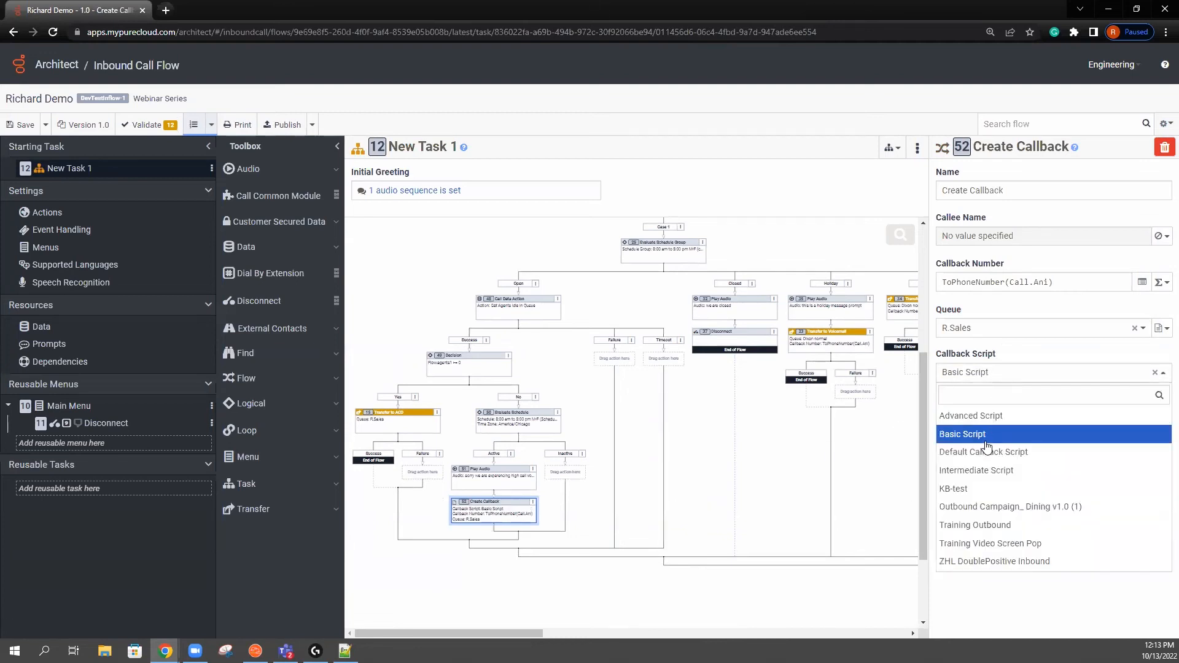
{"action": "left_click", "coordinate": [984, 451]}
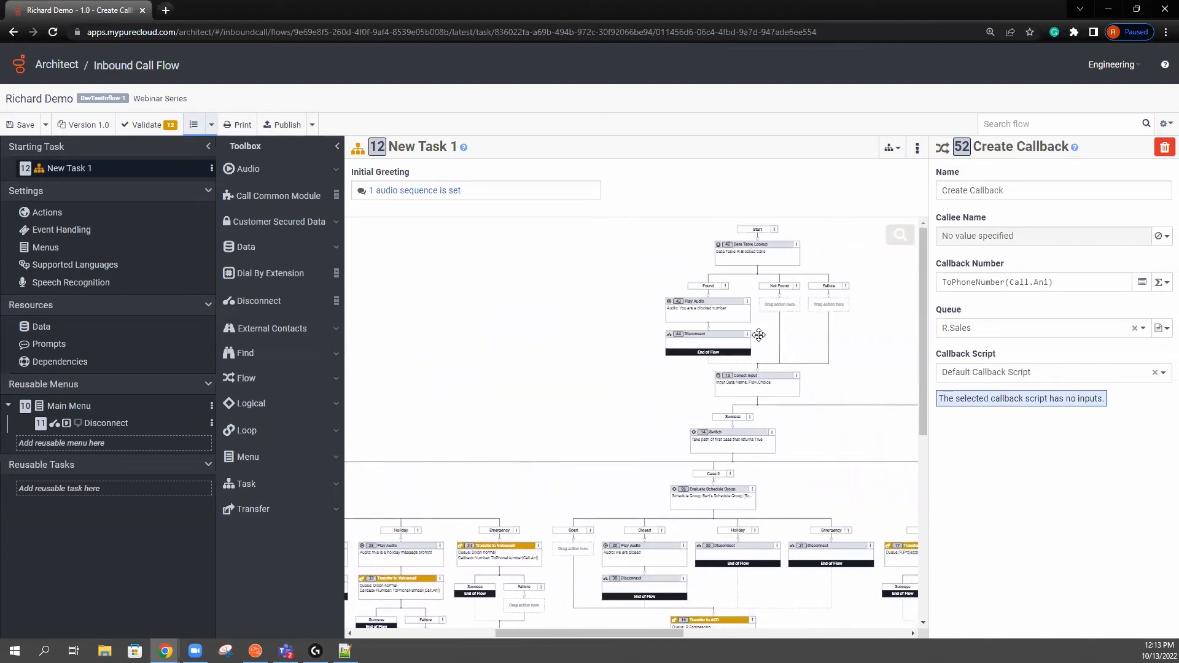
{"action": "mouse_move", "coordinate": [809, 339]}
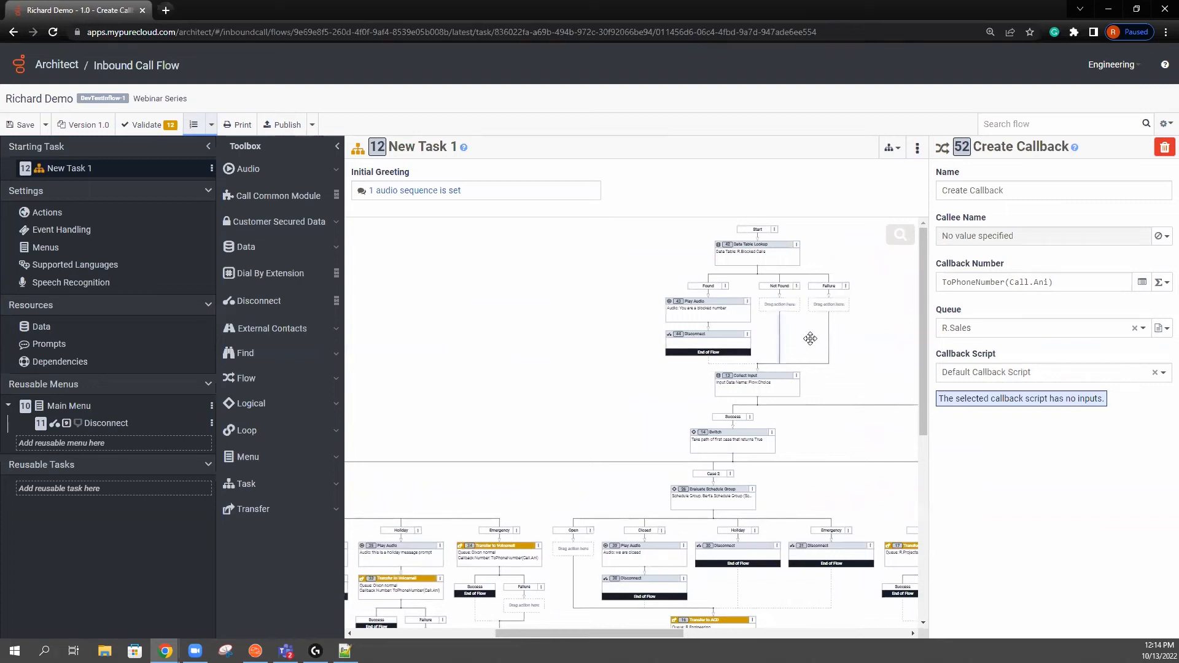
Step: Review the blocked-calls Data Table Lookup, Collect Input and Switch steps' settings
{"action": "left_click", "coordinate": [757, 248]}
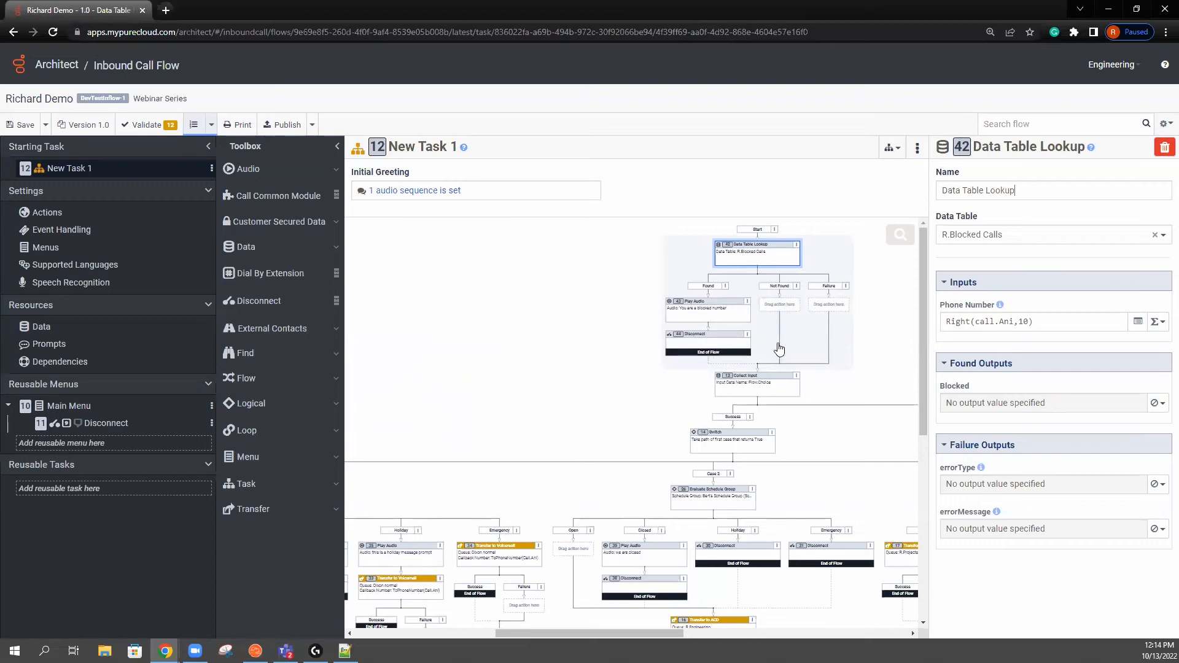
{"action": "left_click", "coordinate": [755, 385]}
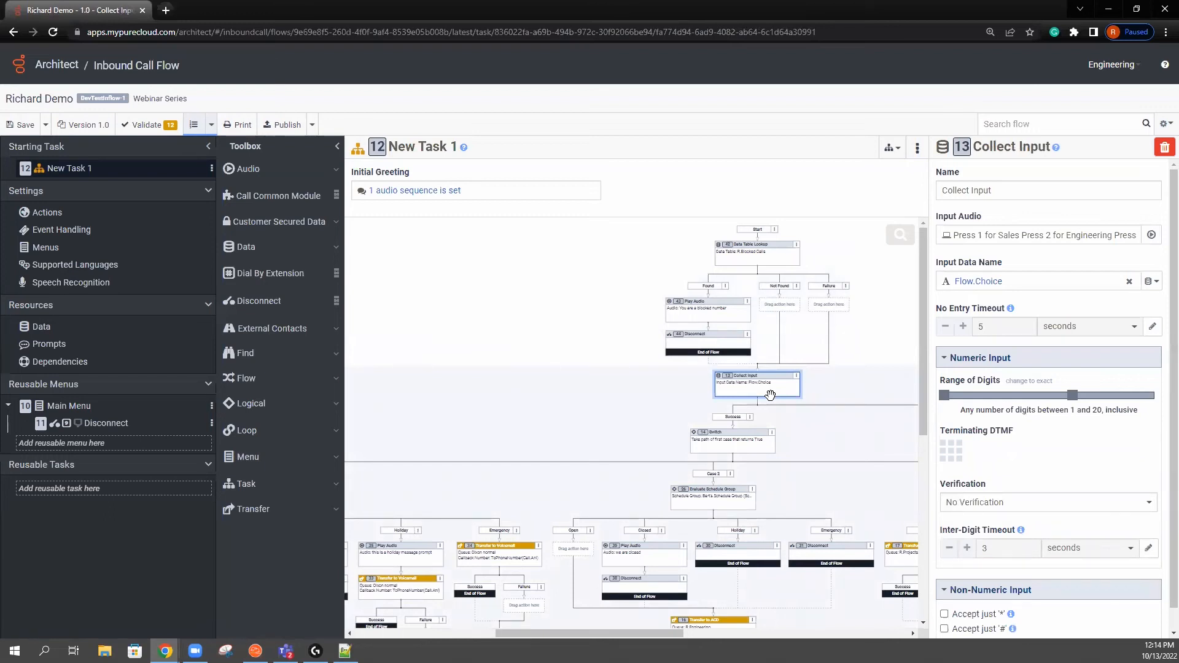
{"action": "left_click", "coordinate": [733, 441]}
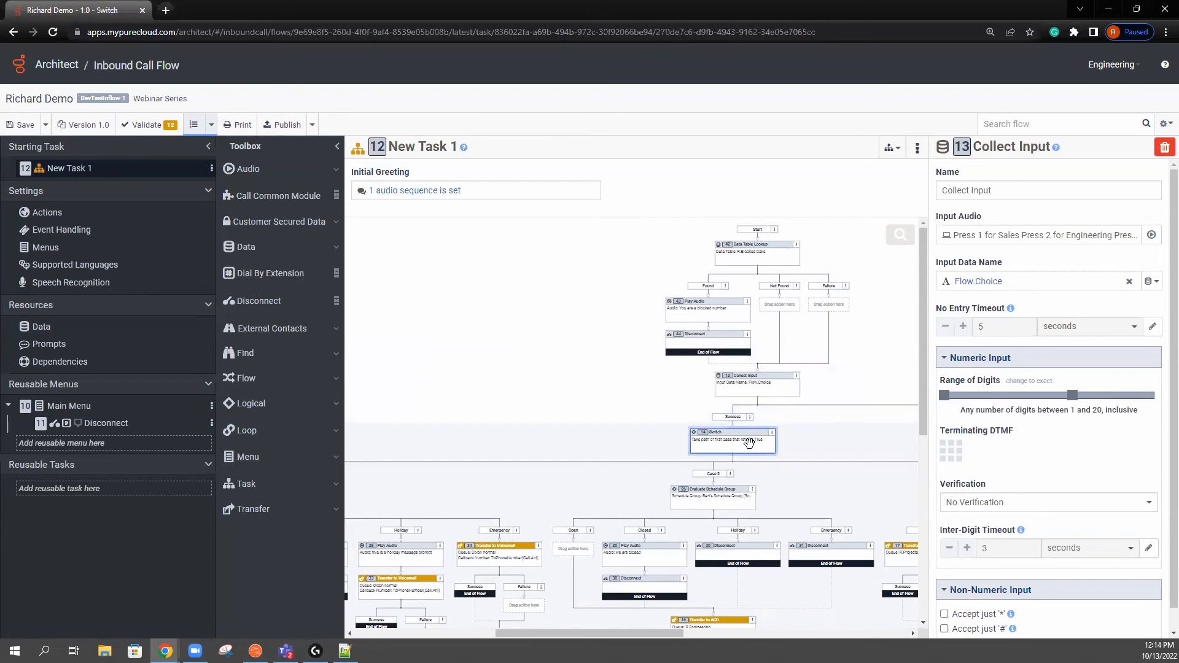
{"action": "left_click", "coordinate": [731, 441]}
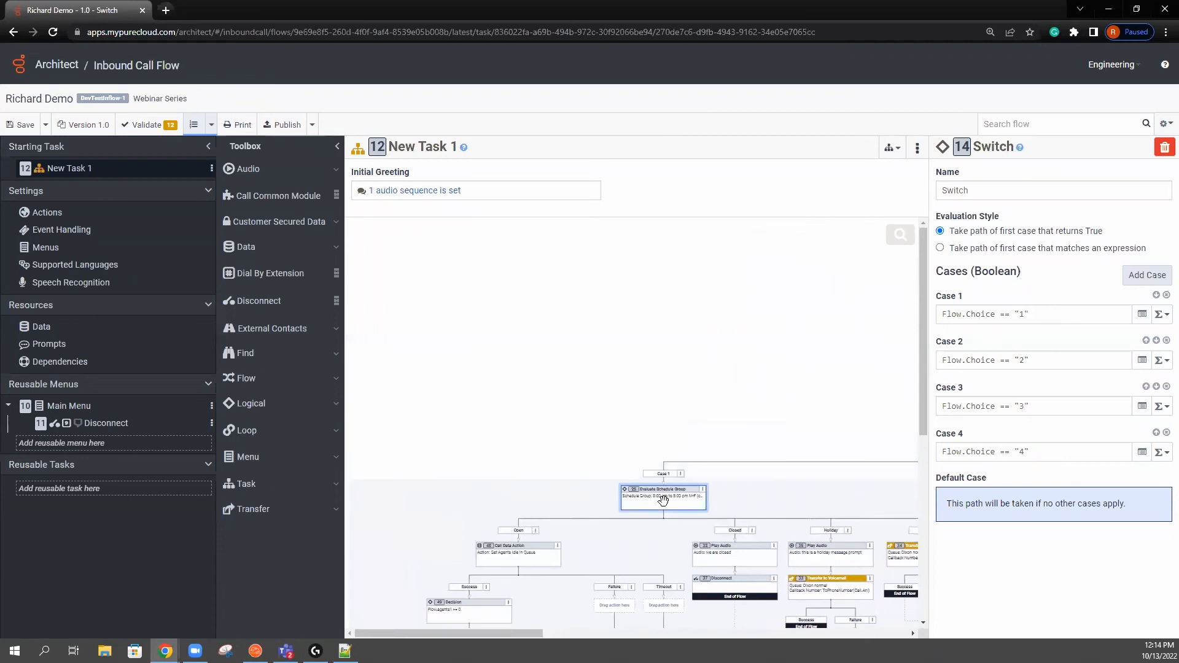
Step: Review the schedule group evaluation, agents-idle data action and Transfer to R Sales steps
{"action": "left_click", "coordinate": [662, 493]}
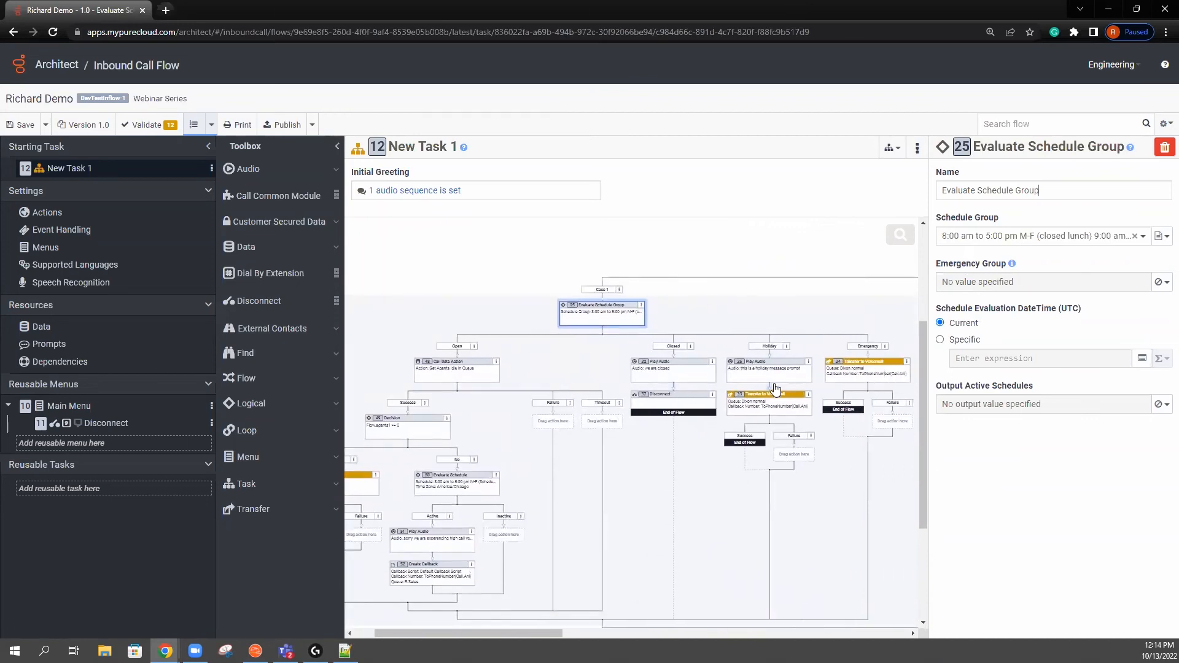
{"action": "left_click", "coordinate": [519, 369]}
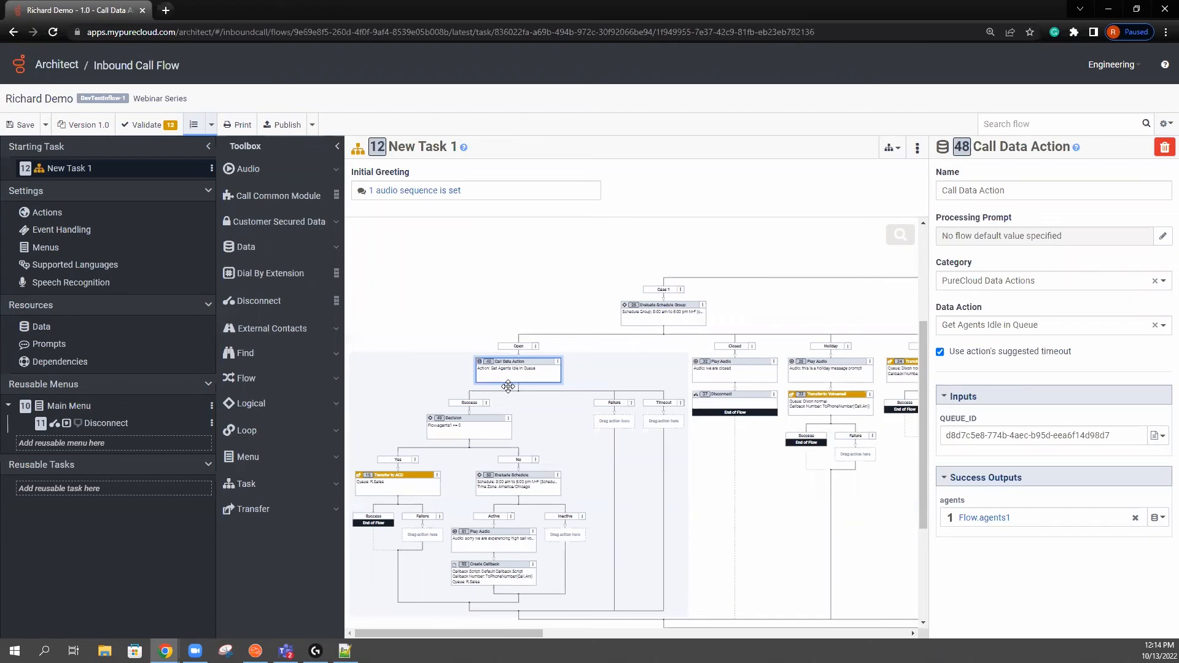
{"action": "mouse_move", "coordinate": [398, 491]}
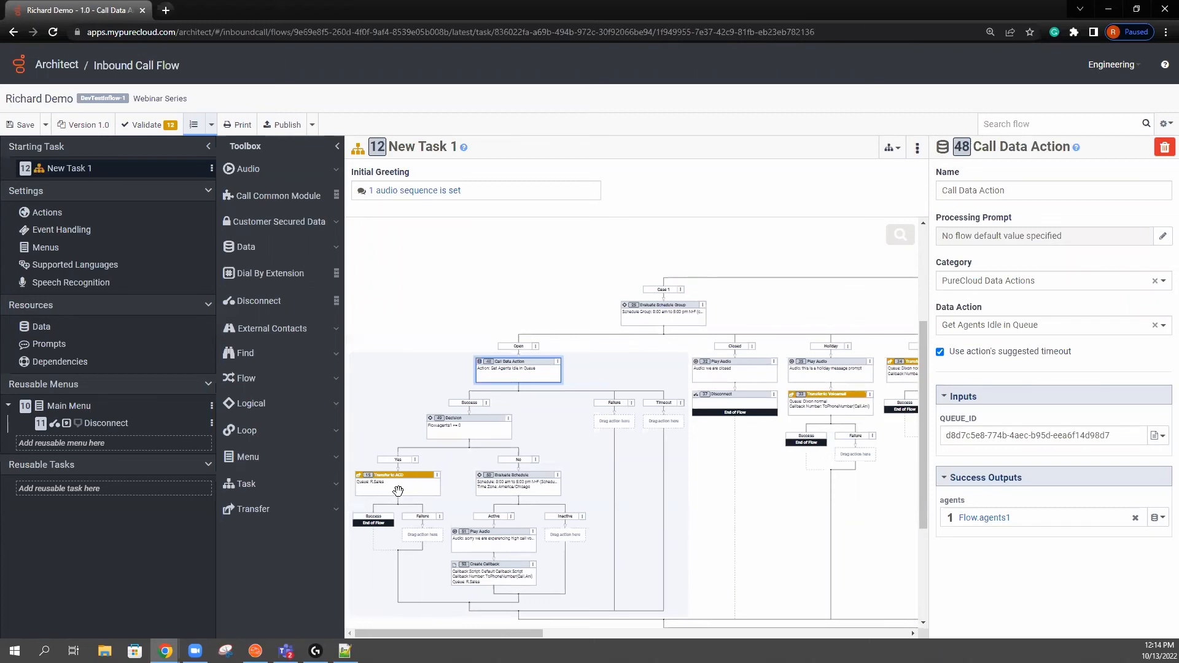
{"action": "left_click", "coordinate": [396, 482]}
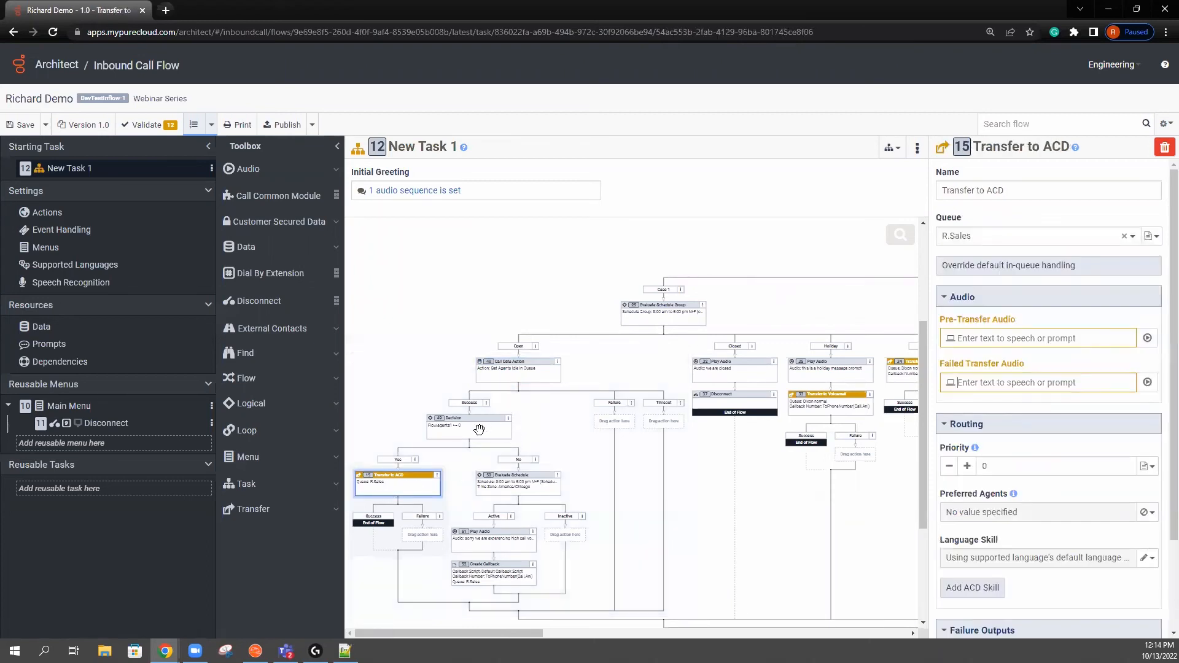
{"action": "left_click", "coordinate": [518, 482]}
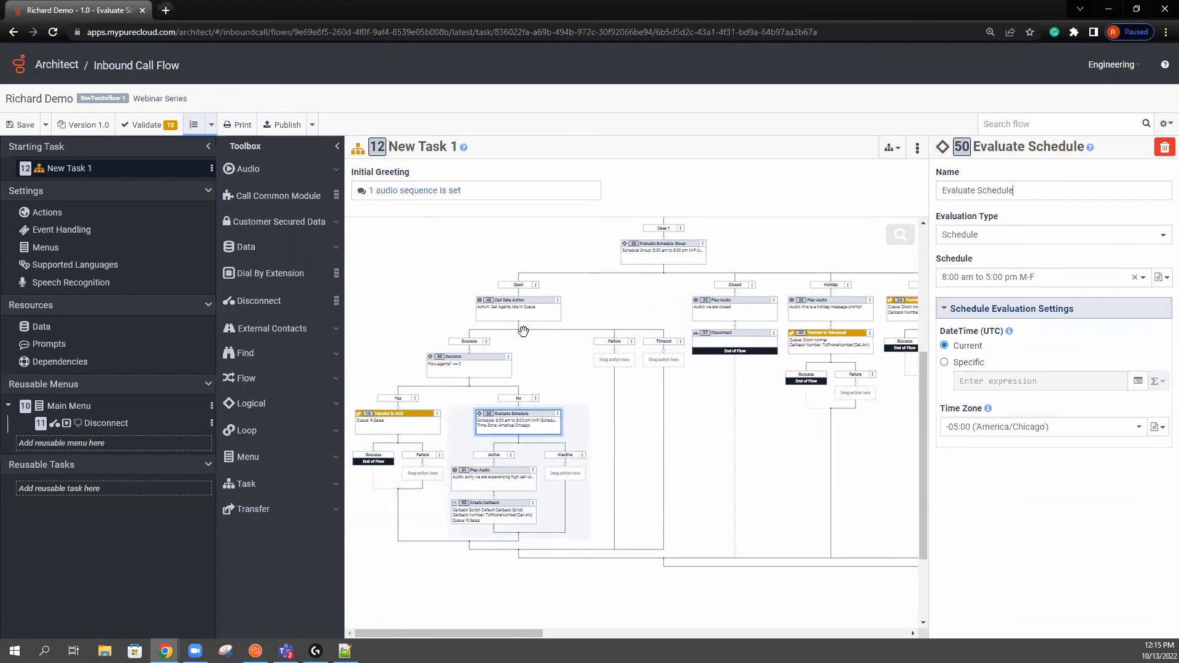
{"action": "mouse_move", "coordinate": [560, 273]}
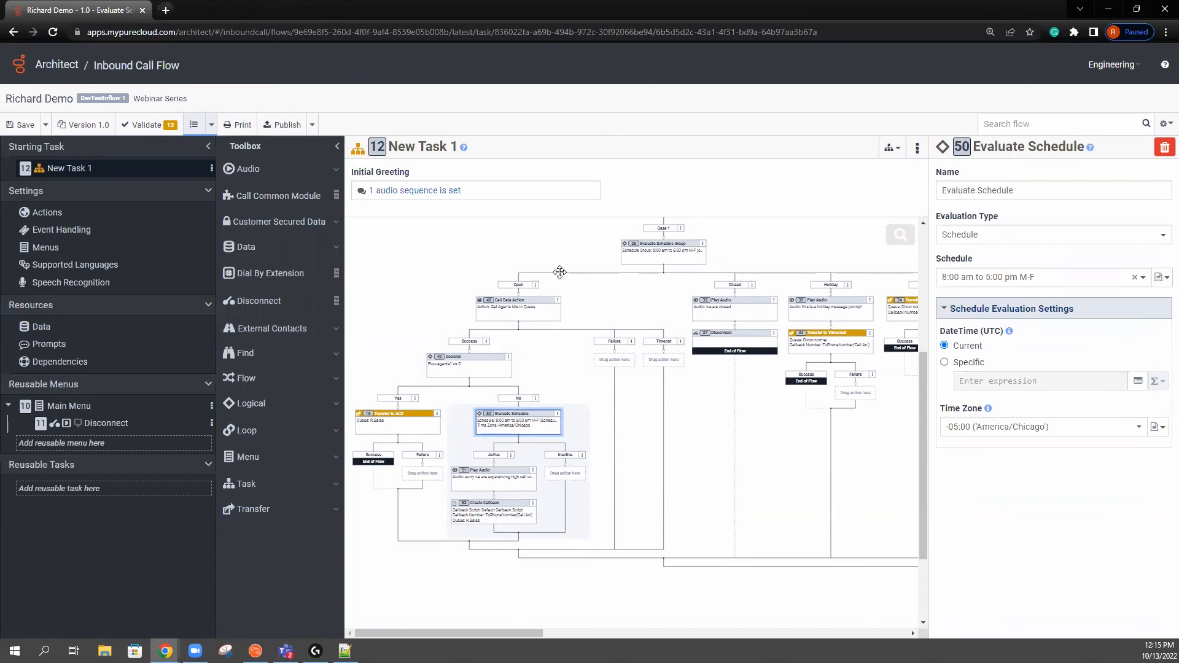
{"action": "mouse_move", "coordinate": [544, 223]}
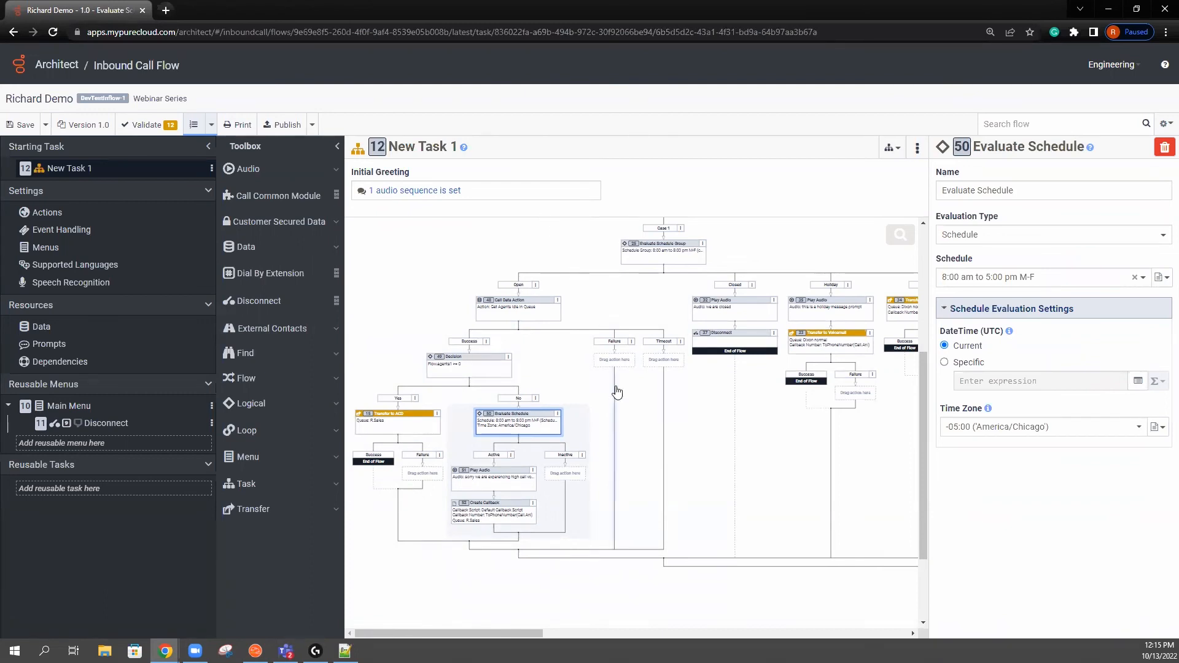
{"action": "mouse_move", "coordinate": [652, 459]}
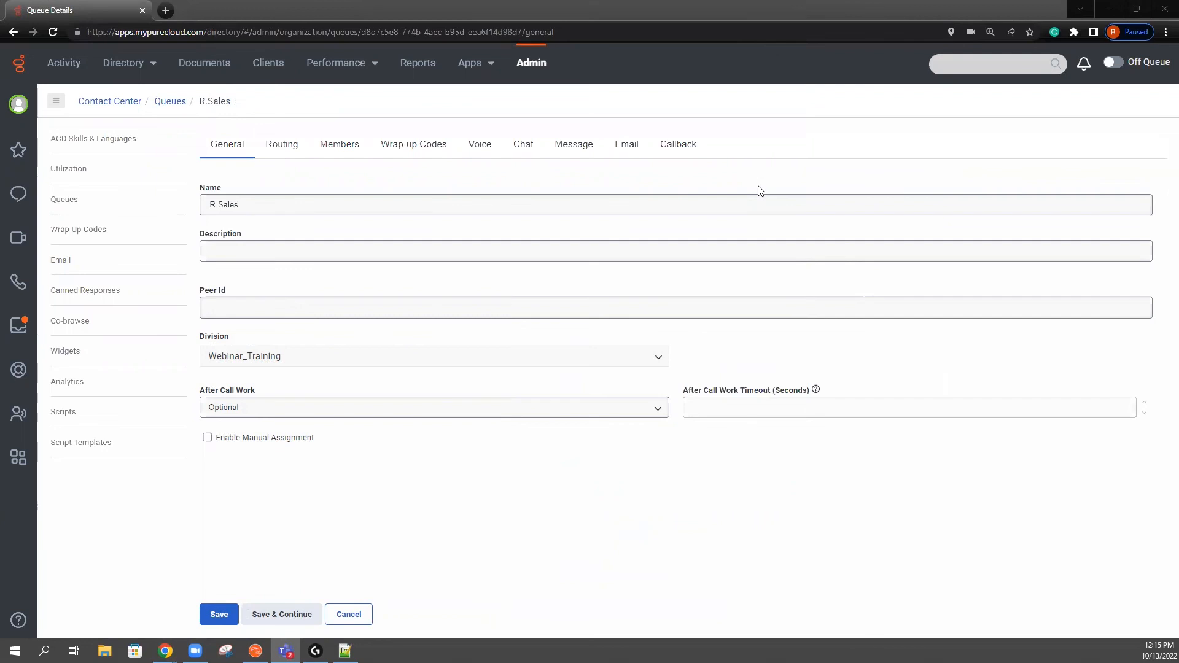
{"action": "mouse_move", "coordinate": [748, 99]}
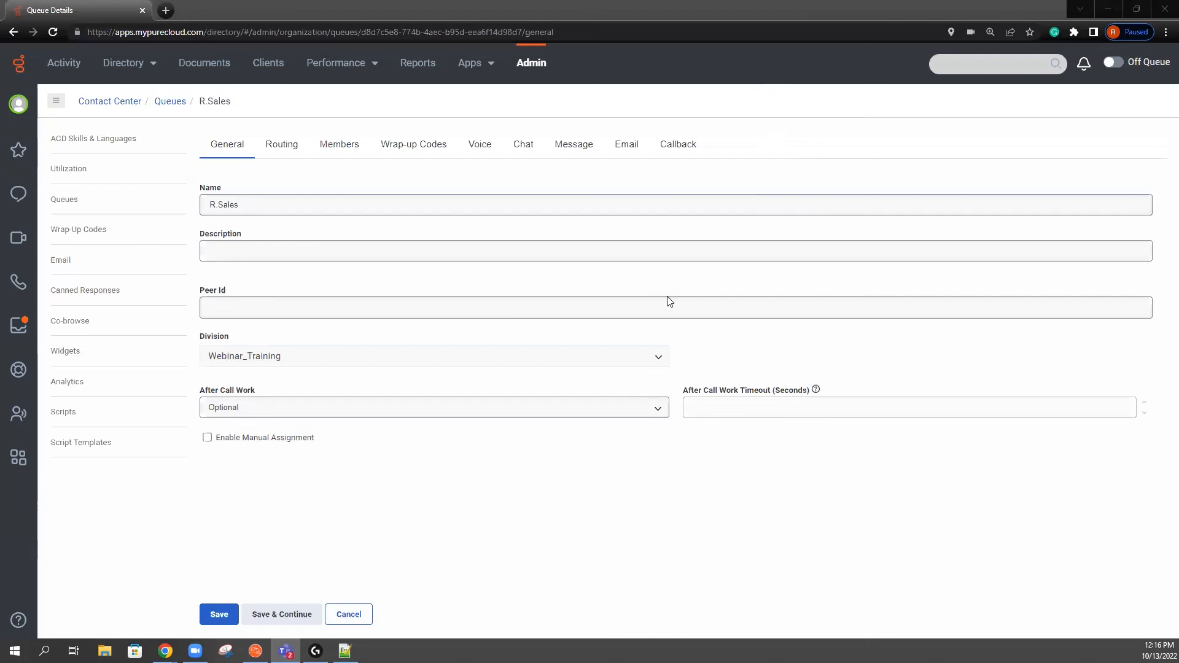
{"action": "mouse_move", "coordinate": [678, 284]}
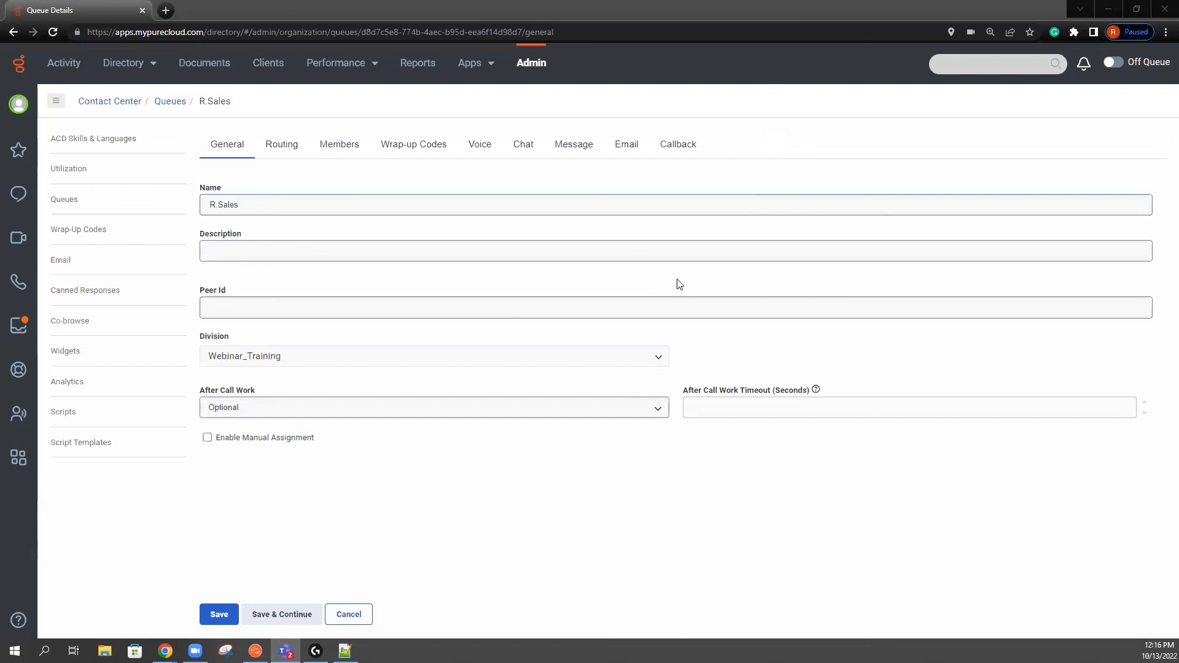
{"action": "mouse_move", "coordinate": [682, 275]}
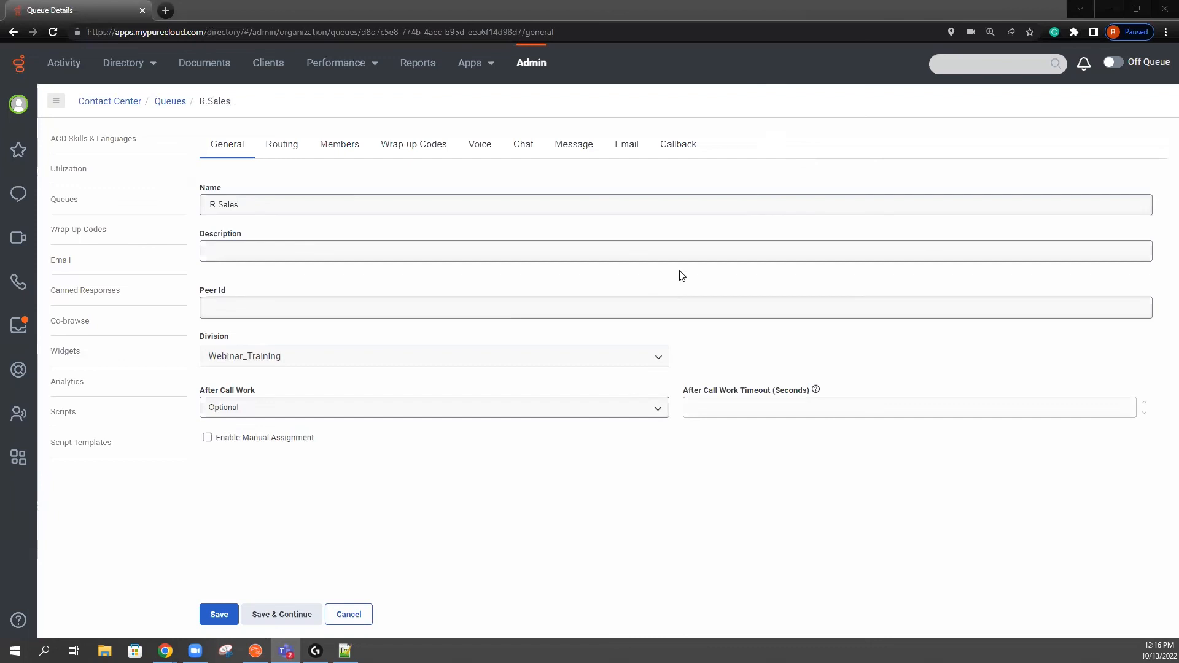
{"action": "mouse_move", "coordinate": [683, 272]}
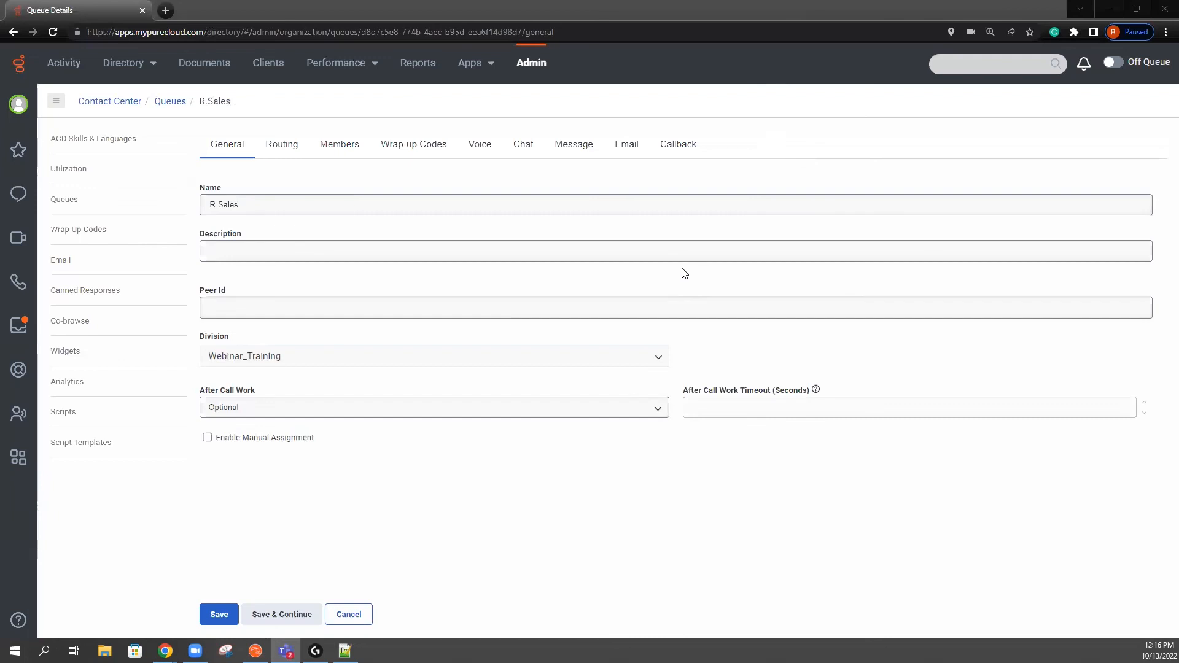
{"action": "mouse_move", "coordinate": [779, 294]}
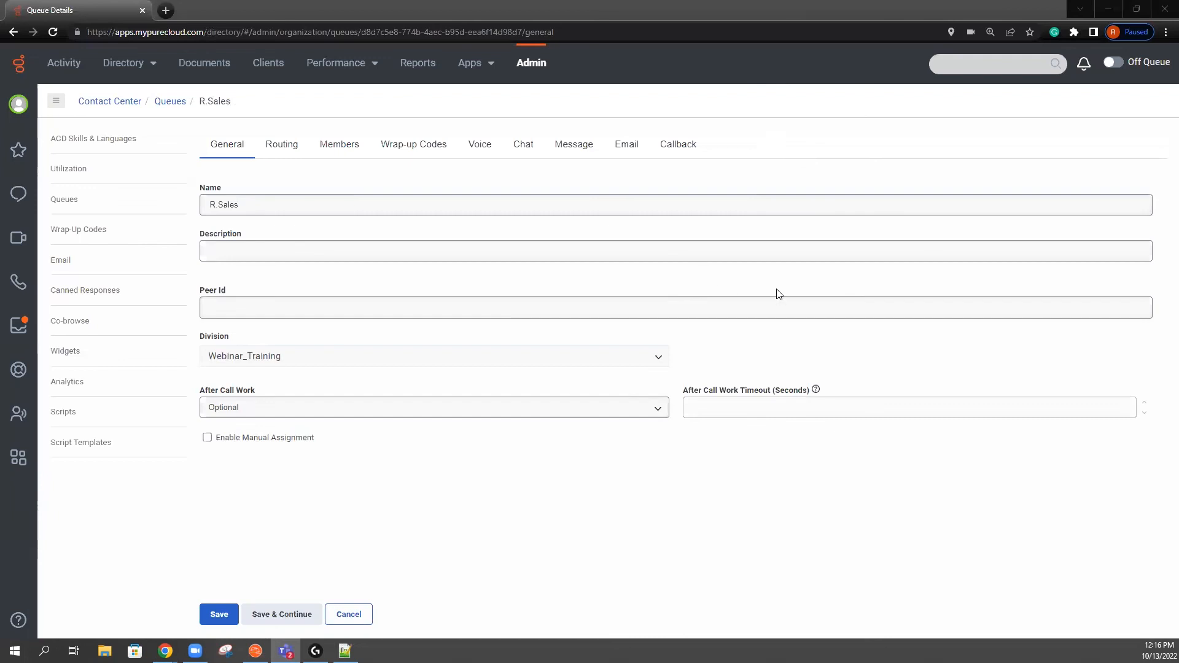
{"action": "mouse_move", "coordinate": [723, 279]}
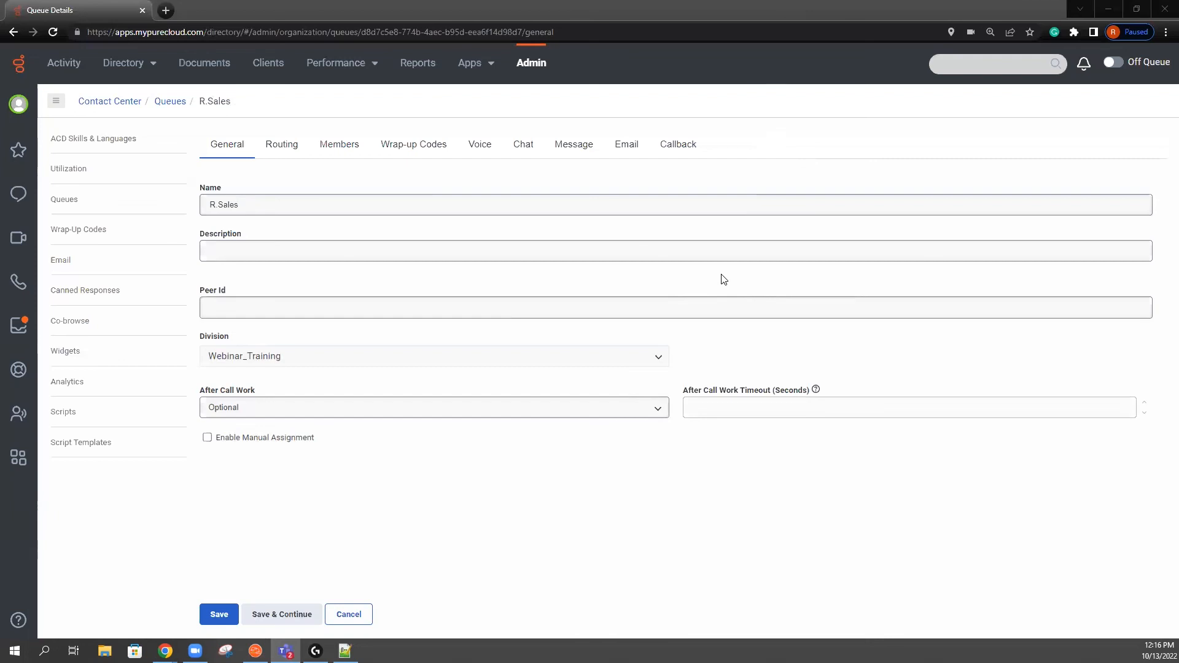
{"action": "mouse_move", "coordinate": [541, 455]}
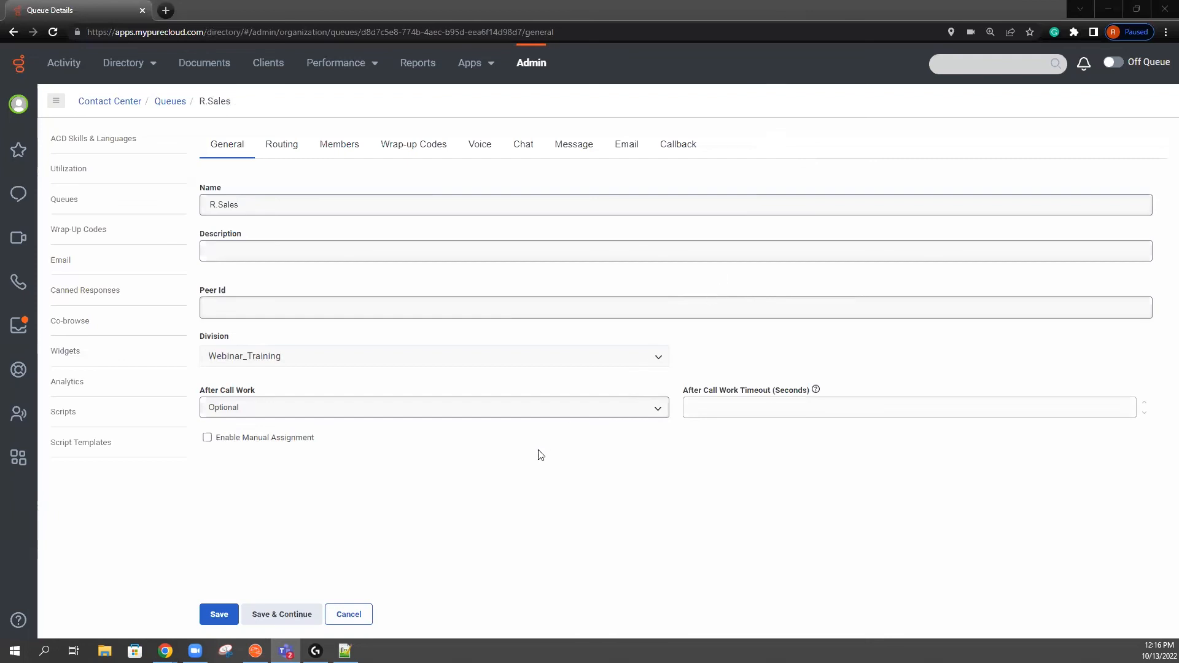
{"action": "mouse_move", "coordinate": [219, 614]}
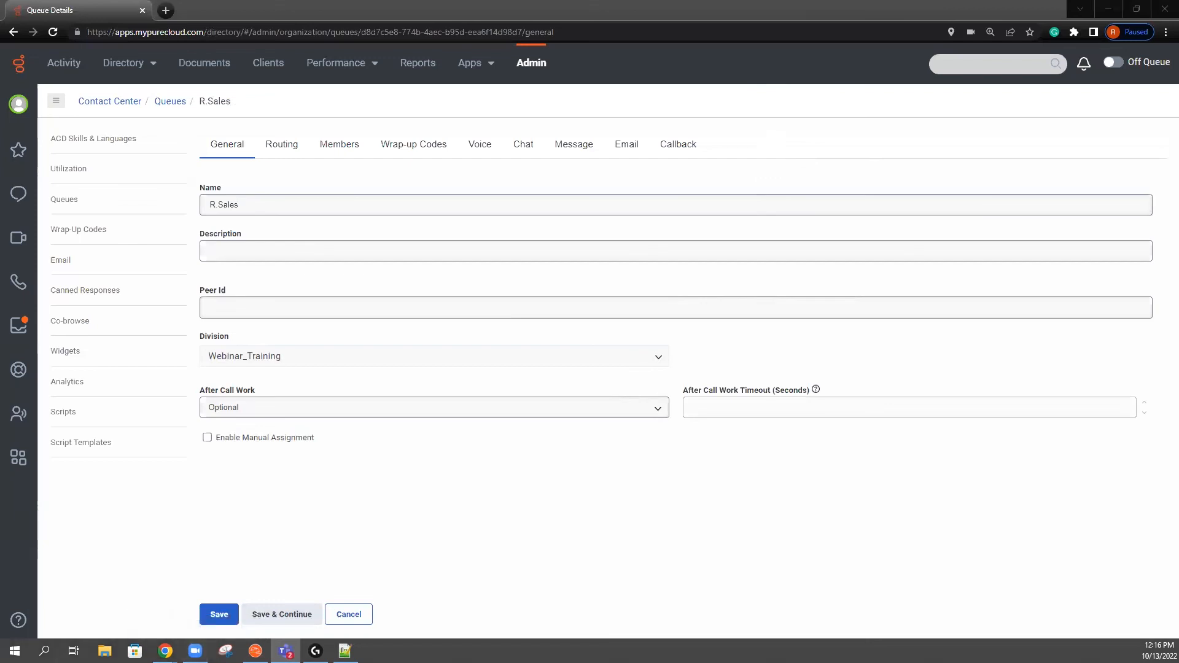
{"action": "mouse_move", "coordinate": [232, 519]}
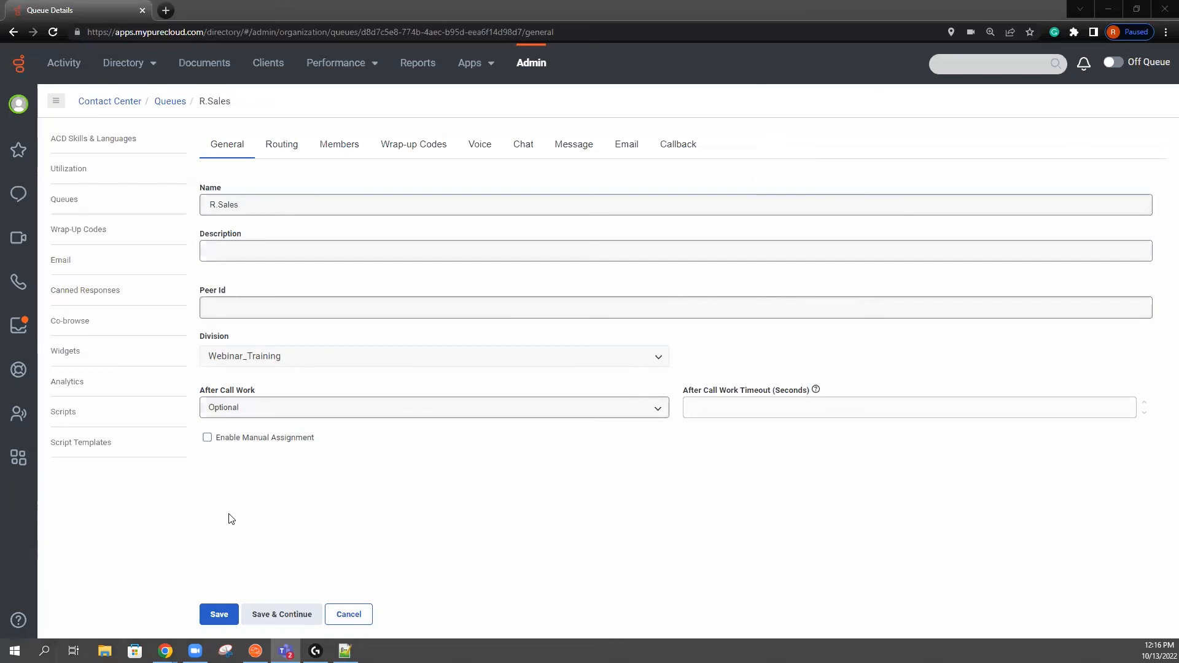